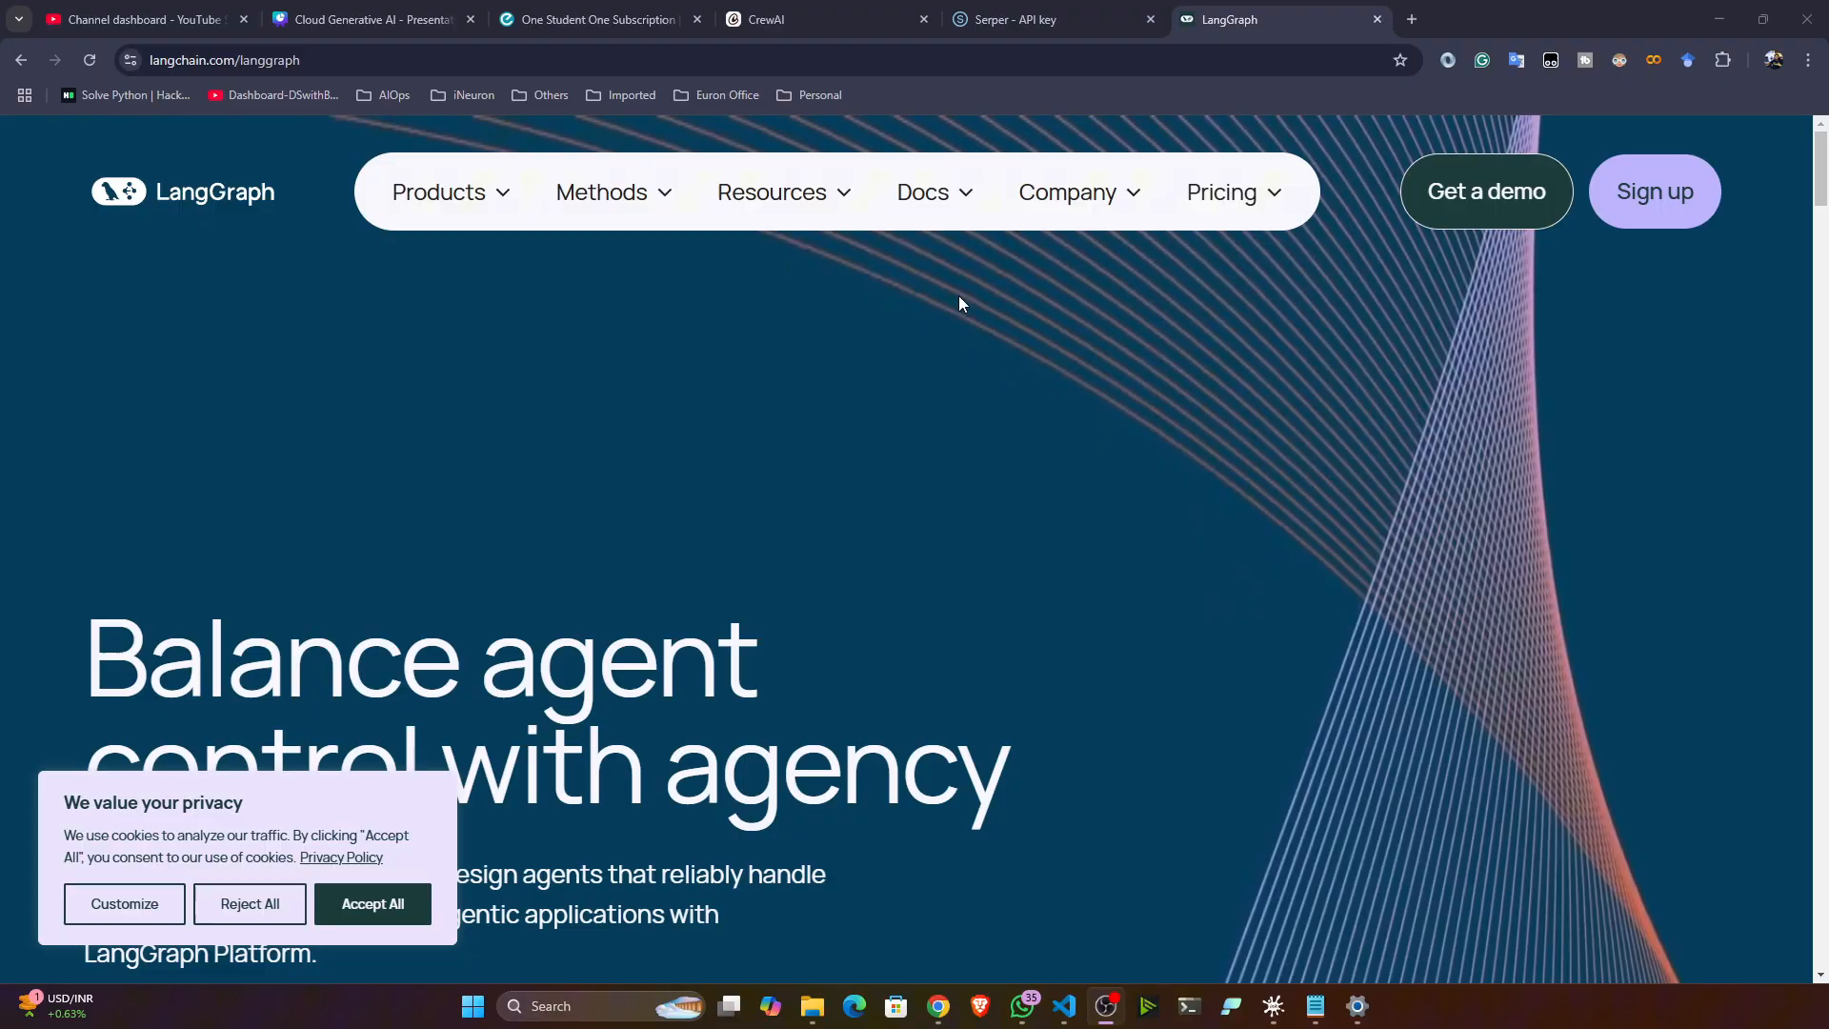
Get a terminal opened in the Langgraph-demo project folder.
{"action": "left_click", "coordinate": [926, 192]}
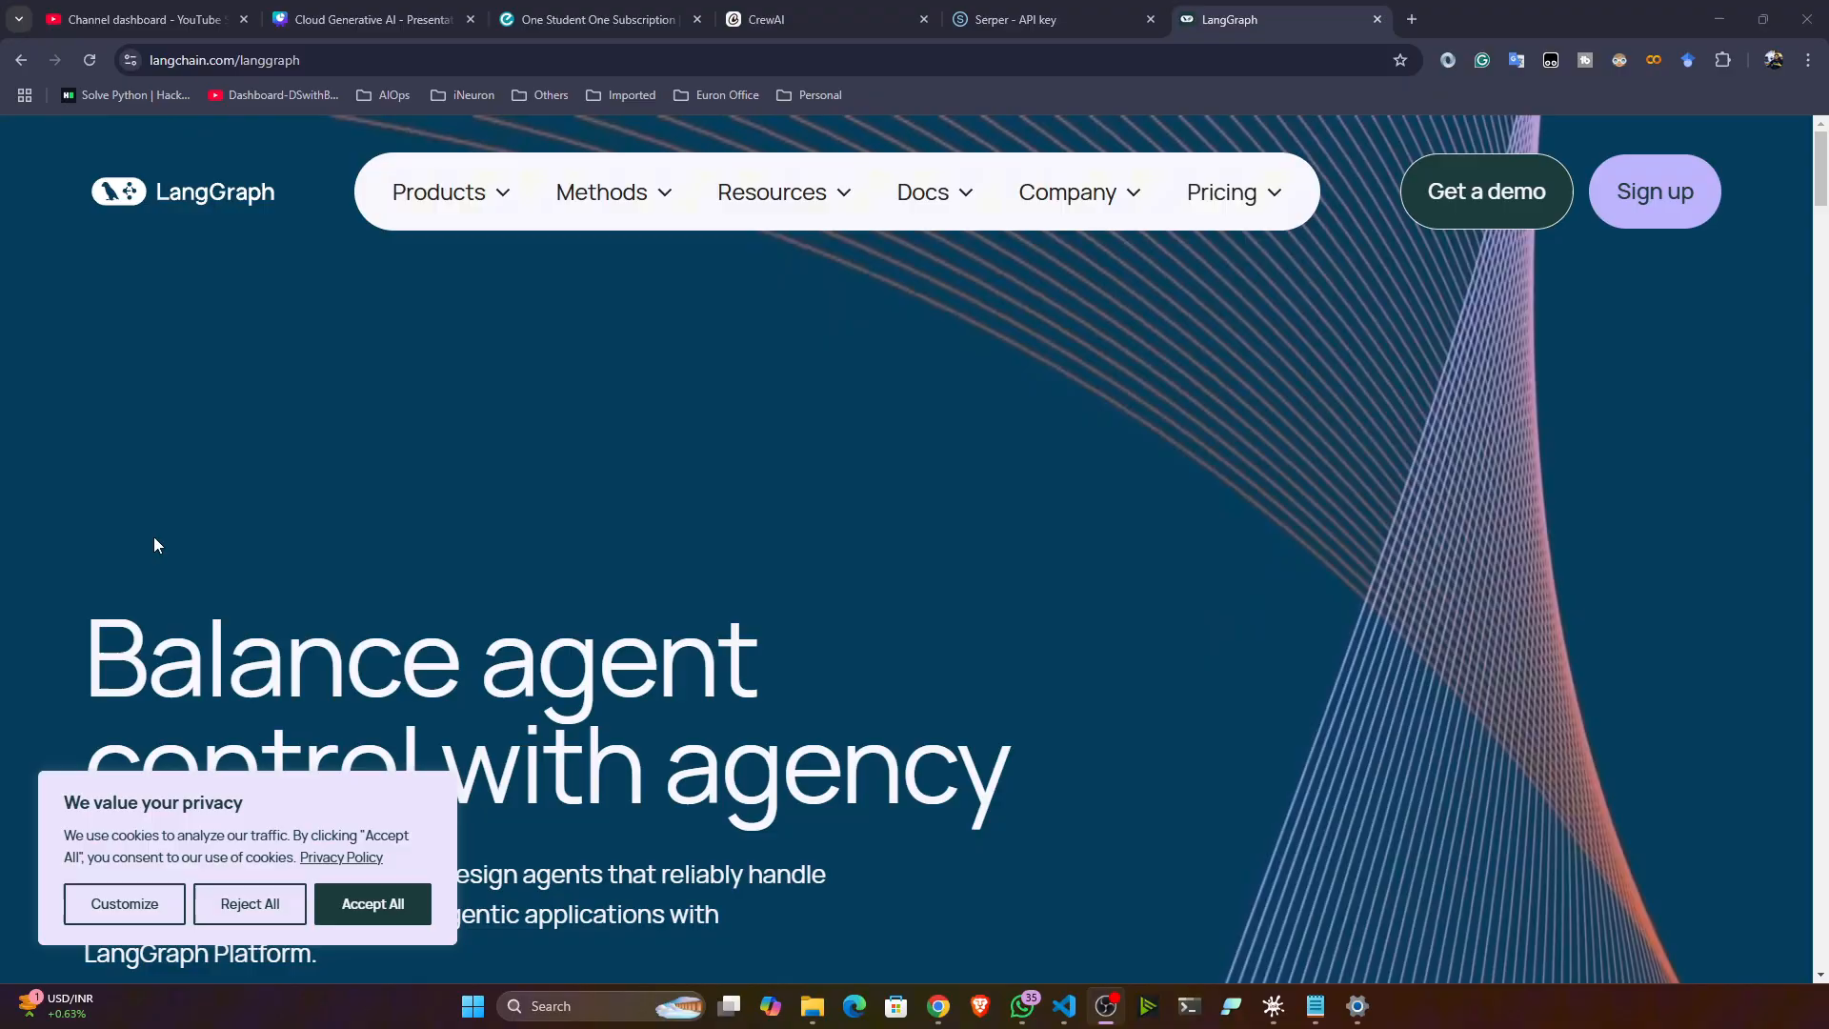
{"action": "left_click", "coordinate": [1063, 1005]}
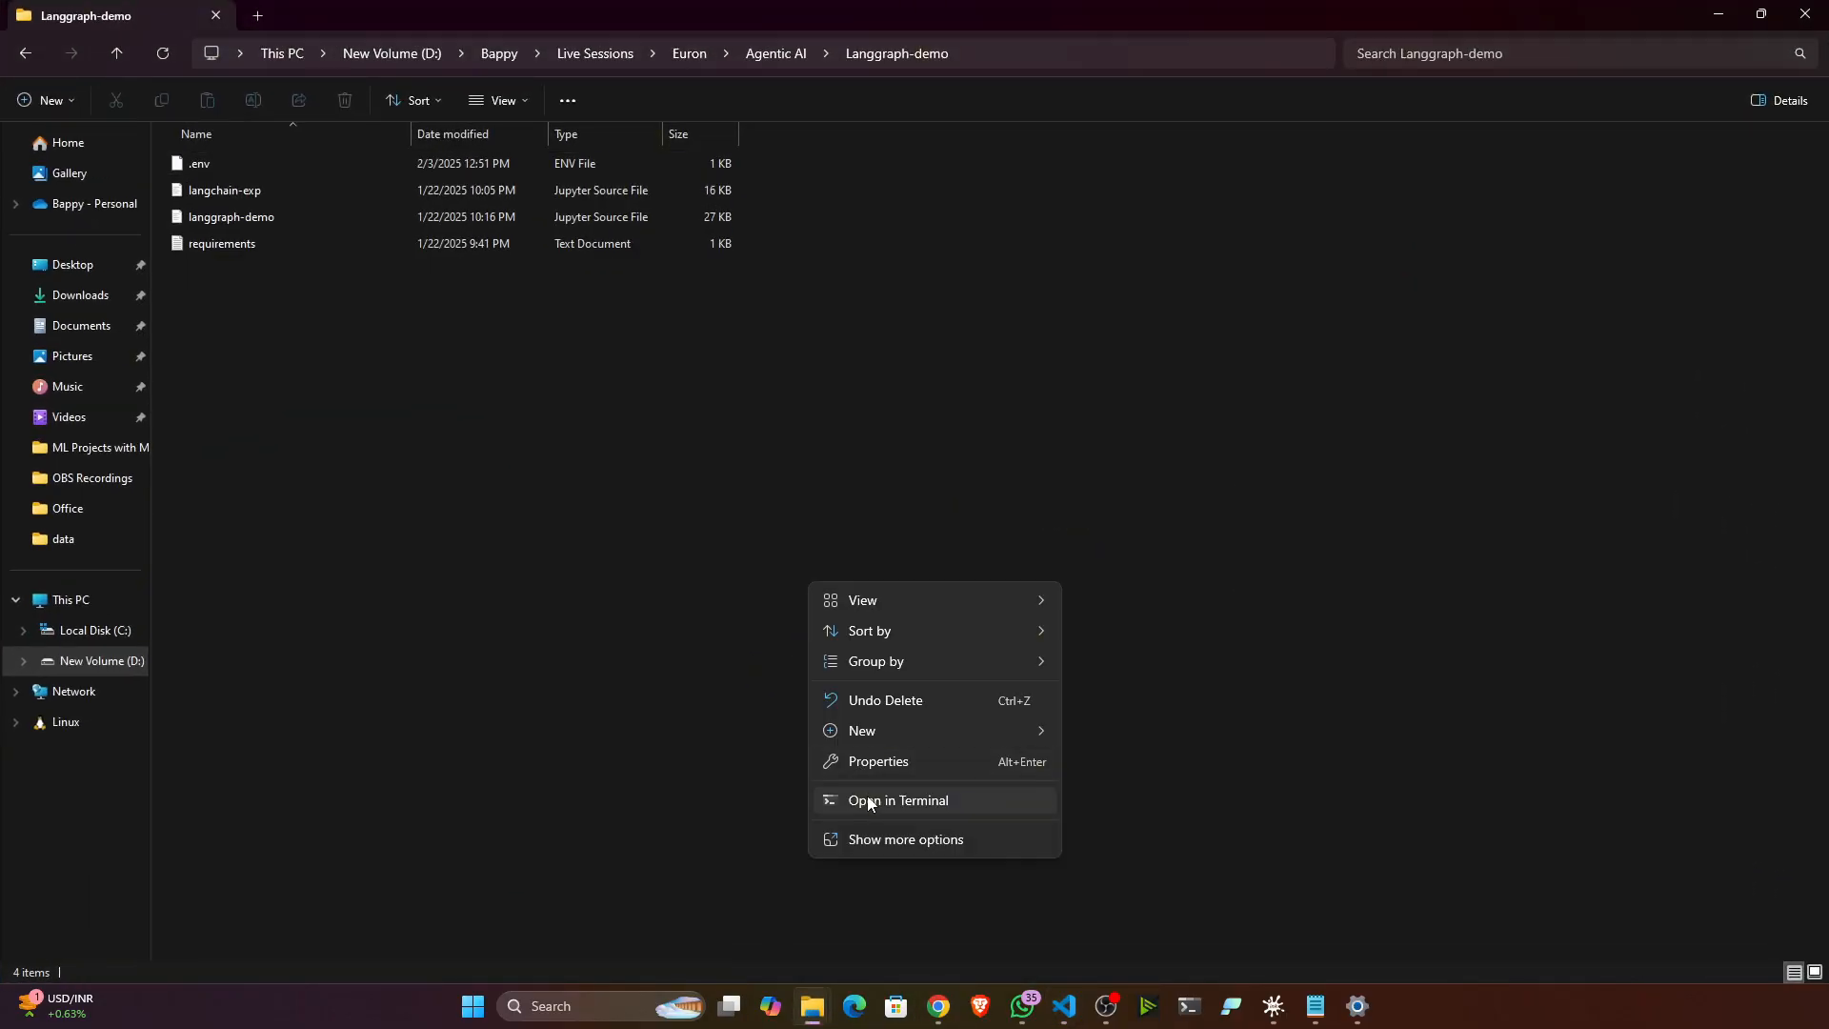
{"action": "left_click", "coordinate": [897, 800]}
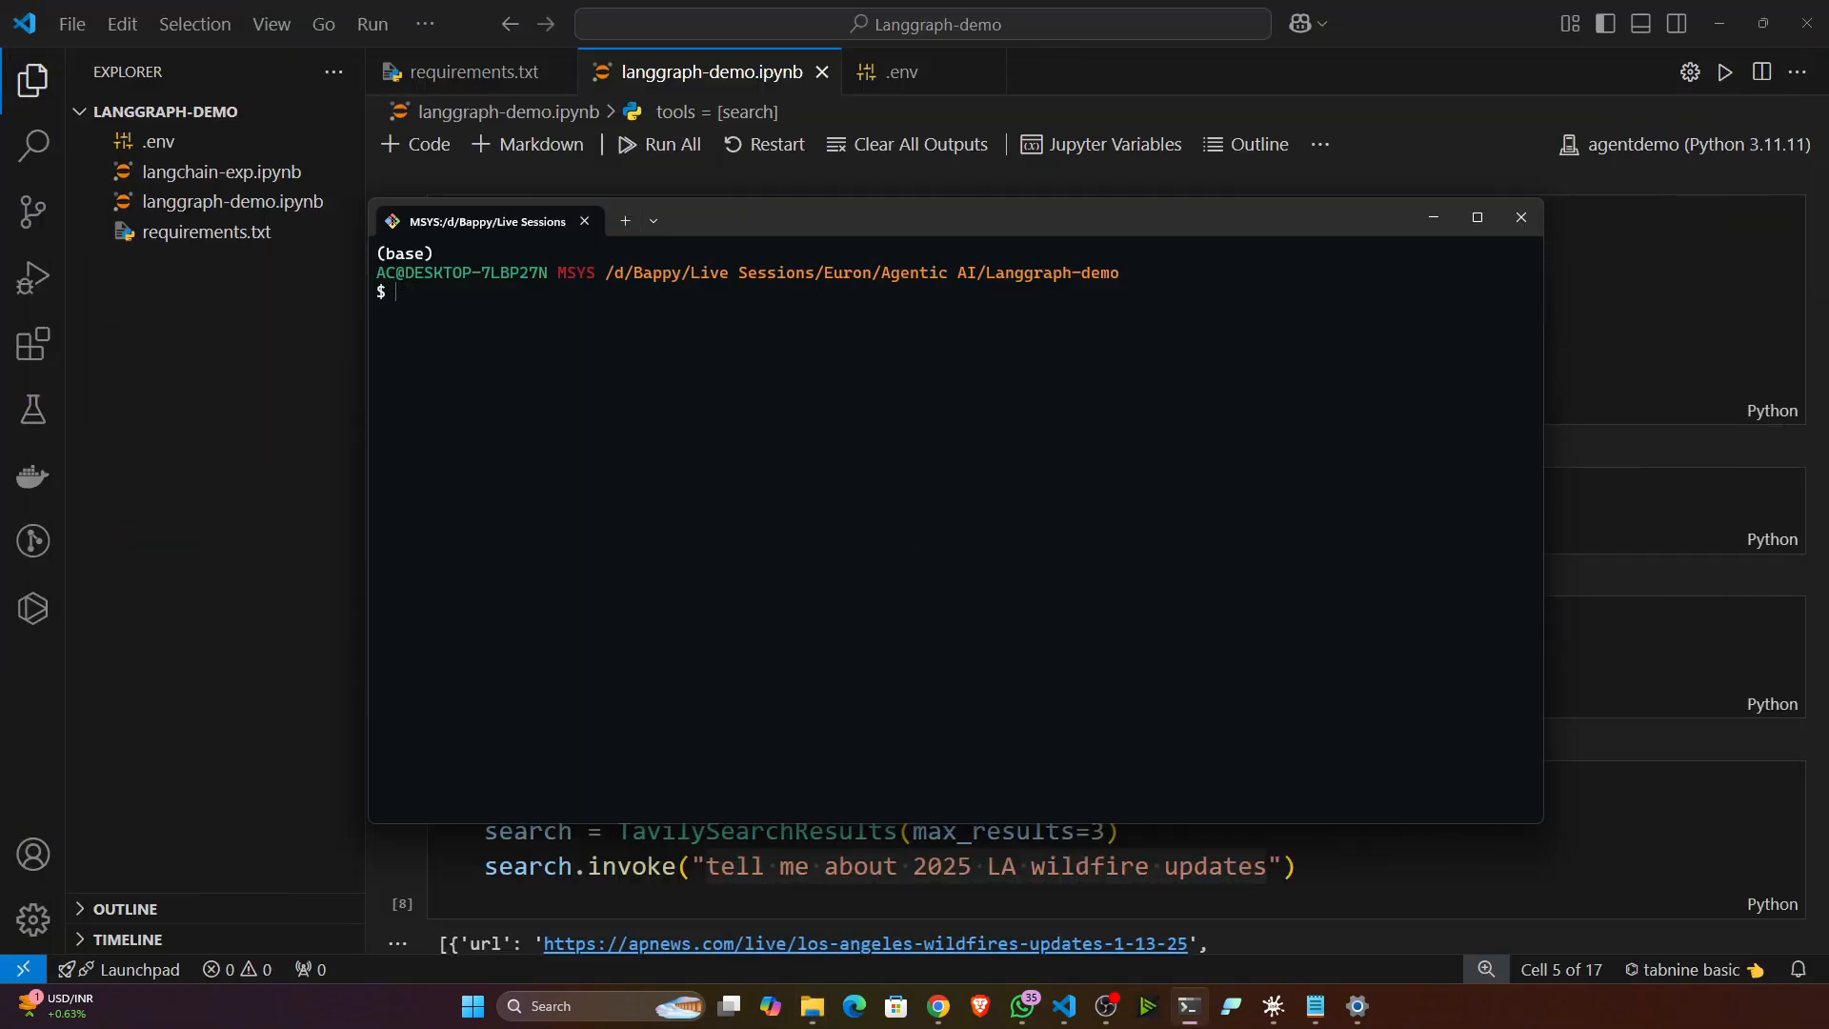
Activate the agentdemo conda environment and run pip install -r requirements.txt.
{"action": "type", "text": "conda activate agentdemo"}
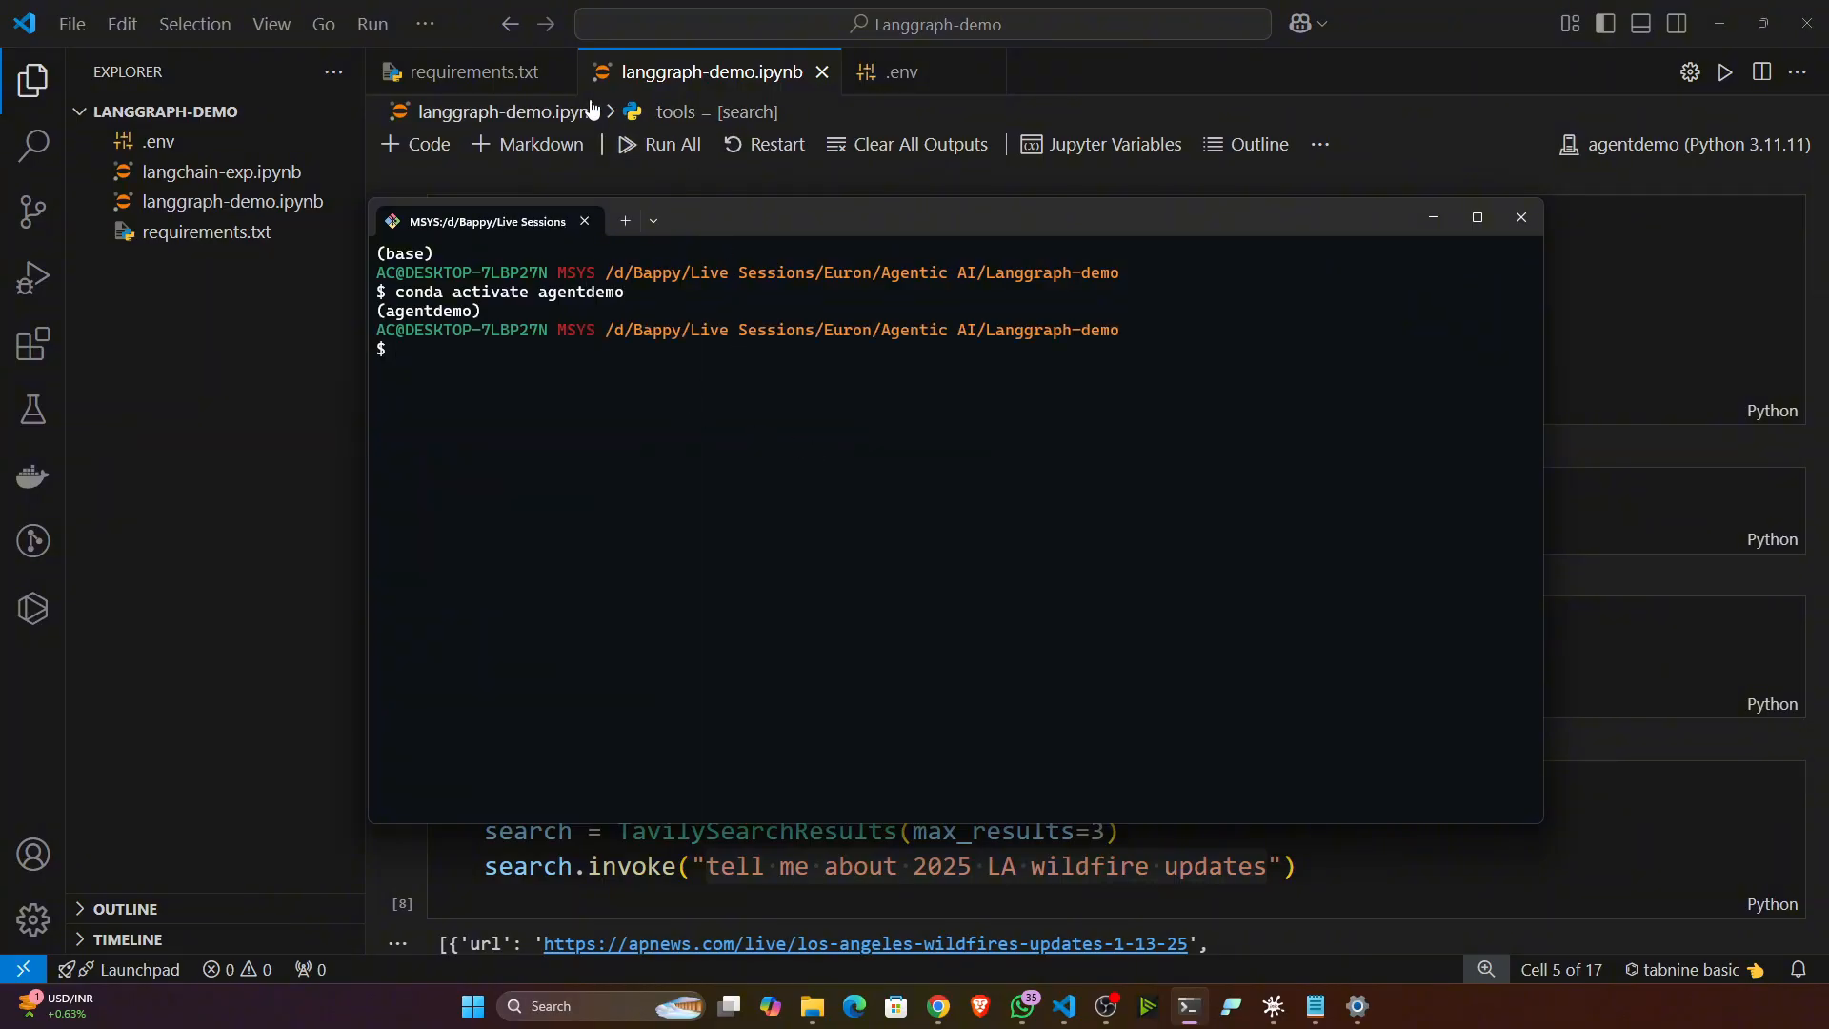
{"action": "type", "text": "pip"}
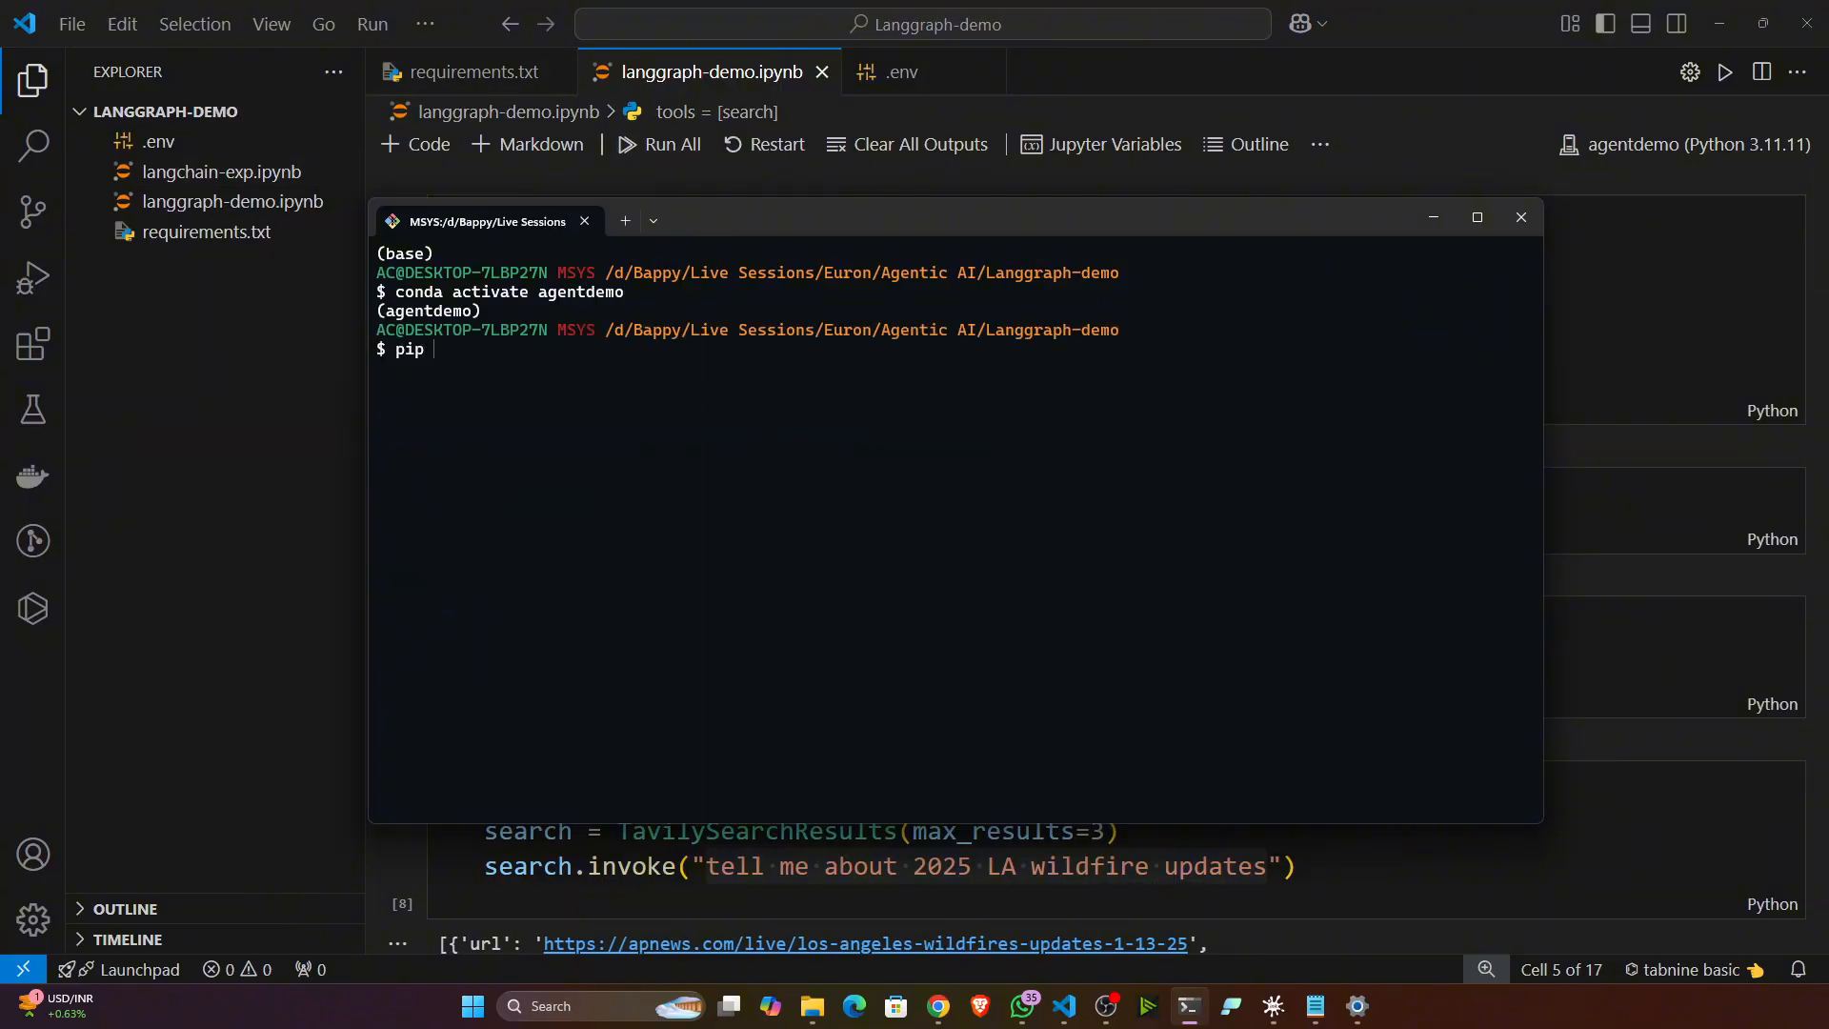
{"action": "type", "text": "install"}
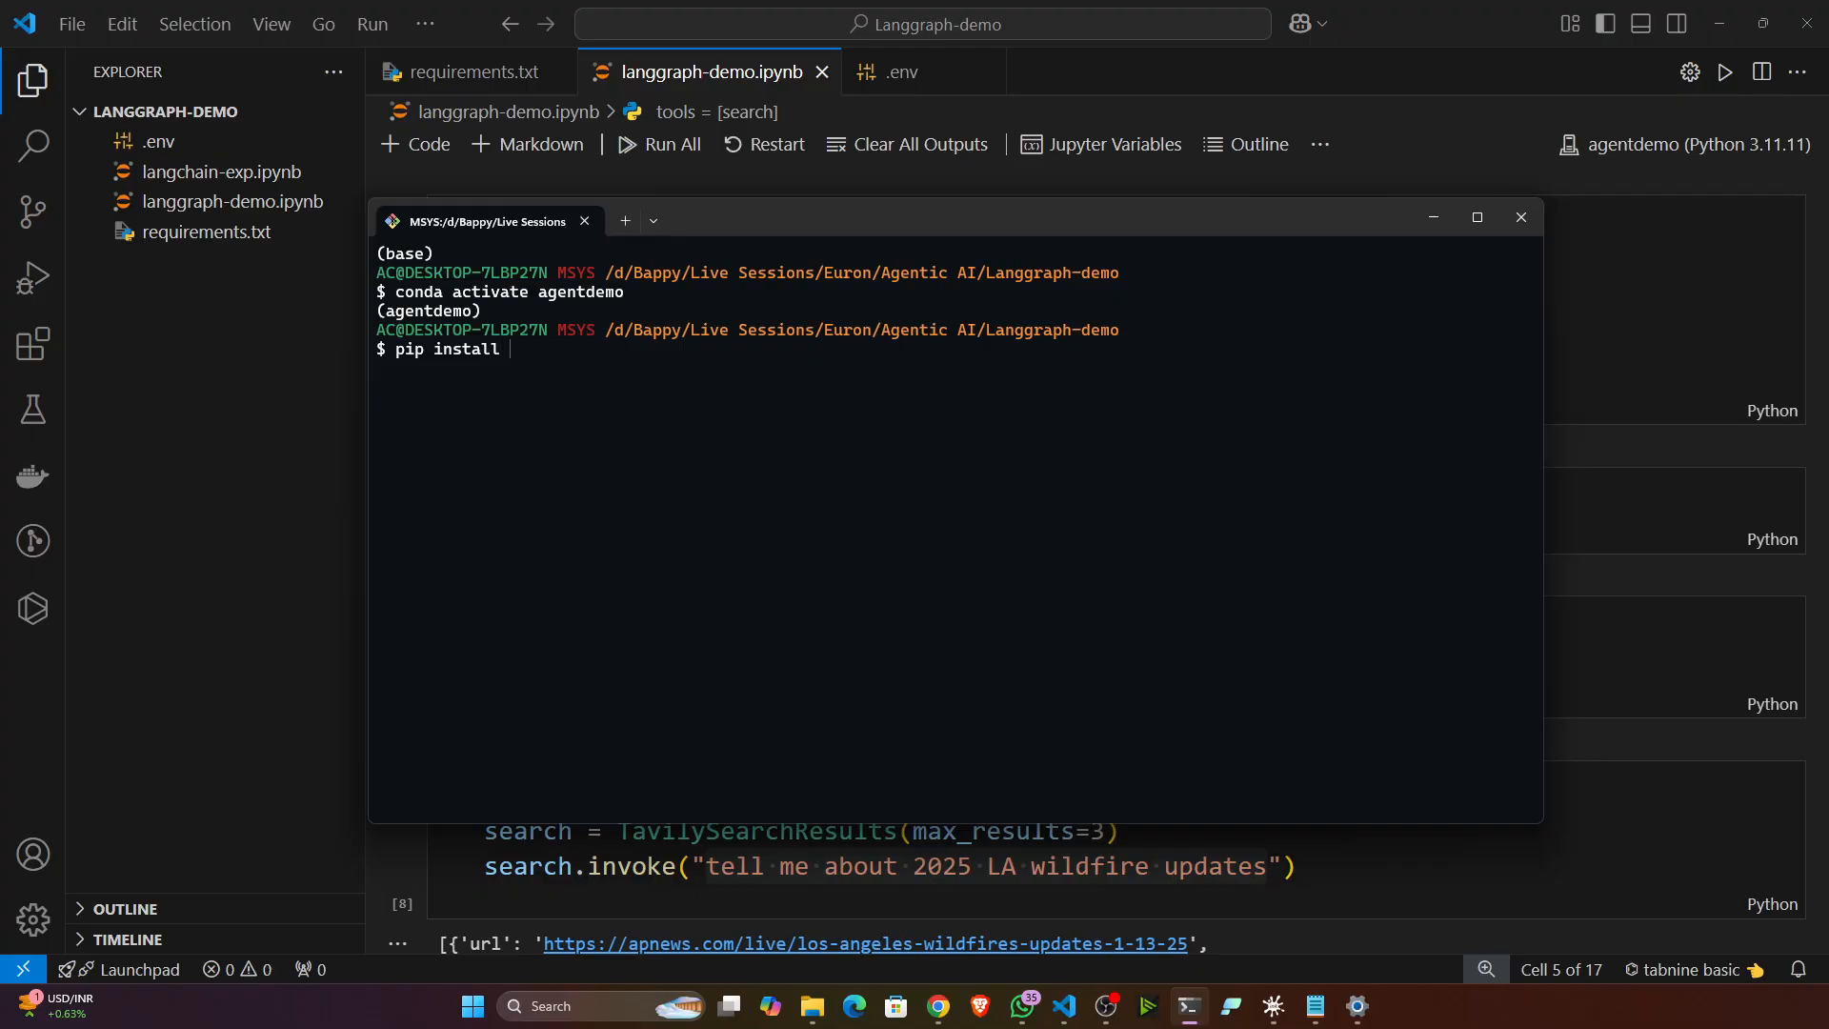
{"action": "type", "text": "-r req"}
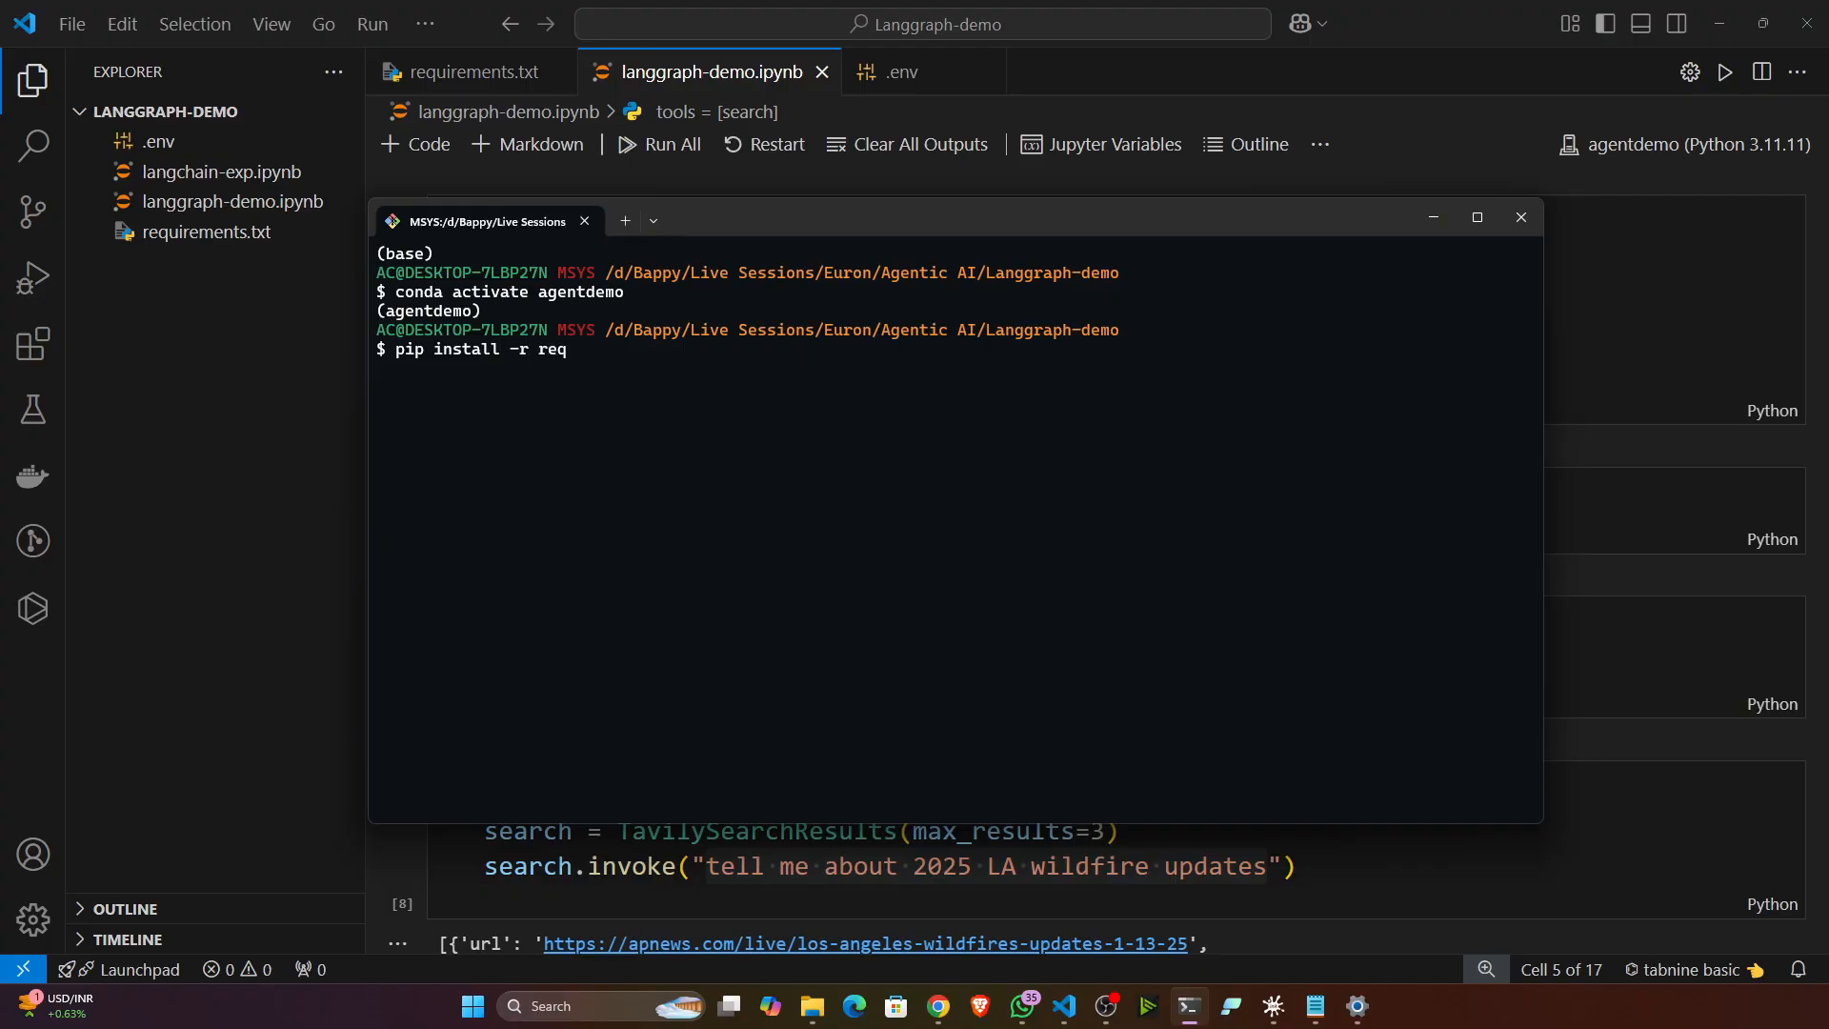
{"action": "left_click", "coordinate": [1518, 217]}
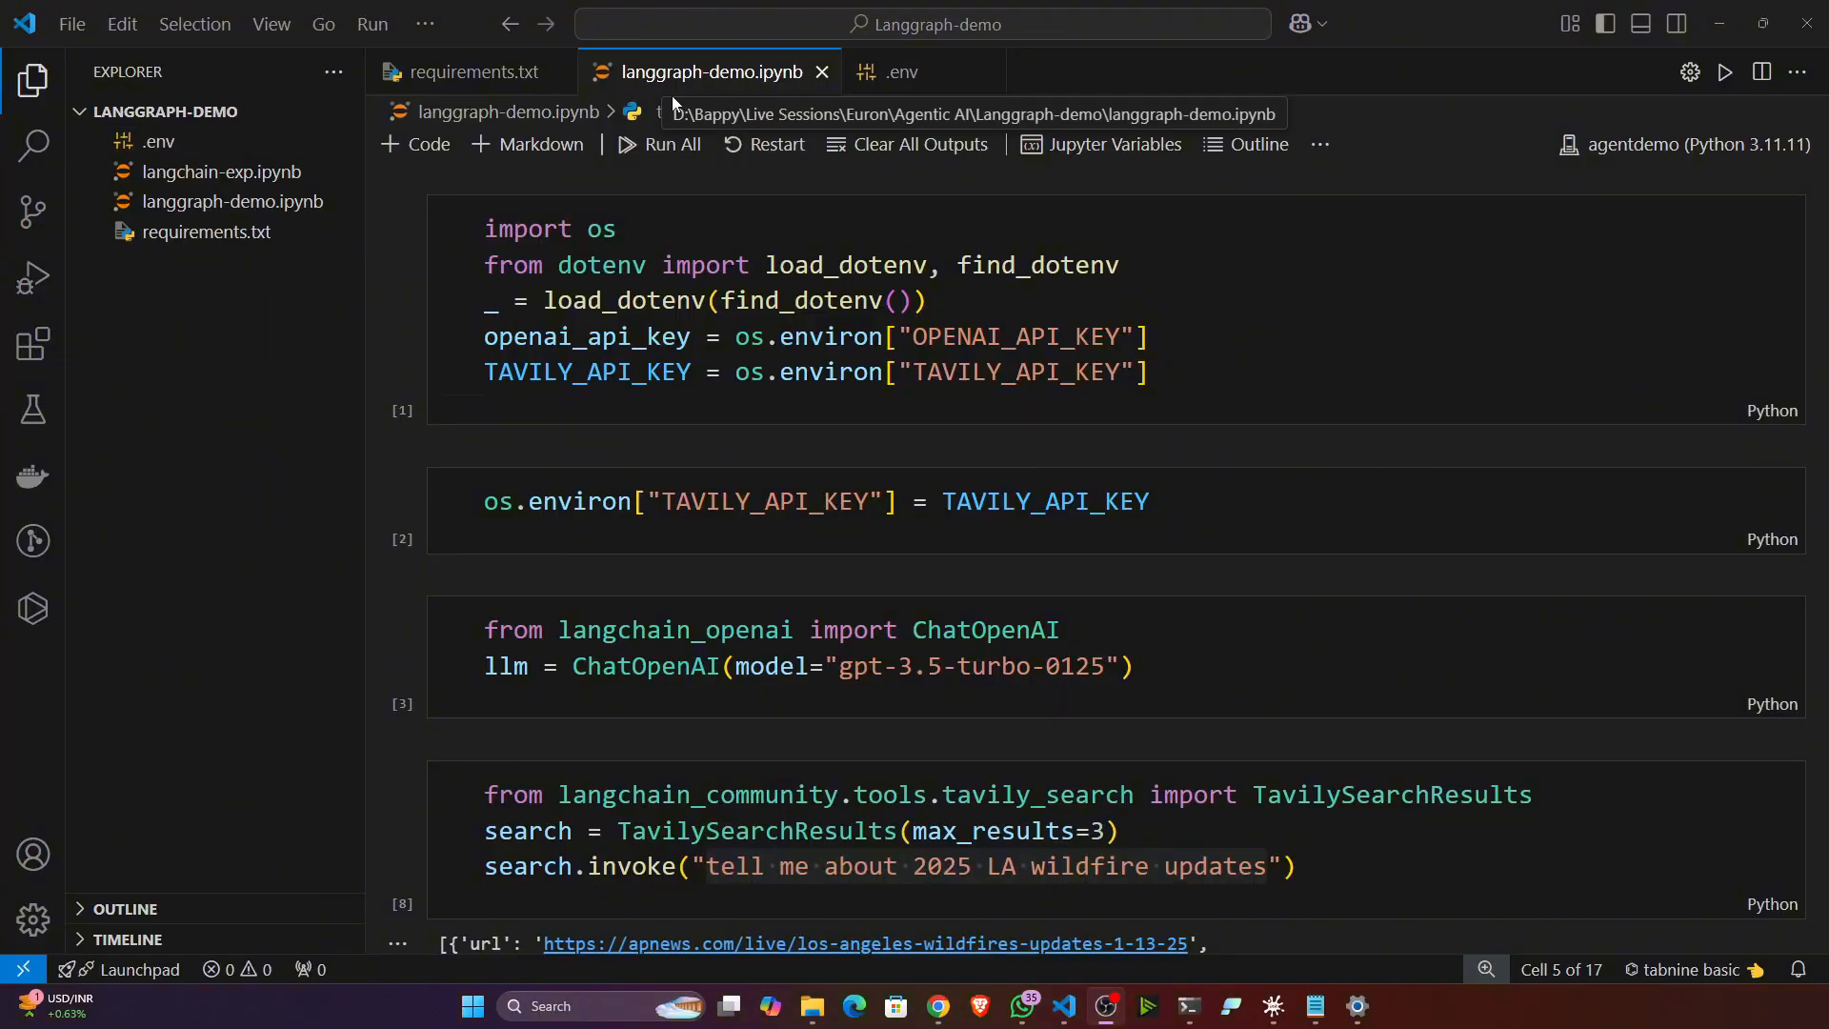
{"action": "left_click", "coordinate": [1686, 143]}
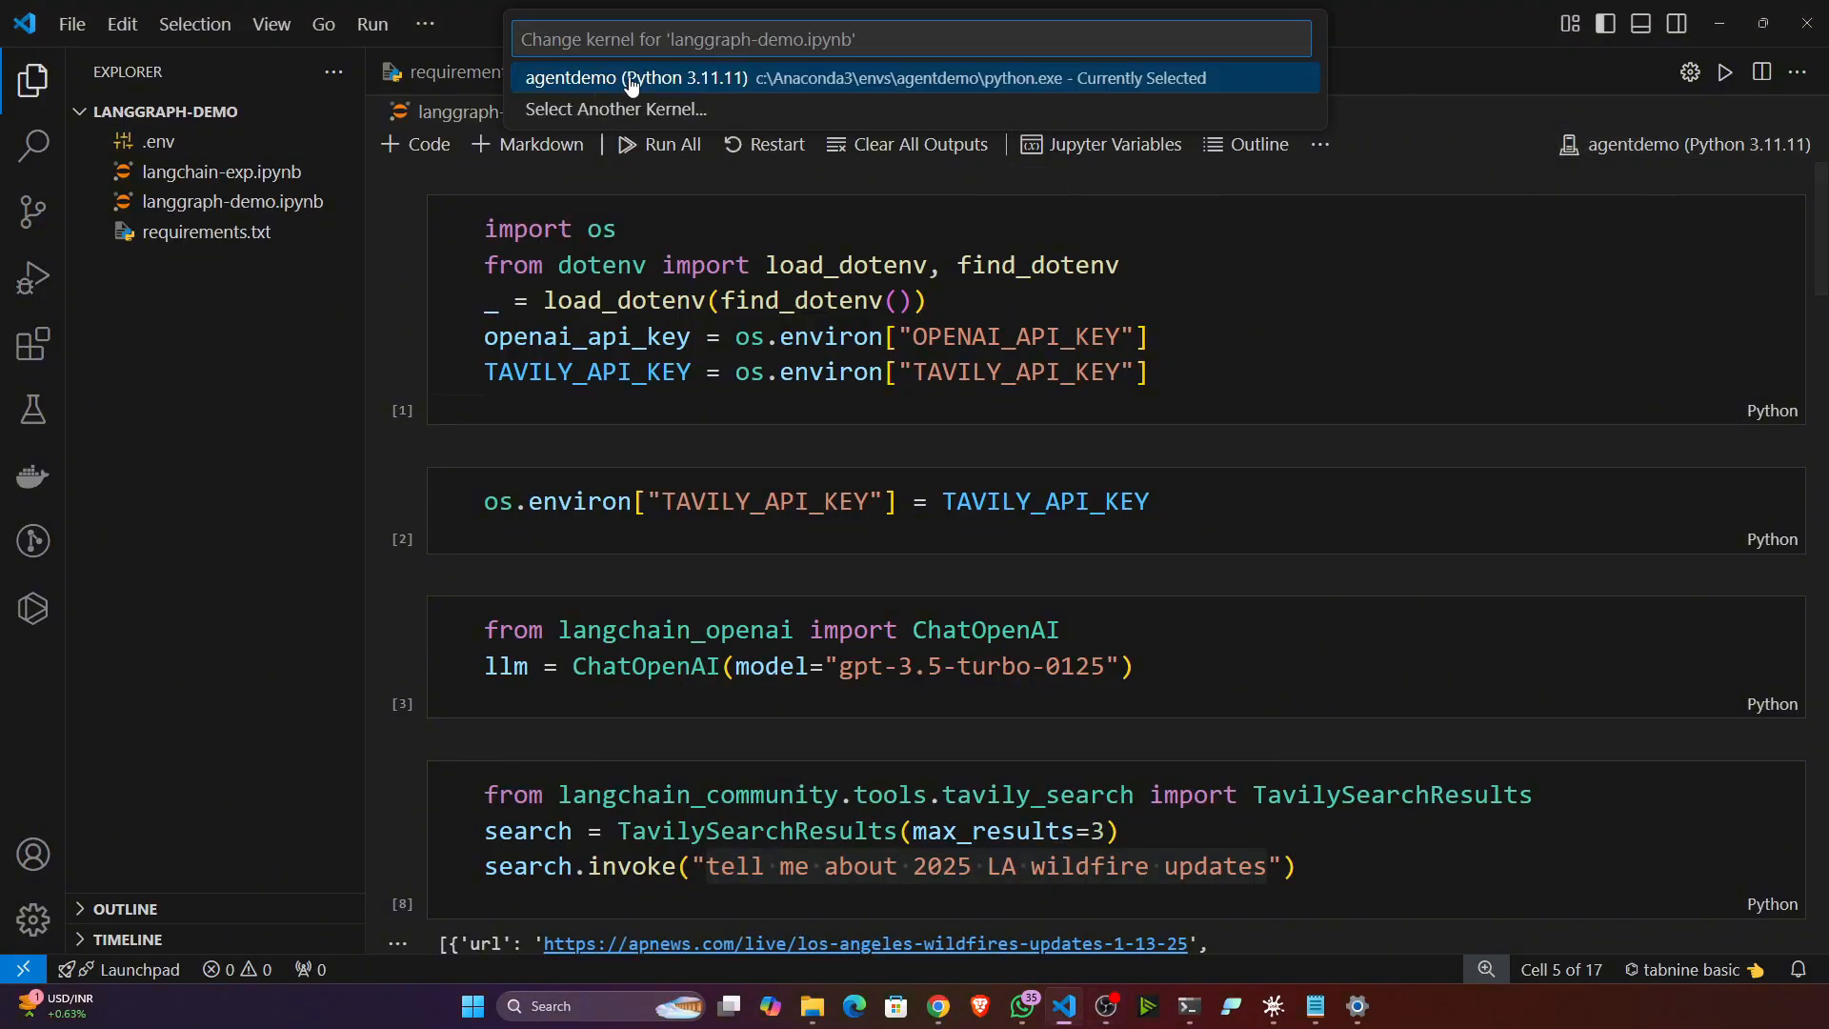
{"action": "left_click", "coordinate": [636, 76]}
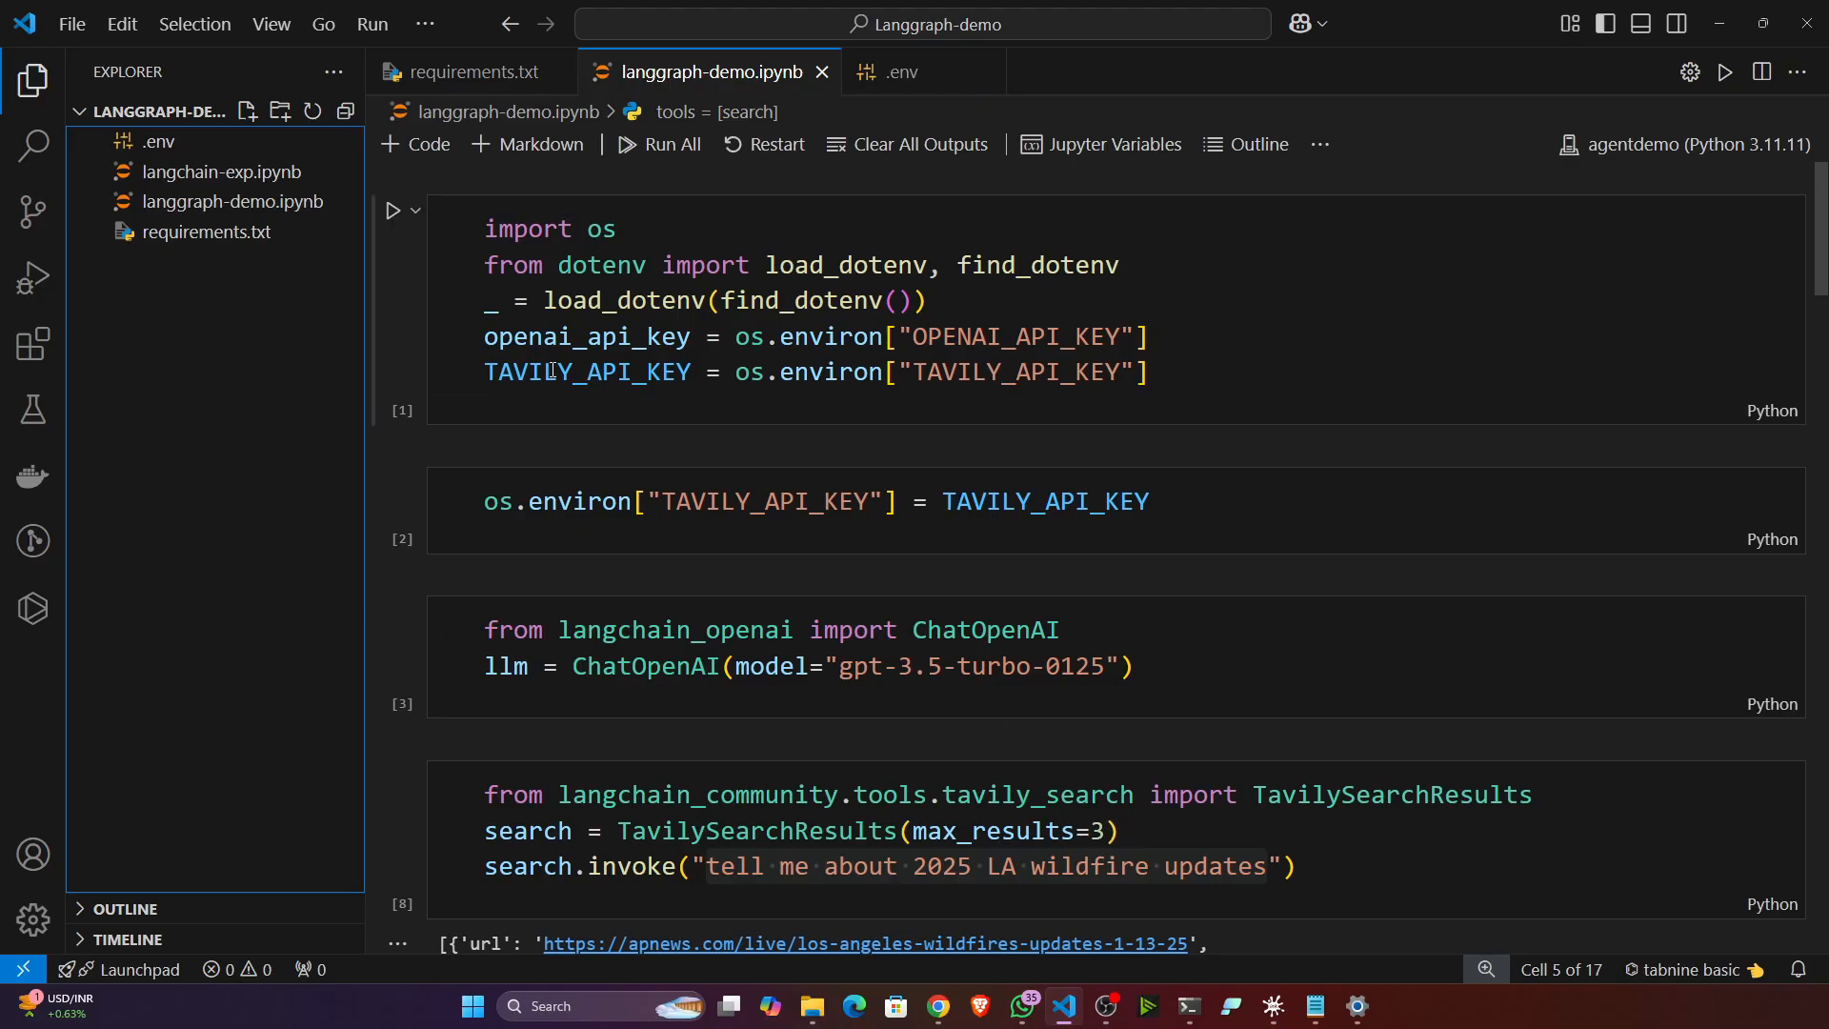
{"action": "mouse_move", "coordinate": [155, 141]}
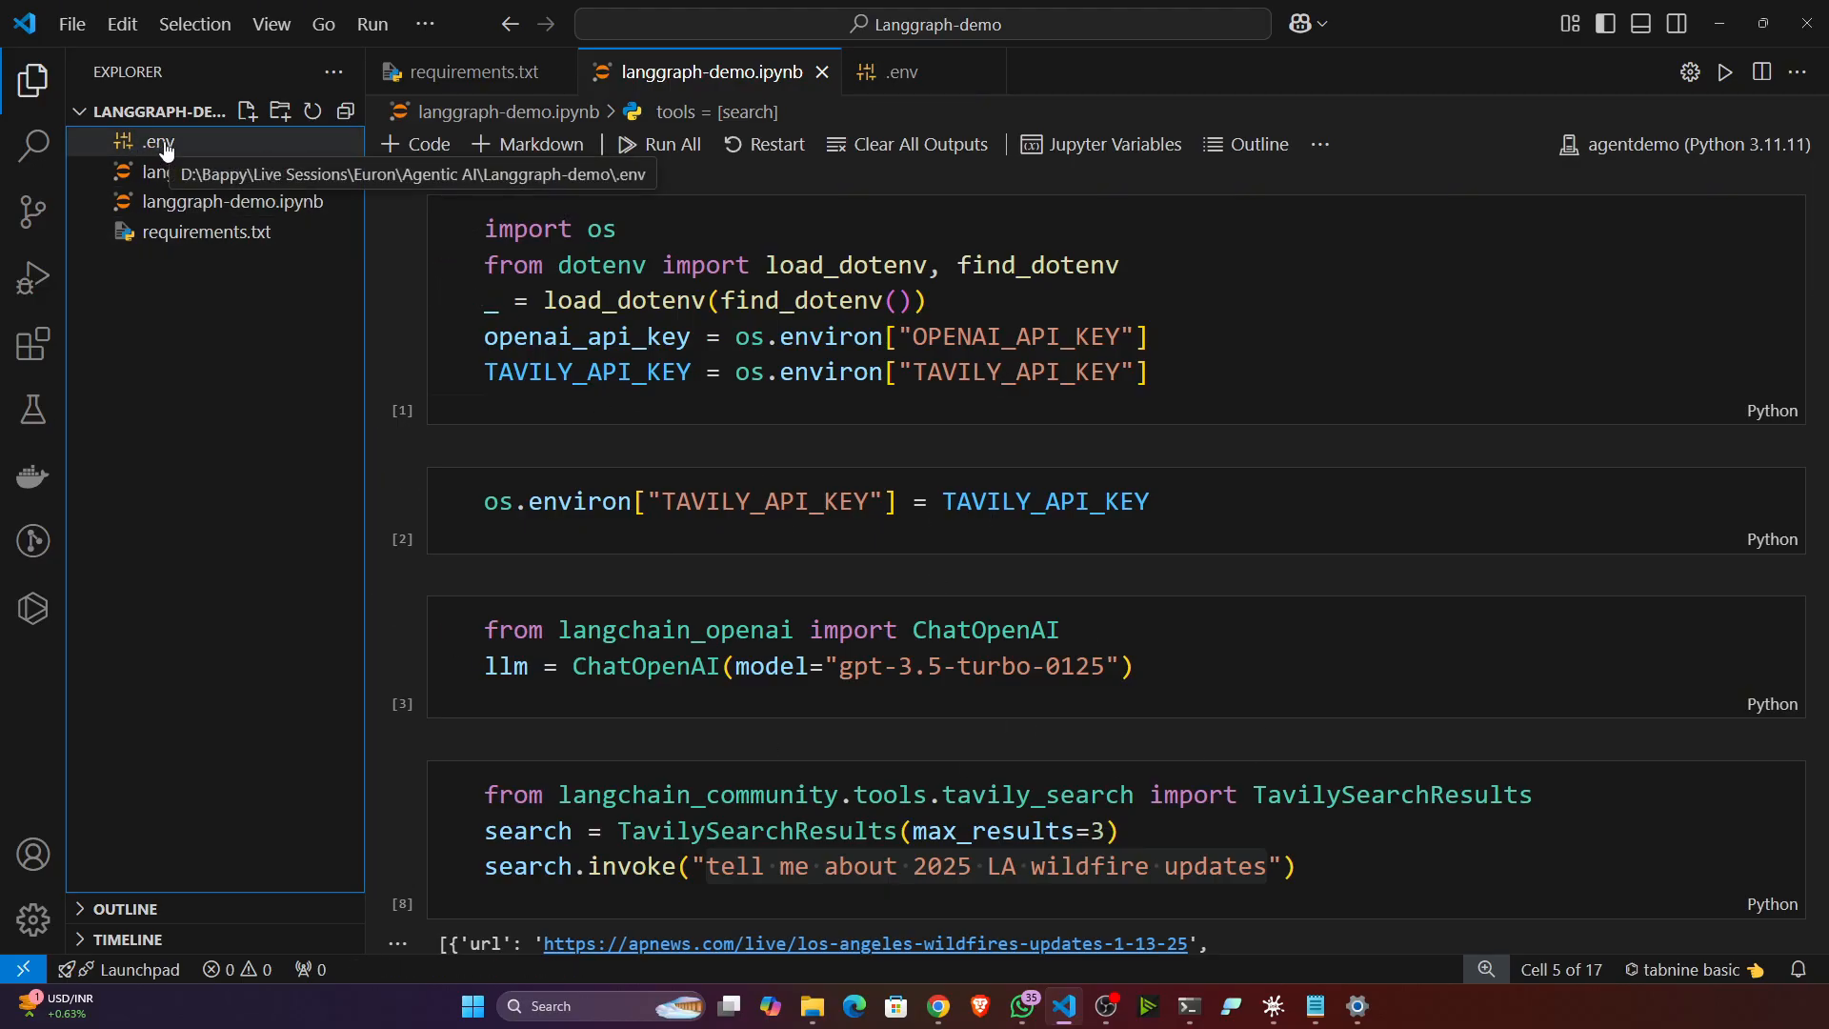
{"action": "left_click", "coordinate": [158, 141]}
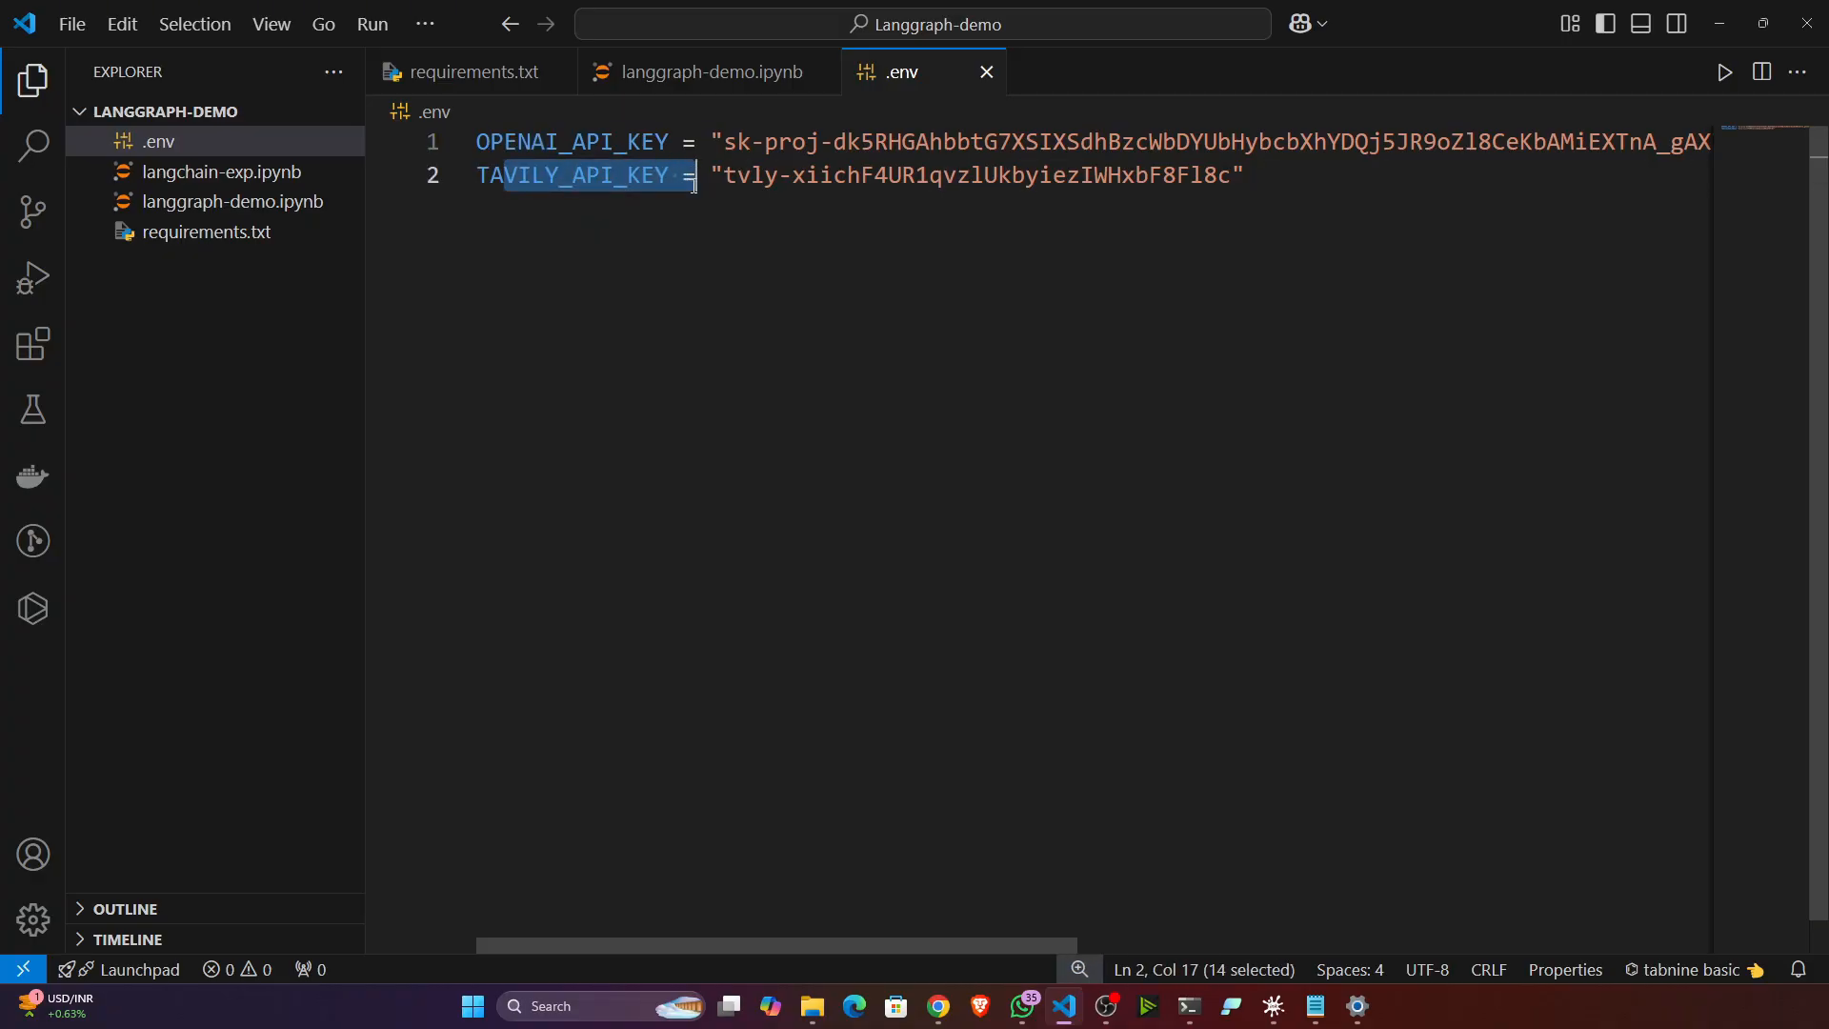
{"action": "left_click", "coordinate": [704, 73]}
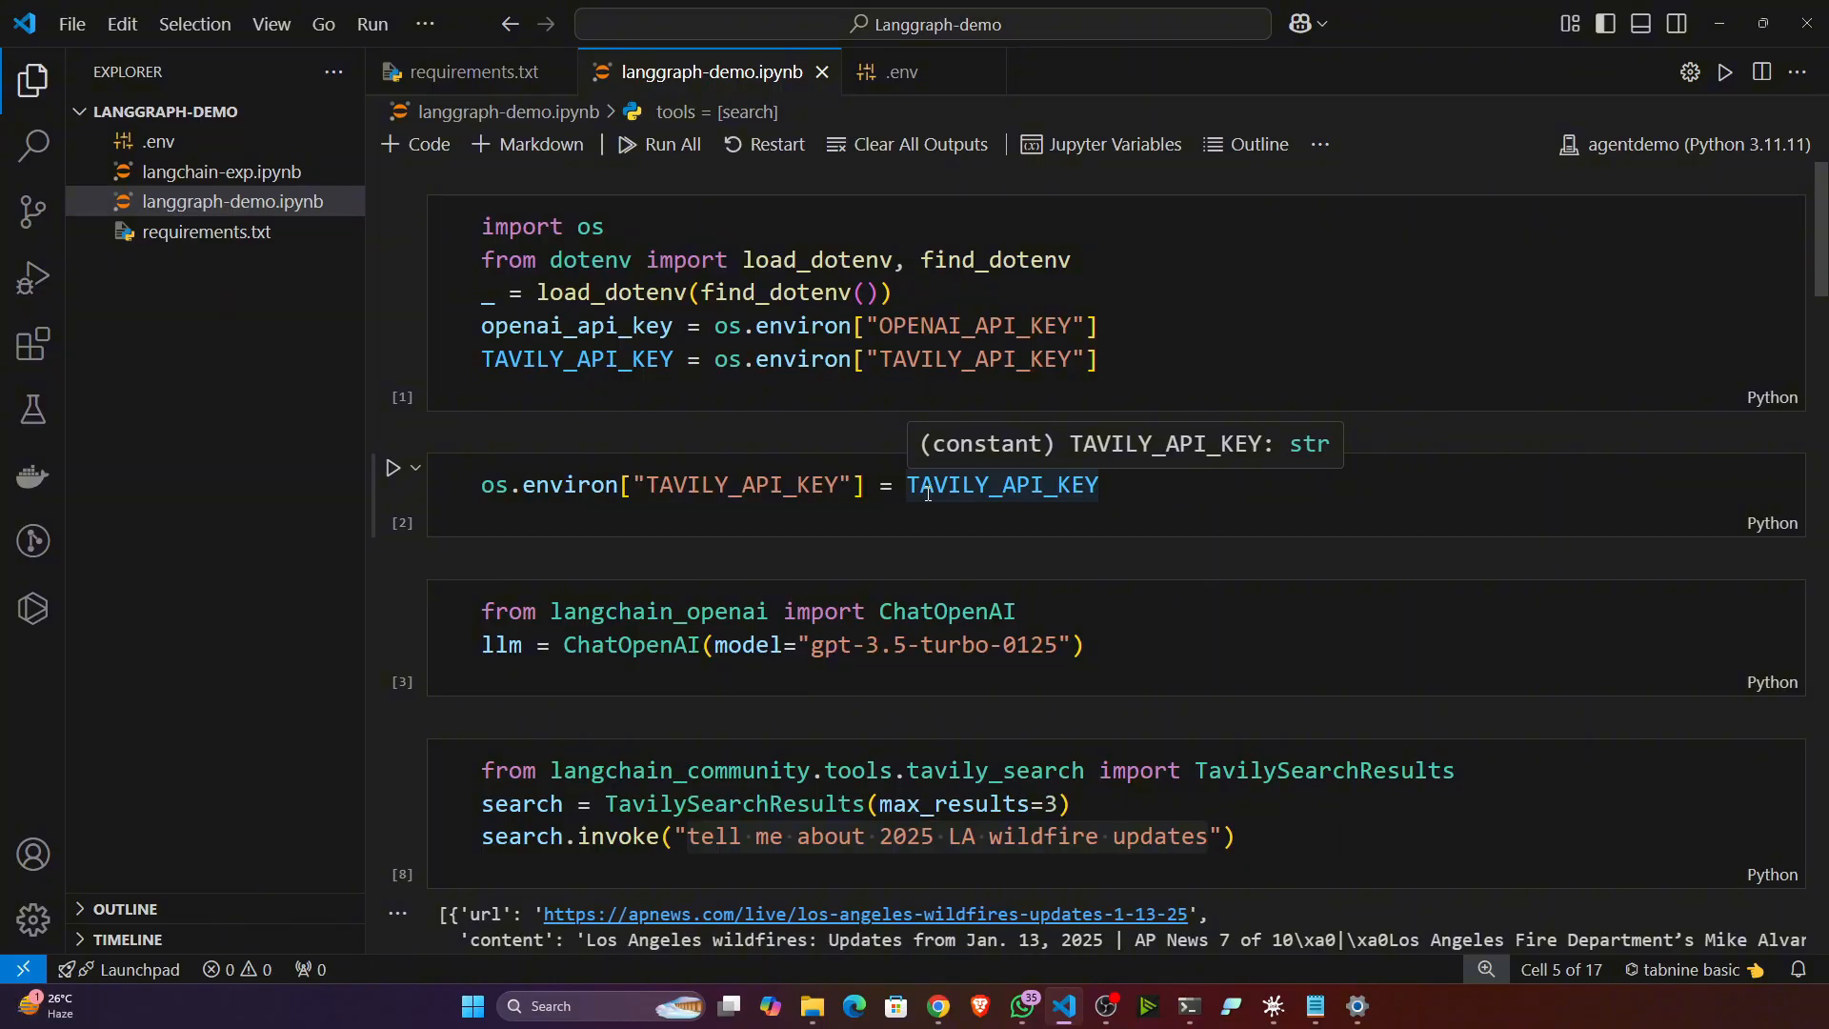
{"action": "mouse_move", "coordinate": [1712, 21]}
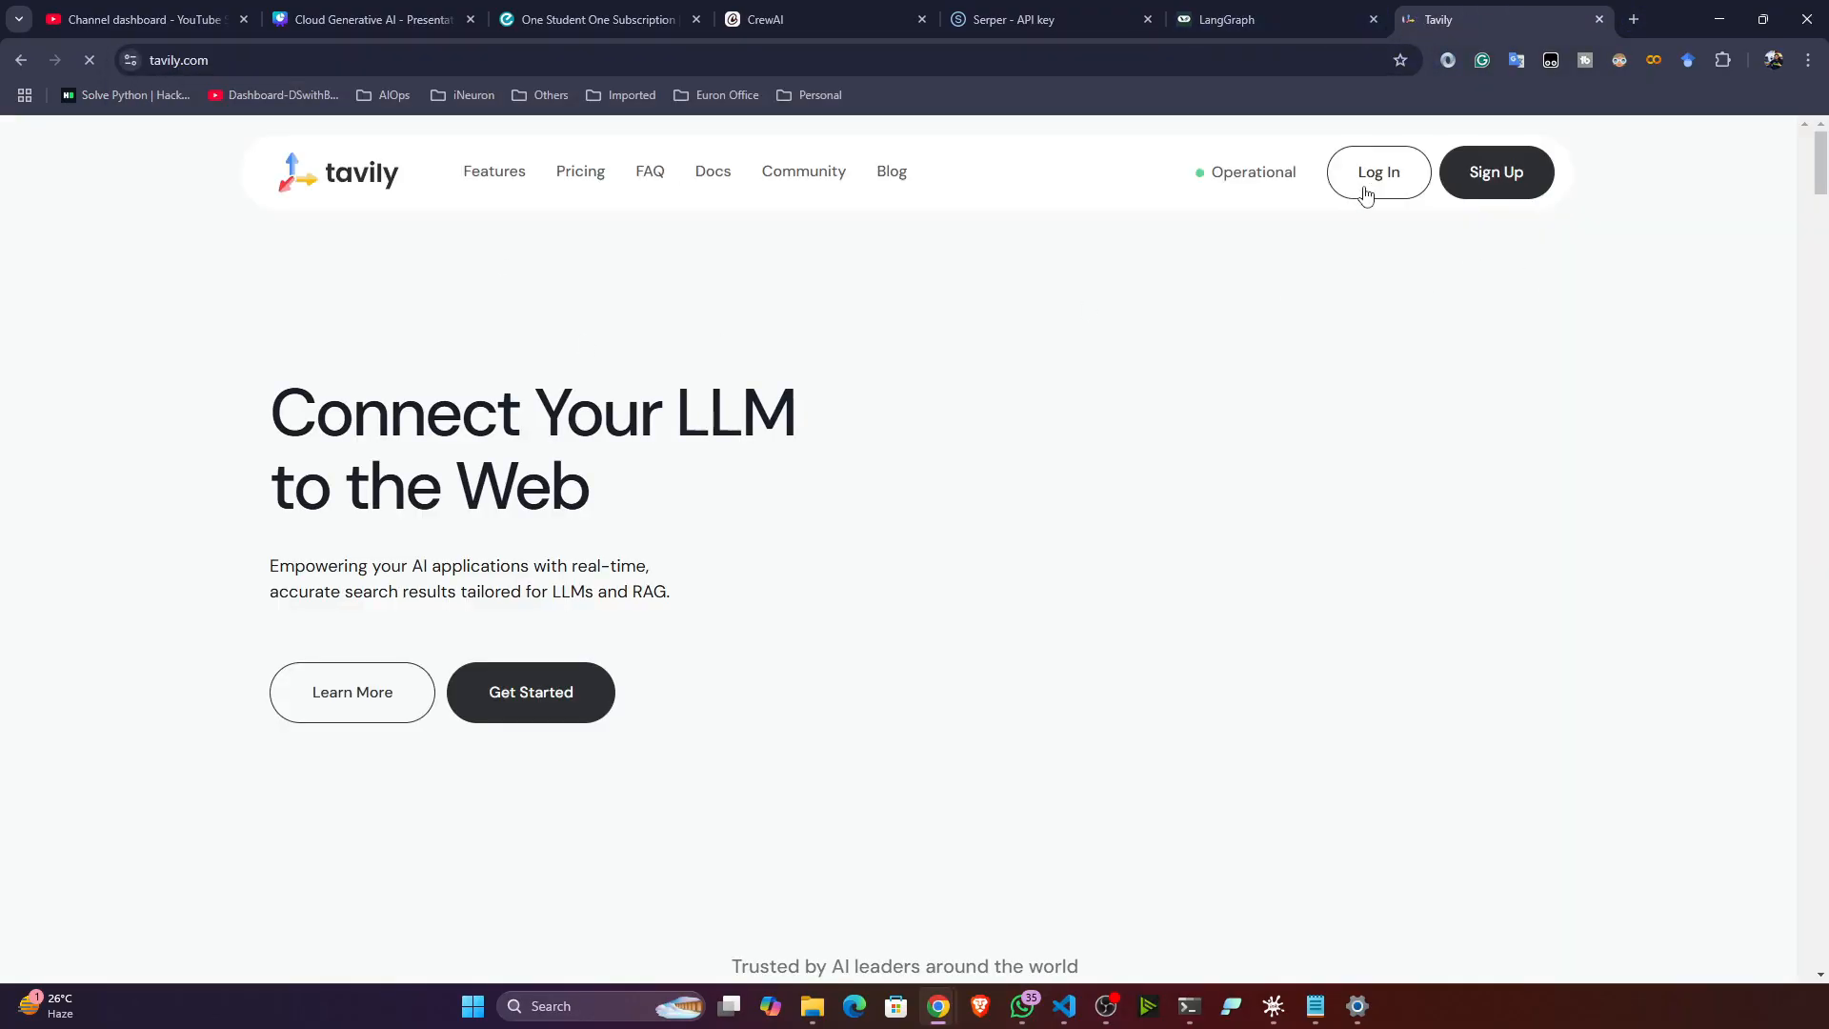
Log in to Tavily to reach the dashboard's API Keys, then return to the editor.
{"action": "left_click", "coordinate": [1377, 171]}
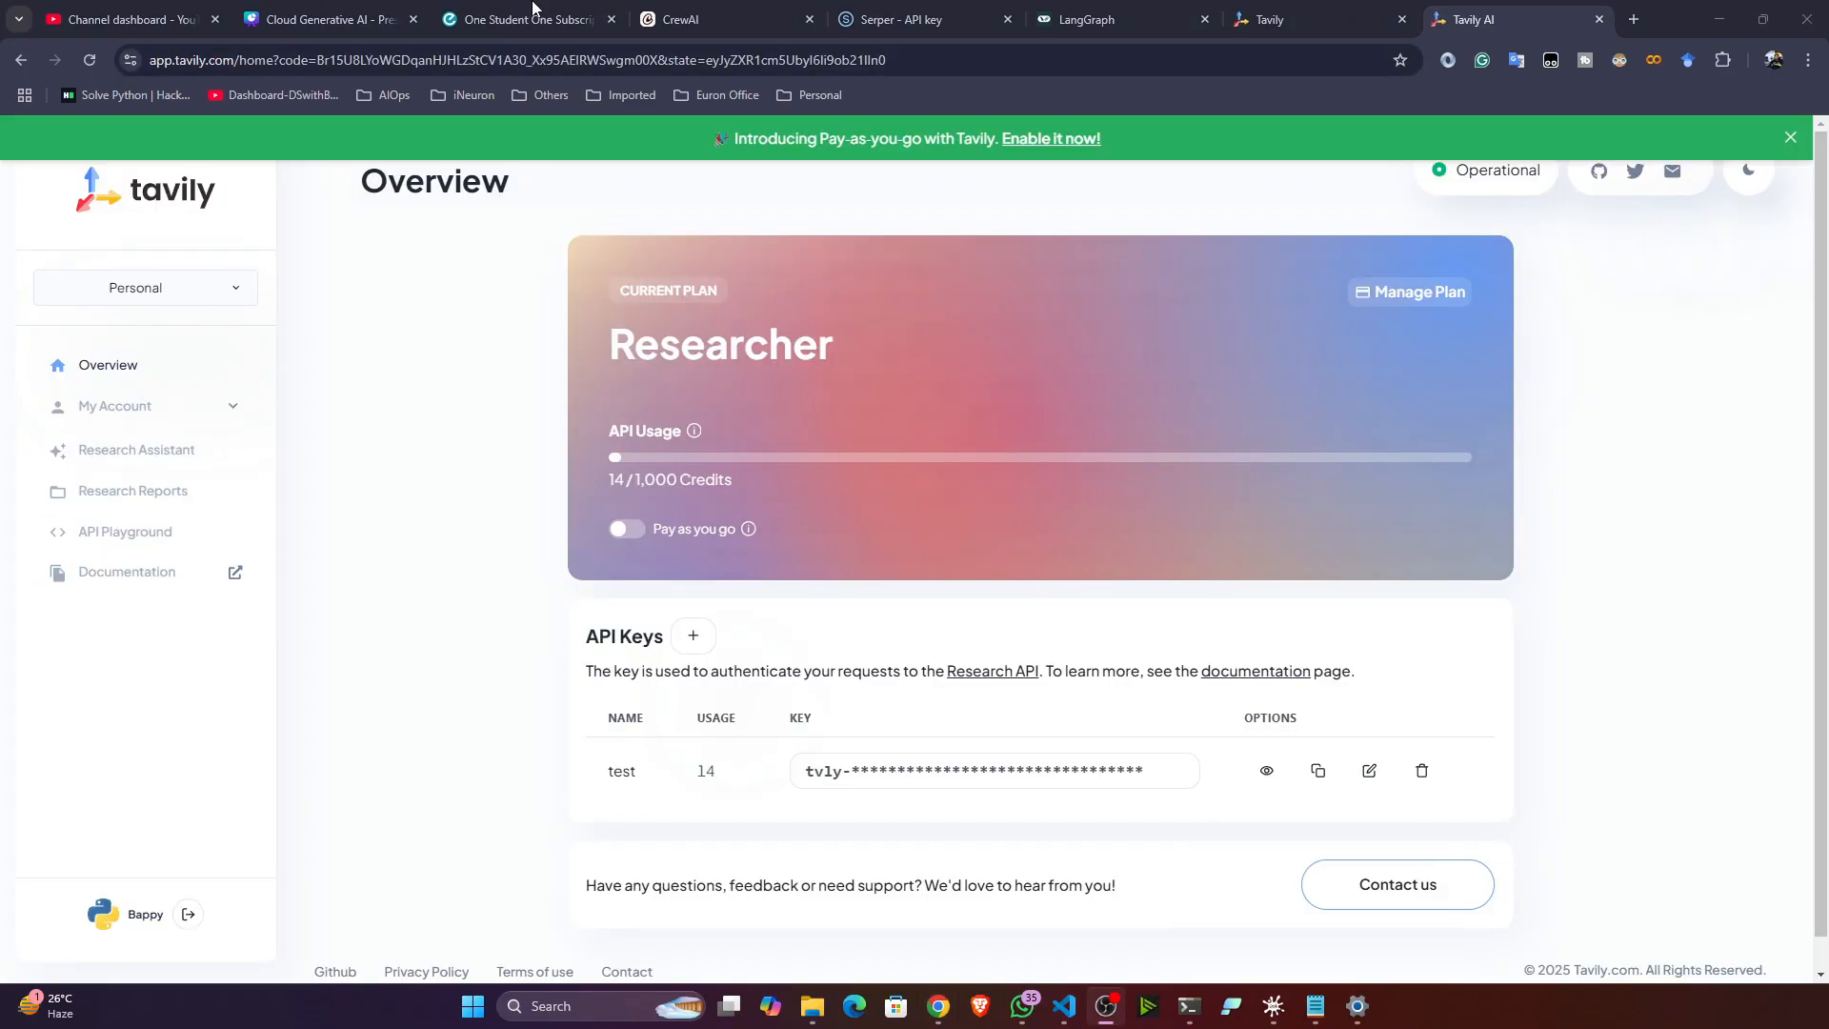
{"action": "mouse_move", "coordinate": [615, 518]}
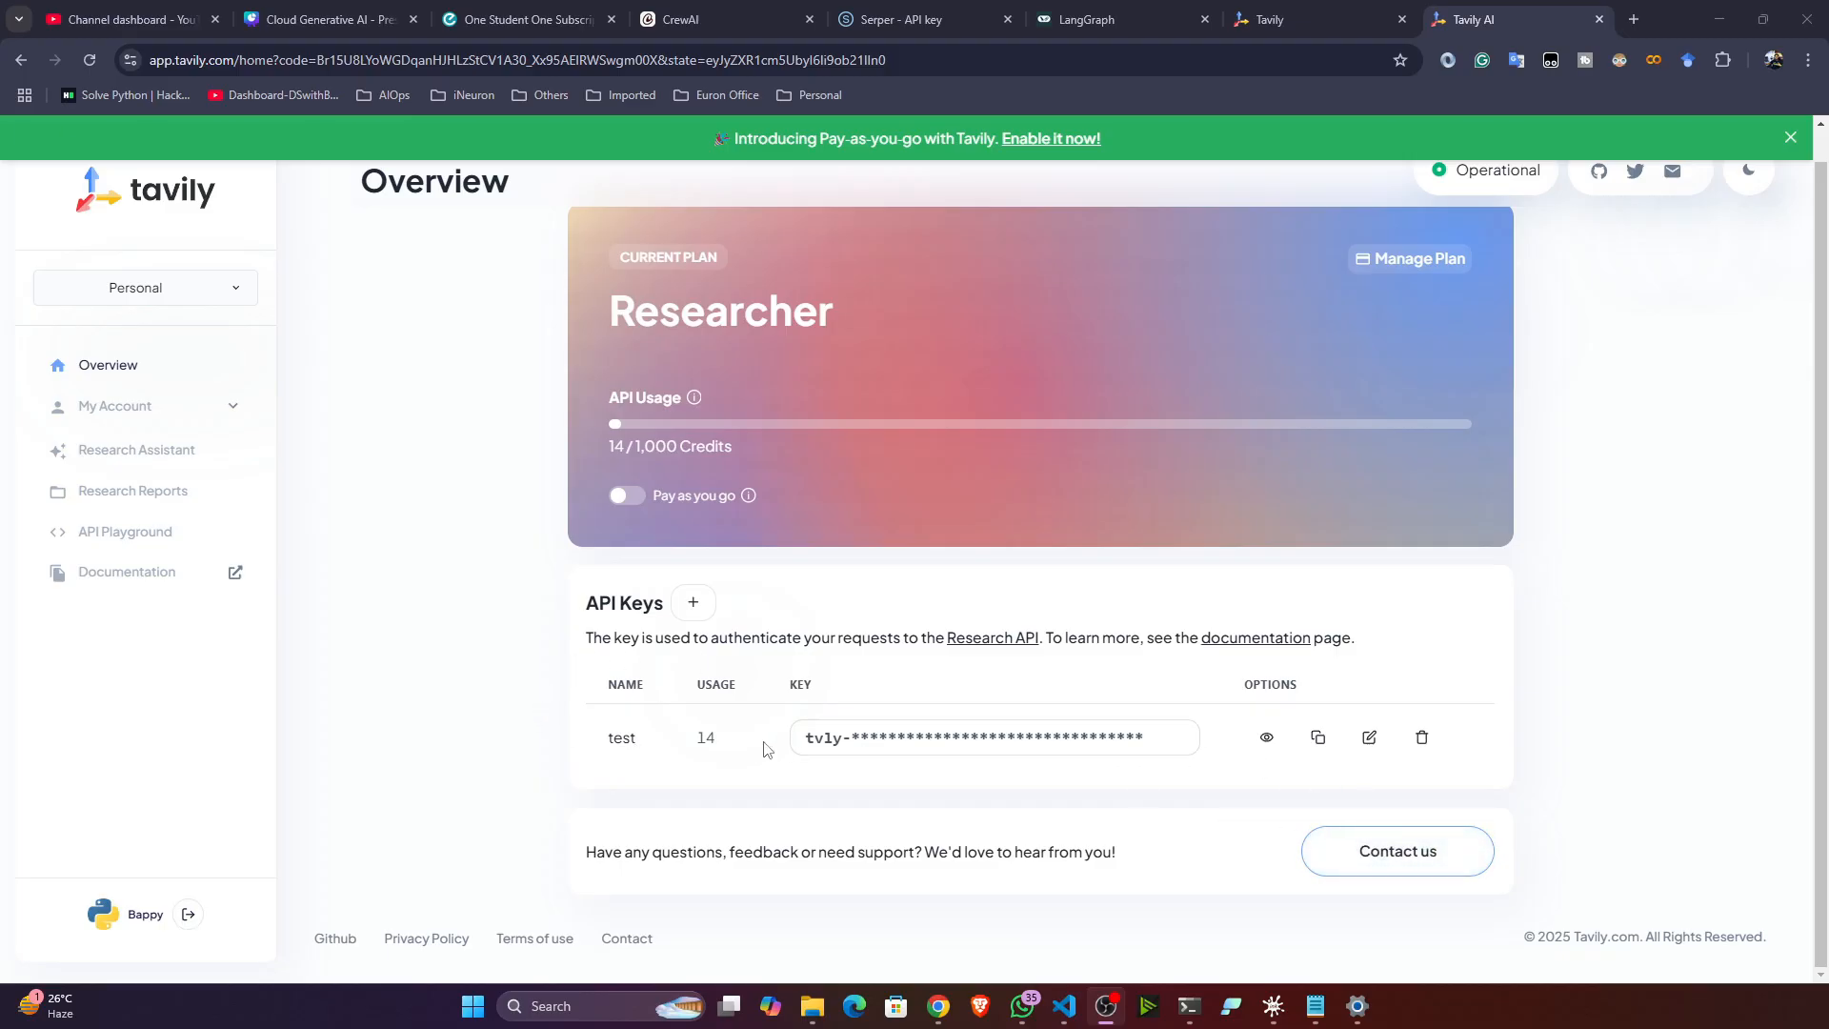
{"action": "mouse_move", "coordinate": [1101, 739]}
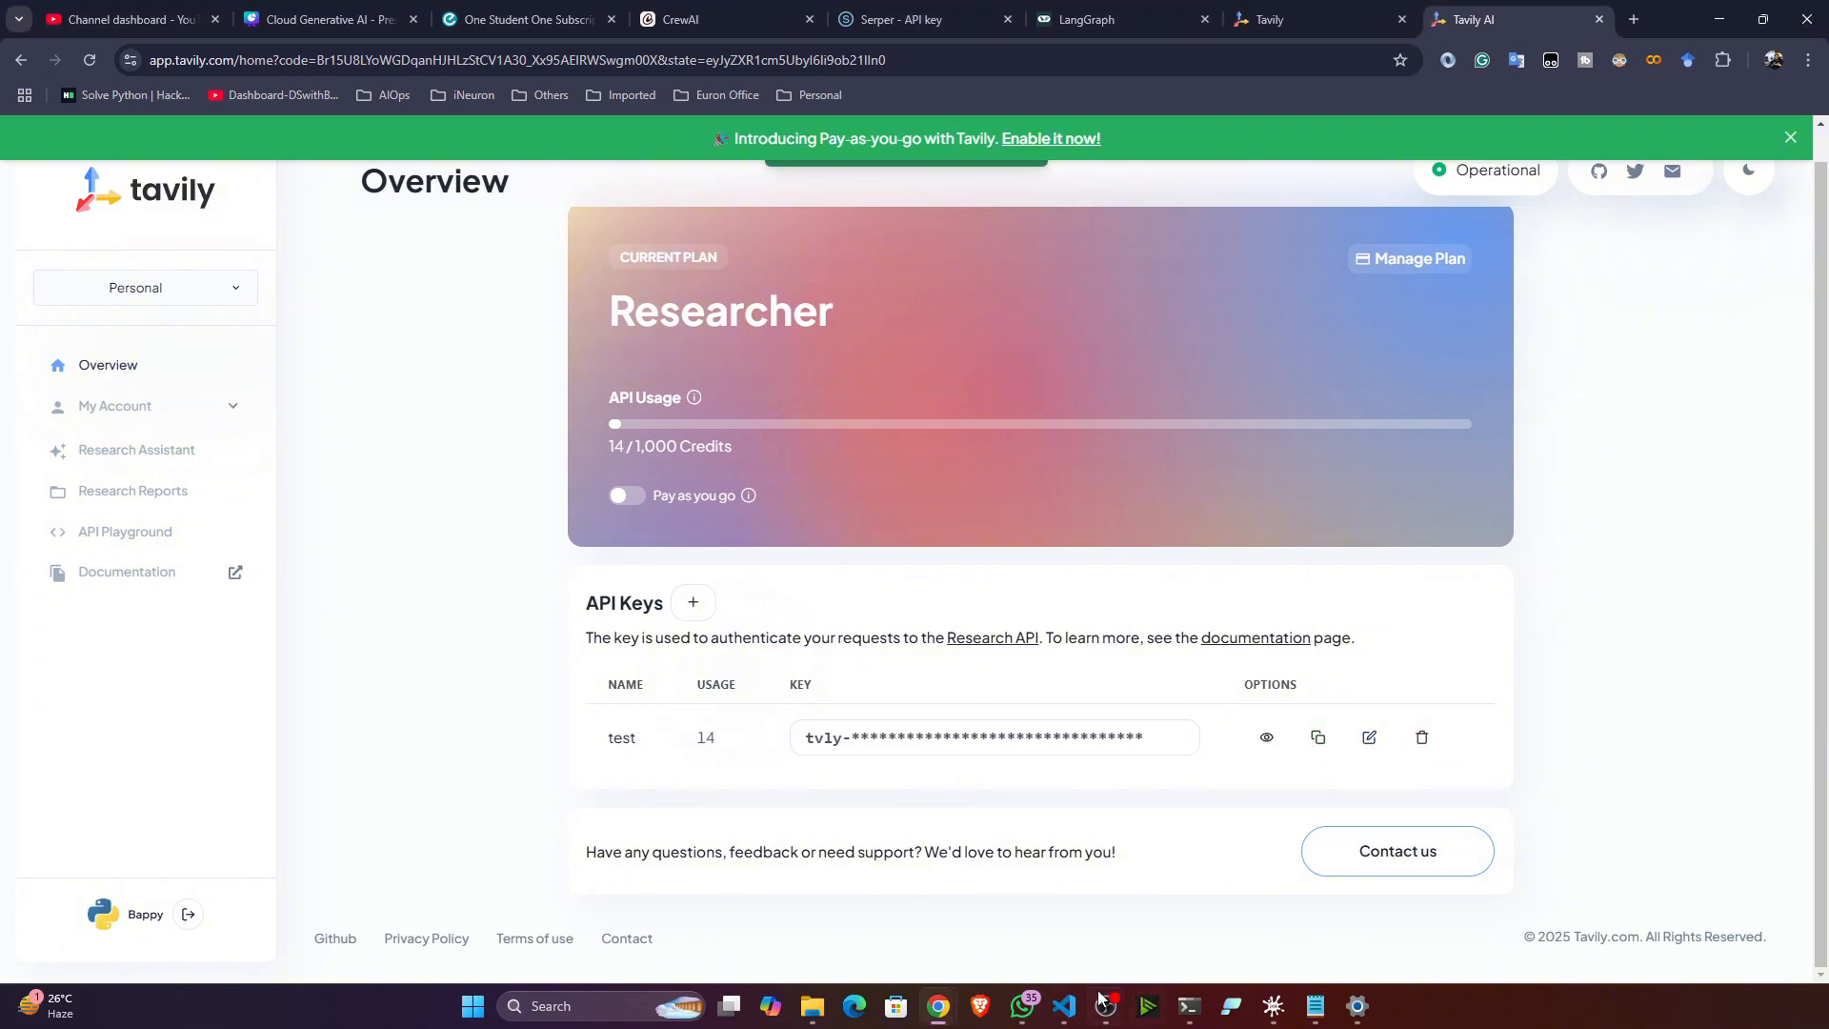
{"action": "left_click", "coordinate": [1061, 1006]}
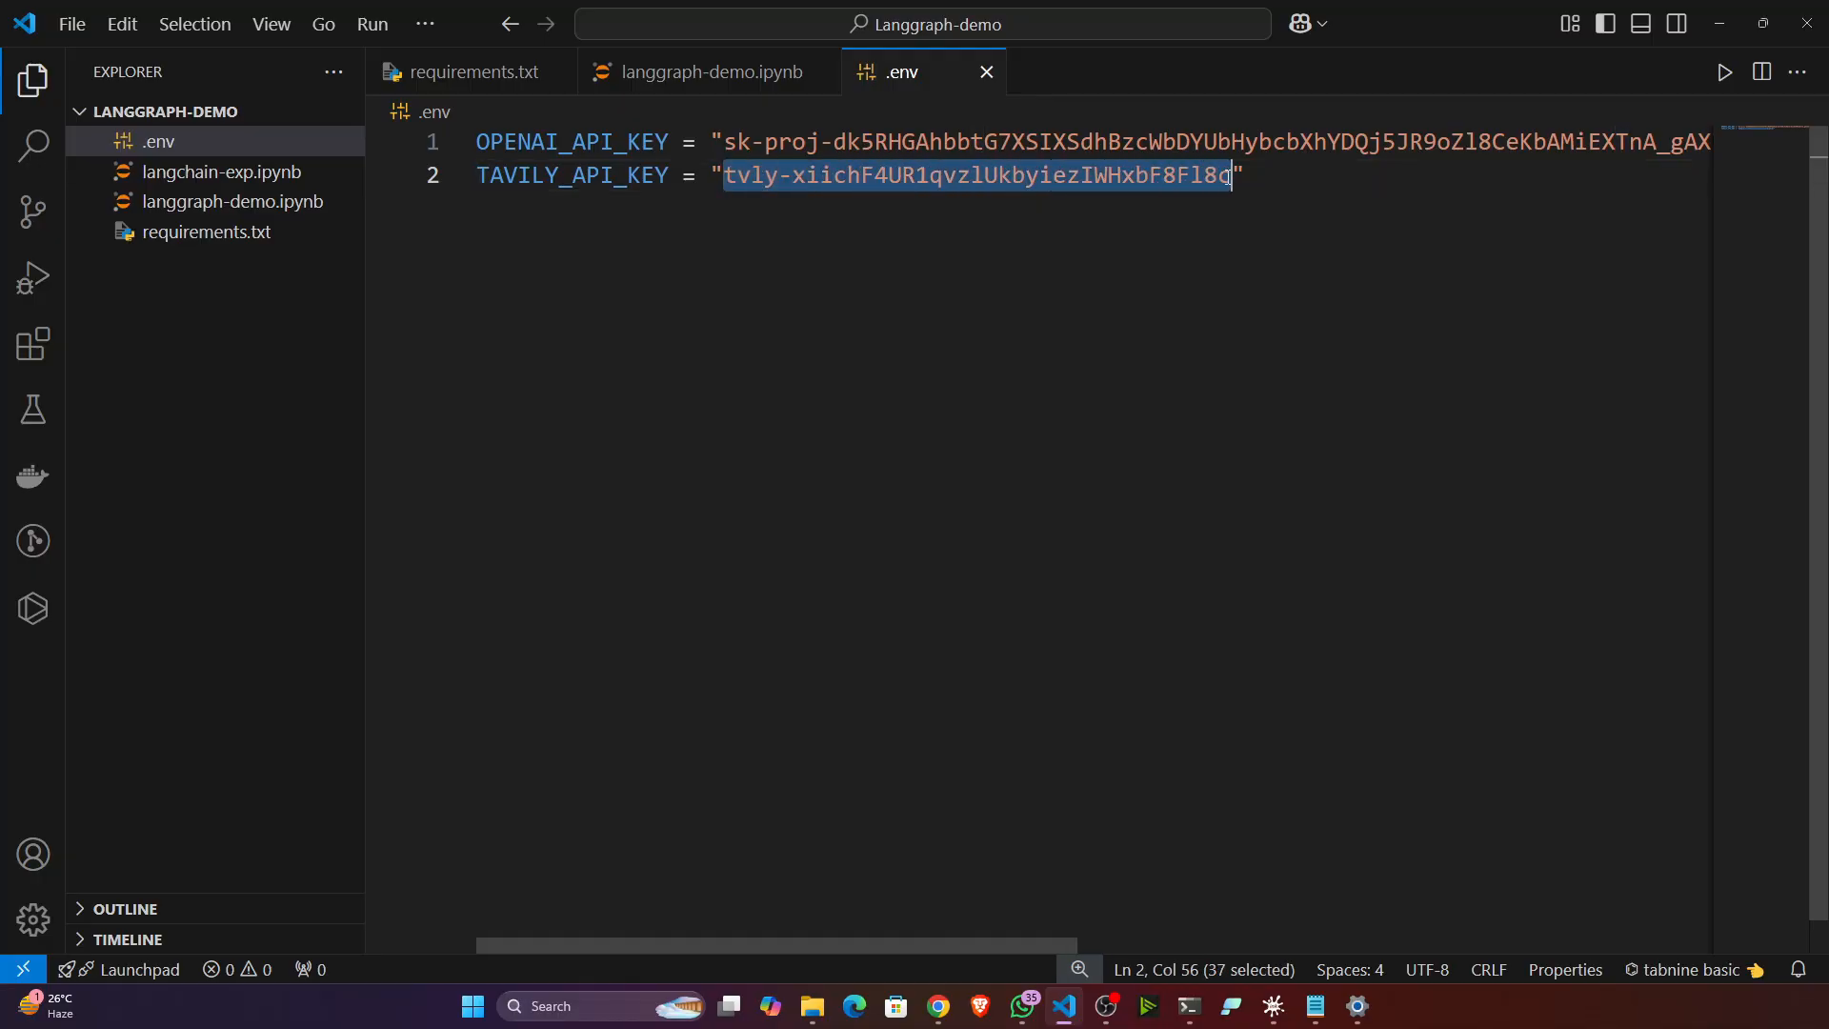
{"action": "left_click", "coordinate": [739, 410]}
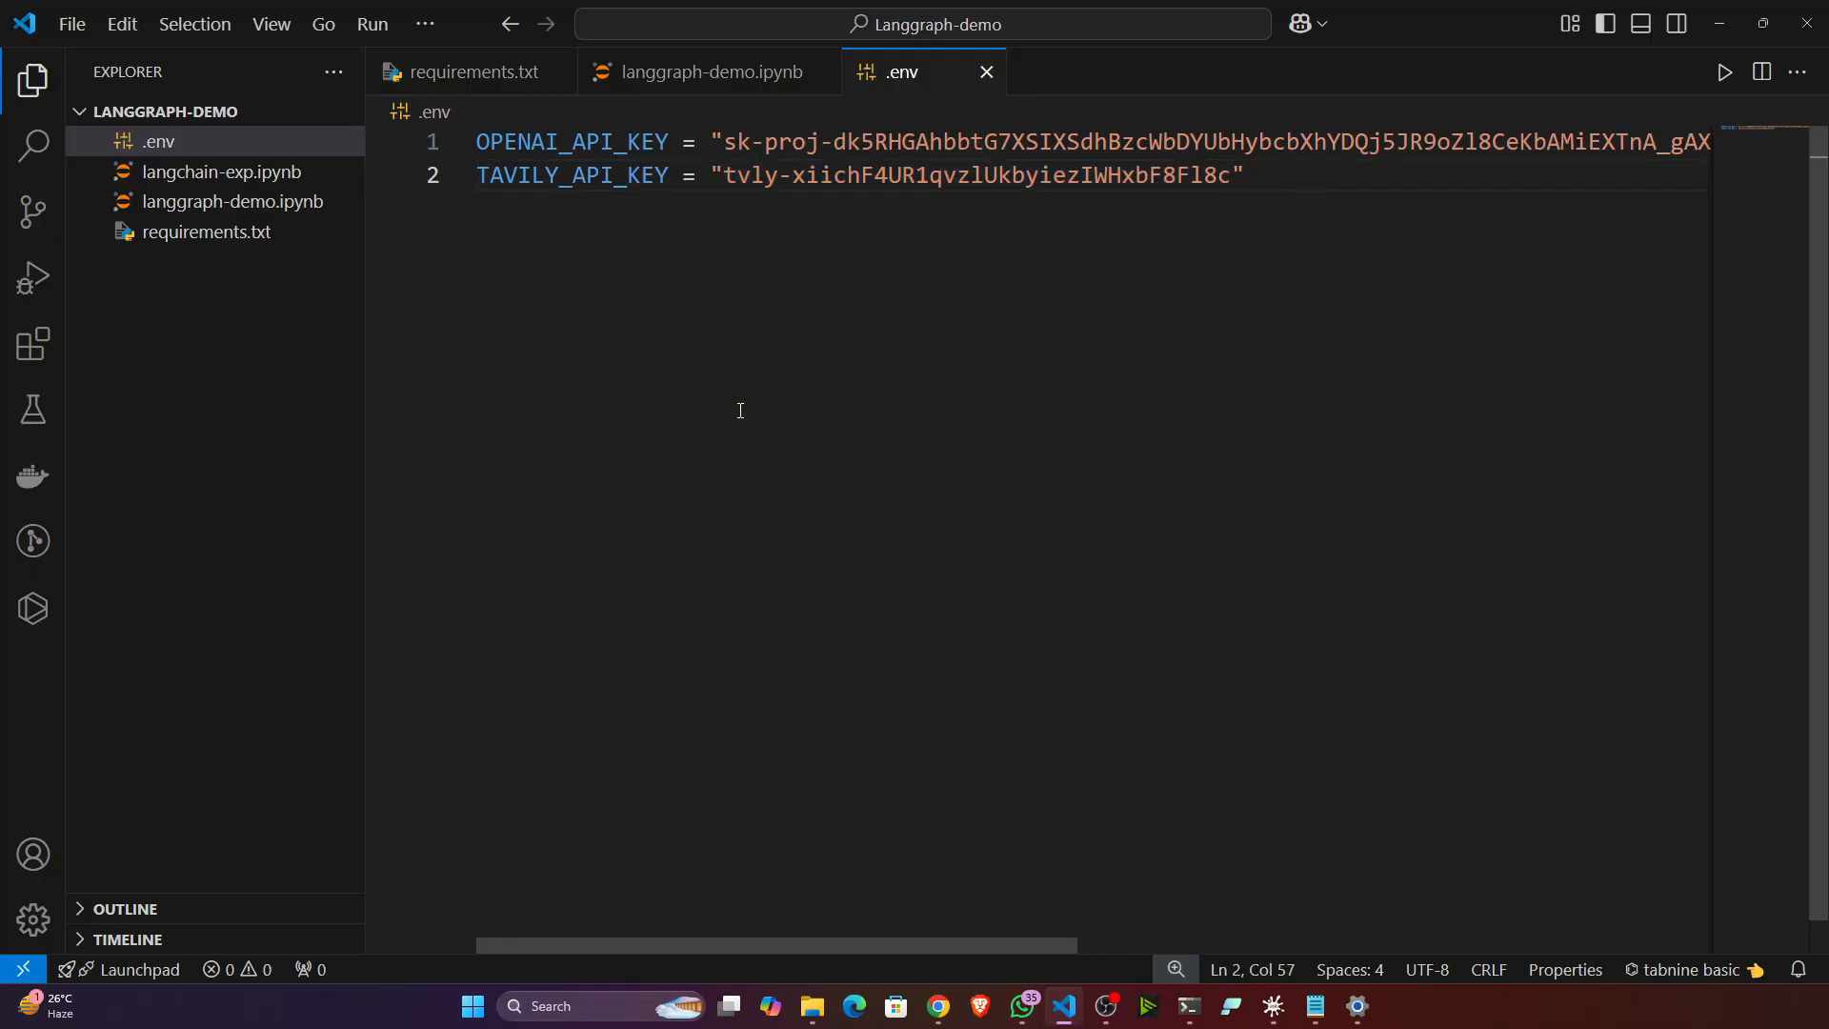
{"action": "left_click", "coordinate": [699, 71]}
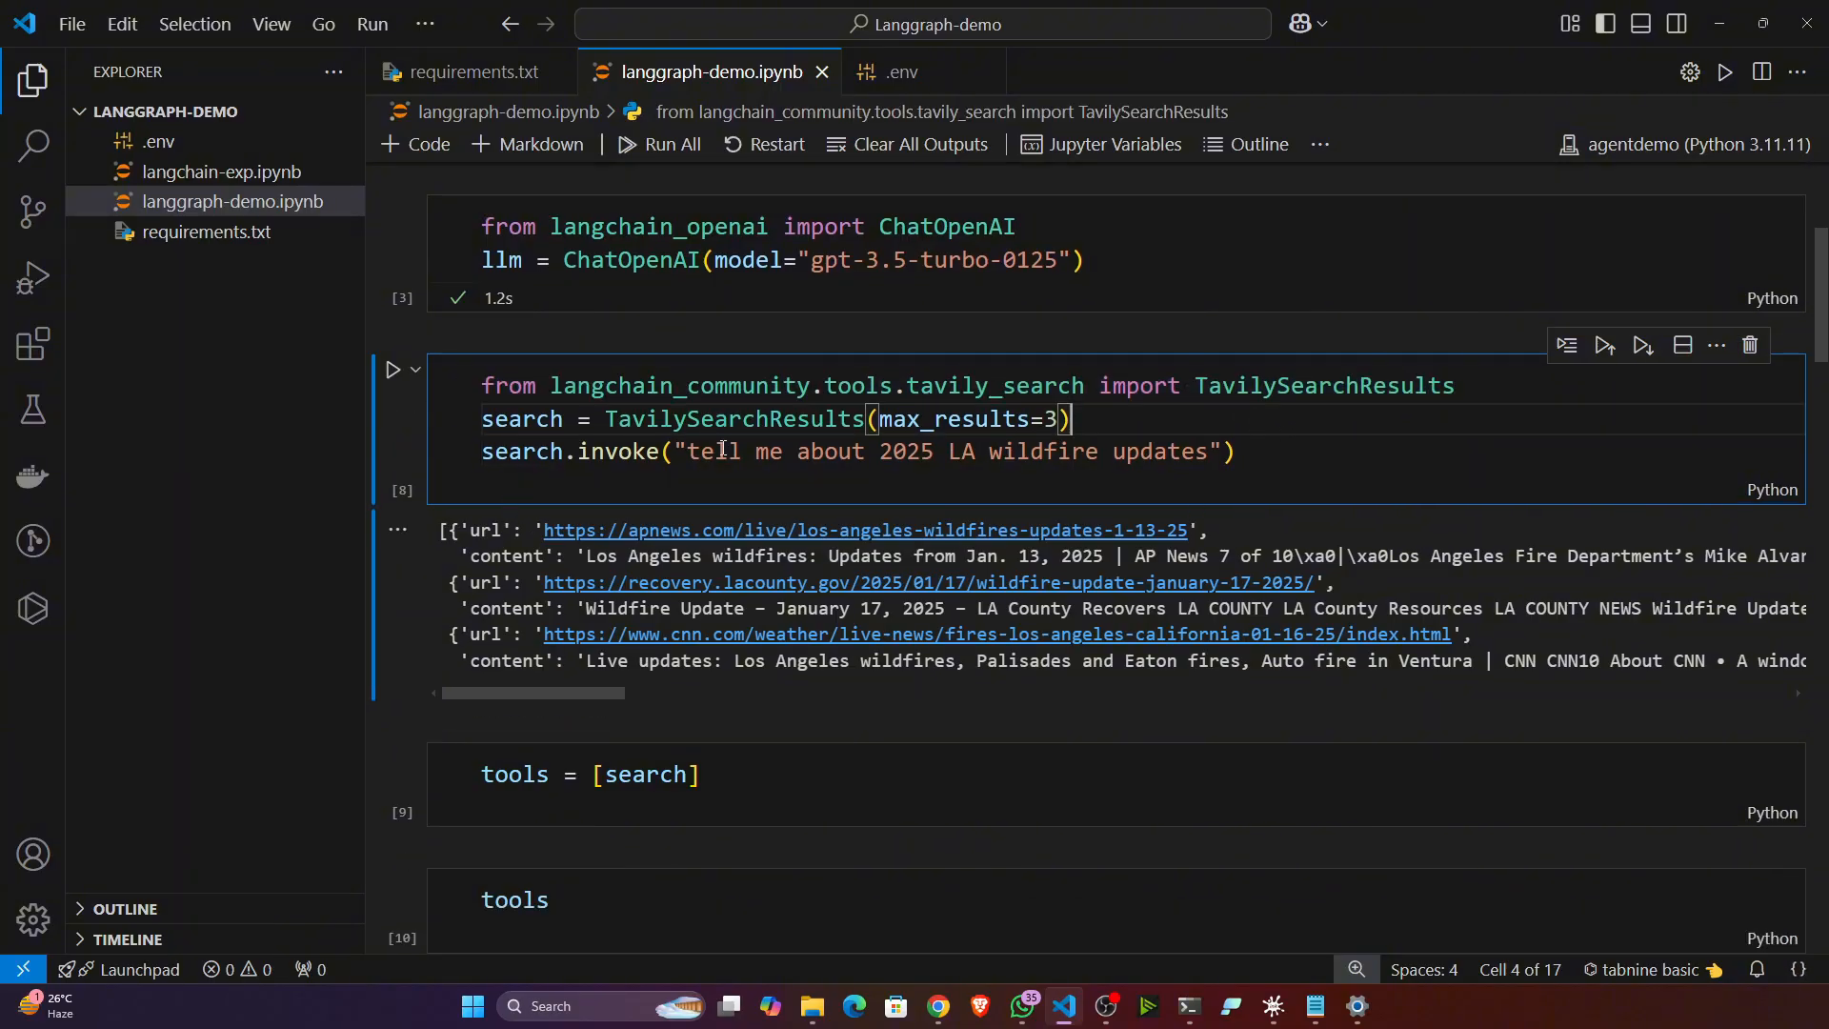
{"action": "mouse_move", "coordinate": [973, 469]}
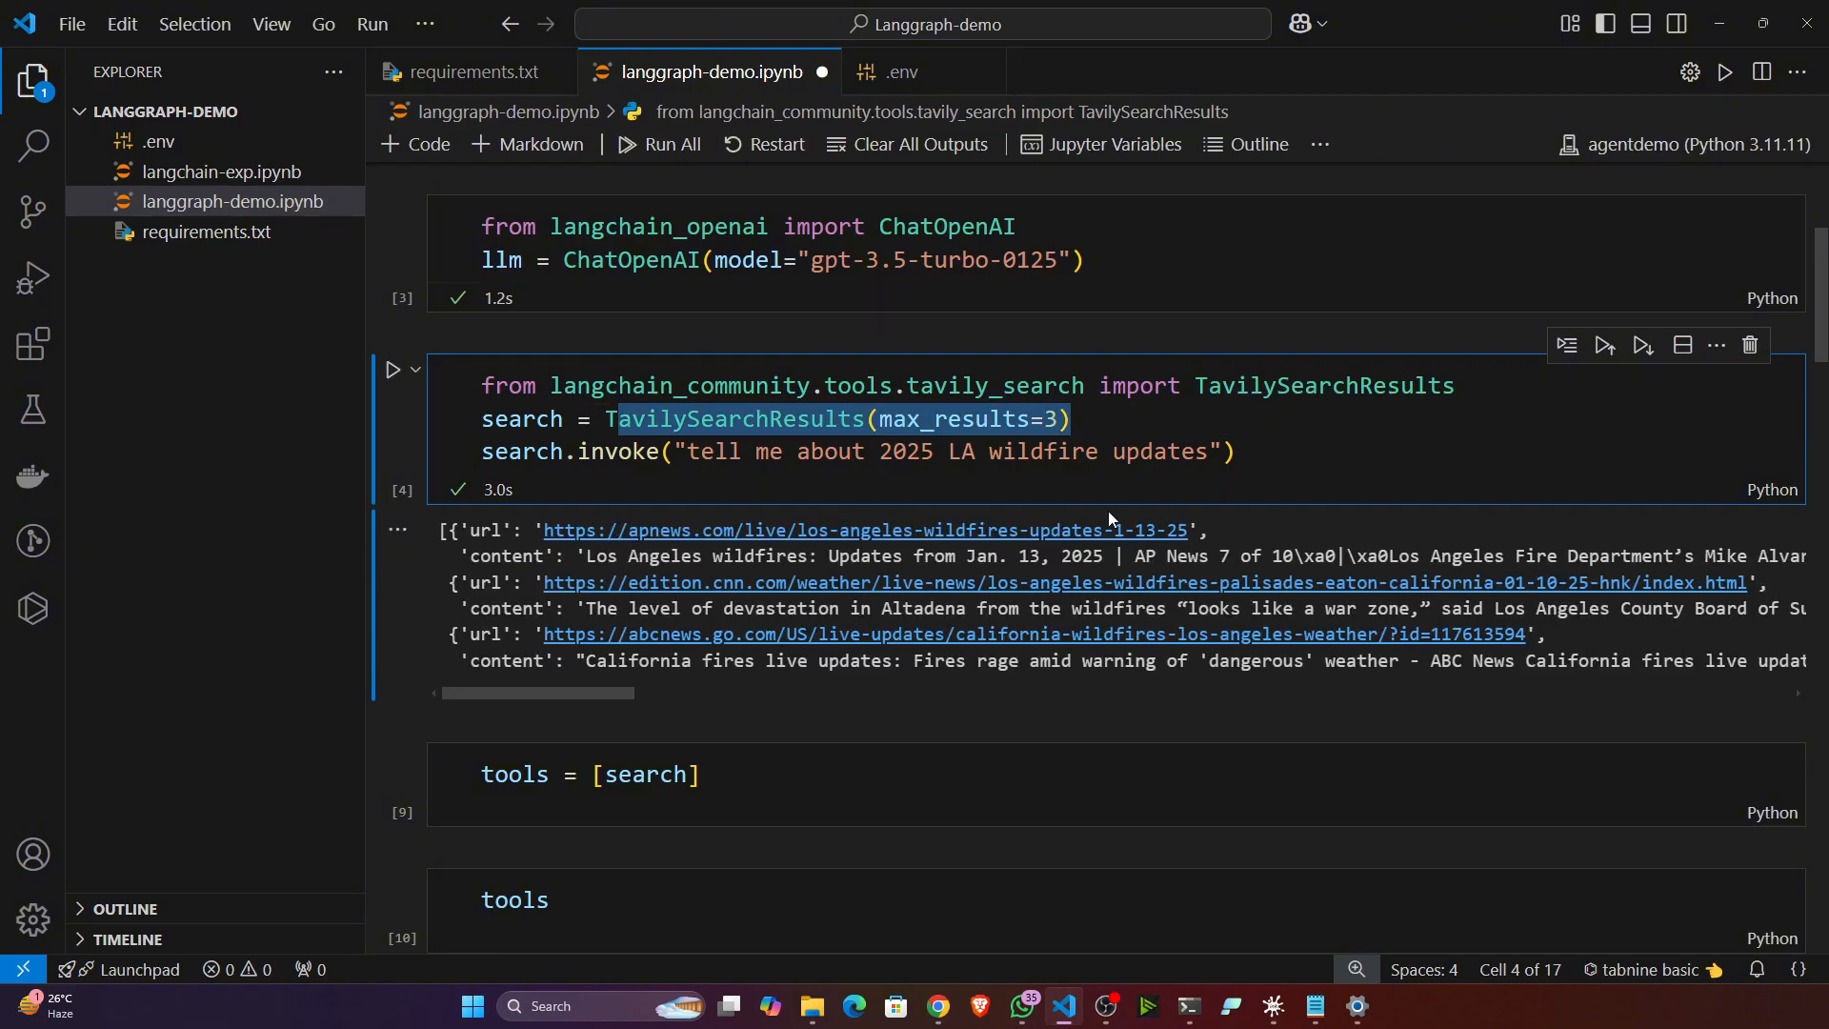
{"action": "mouse_move", "coordinate": [817, 596]}
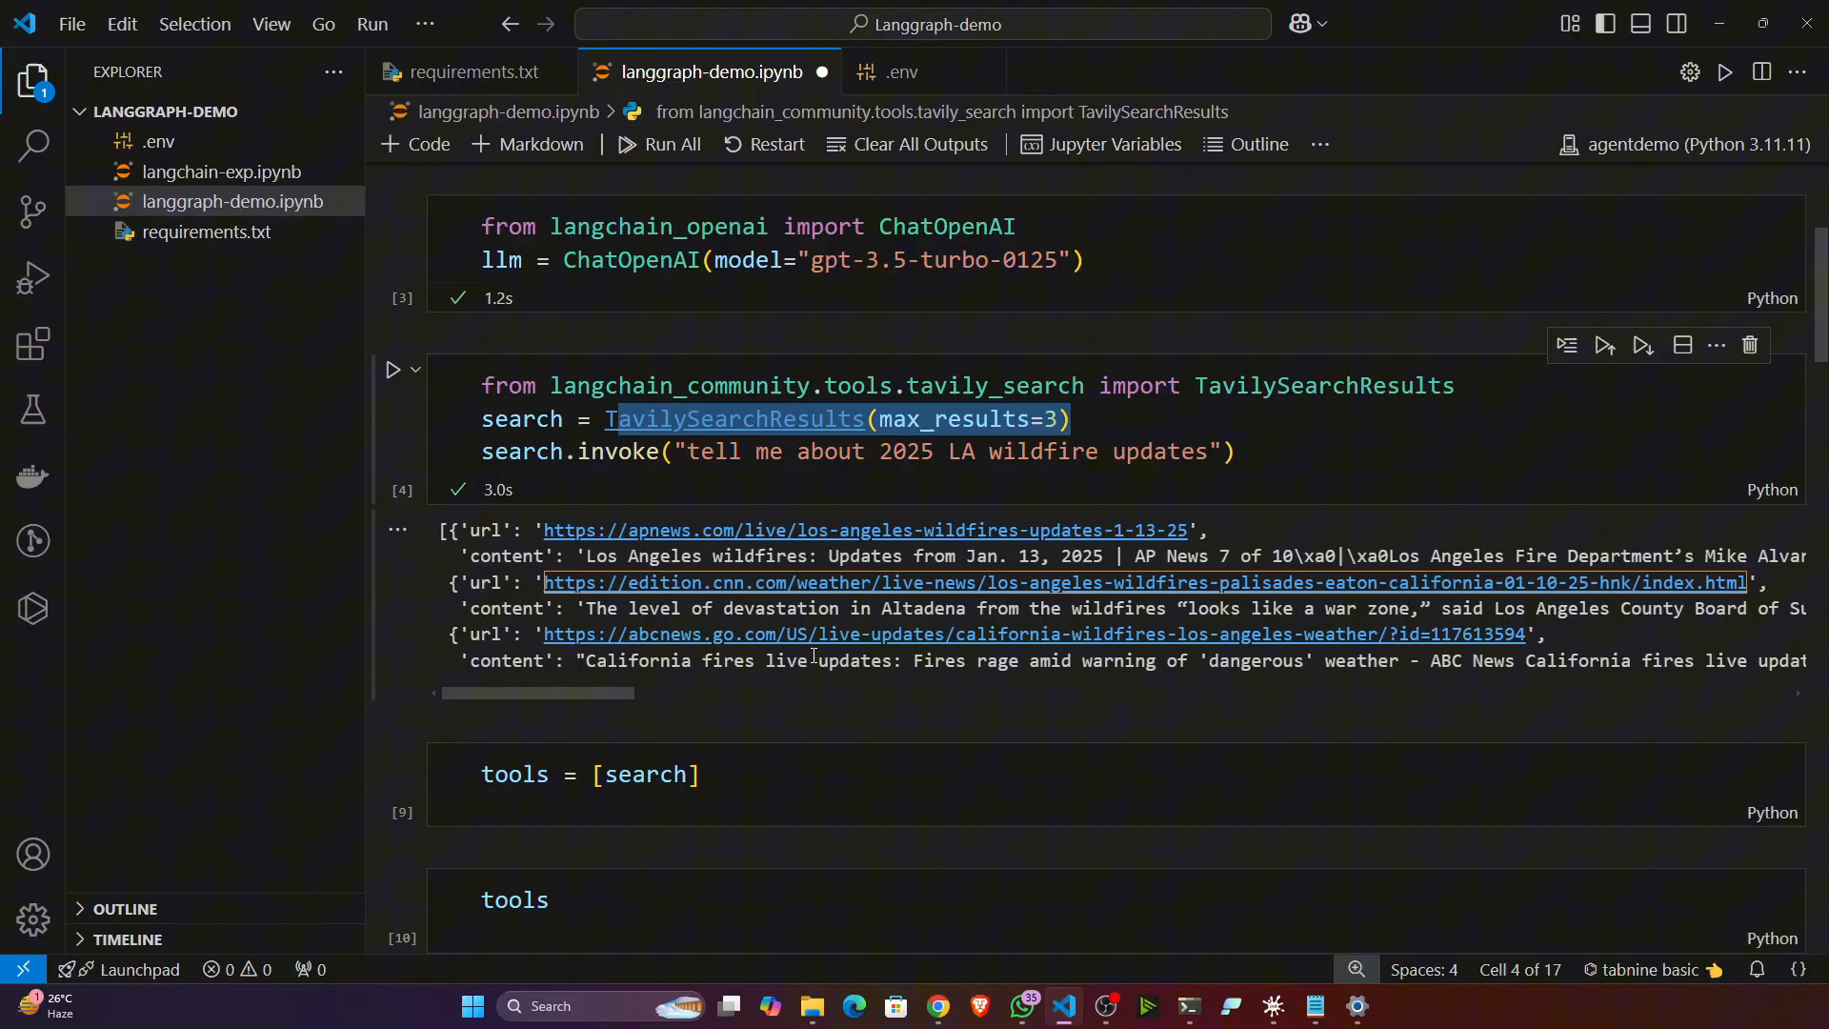
Open the search result articles and browse the CNN wildfire live-updates page.
{"action": "left_click", "coordinate": [865, 529]}
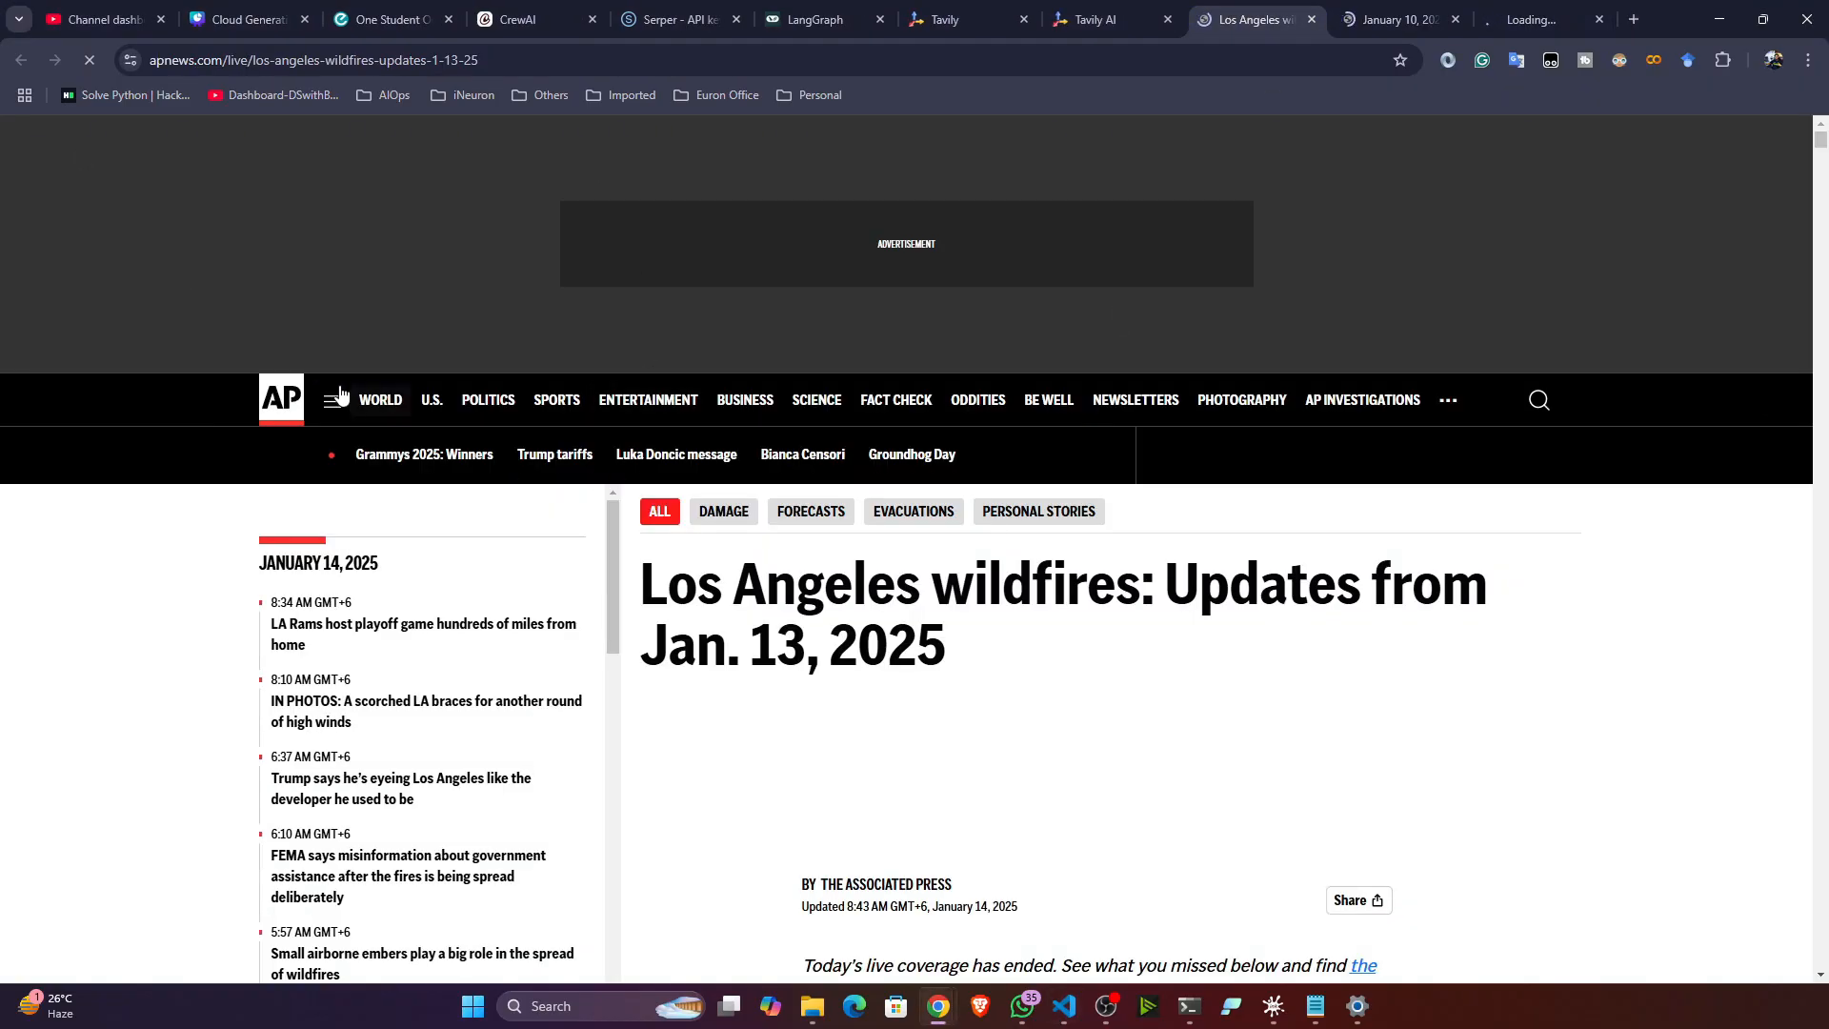
{"action": "left_click", "coordinate": [1395, 19]}
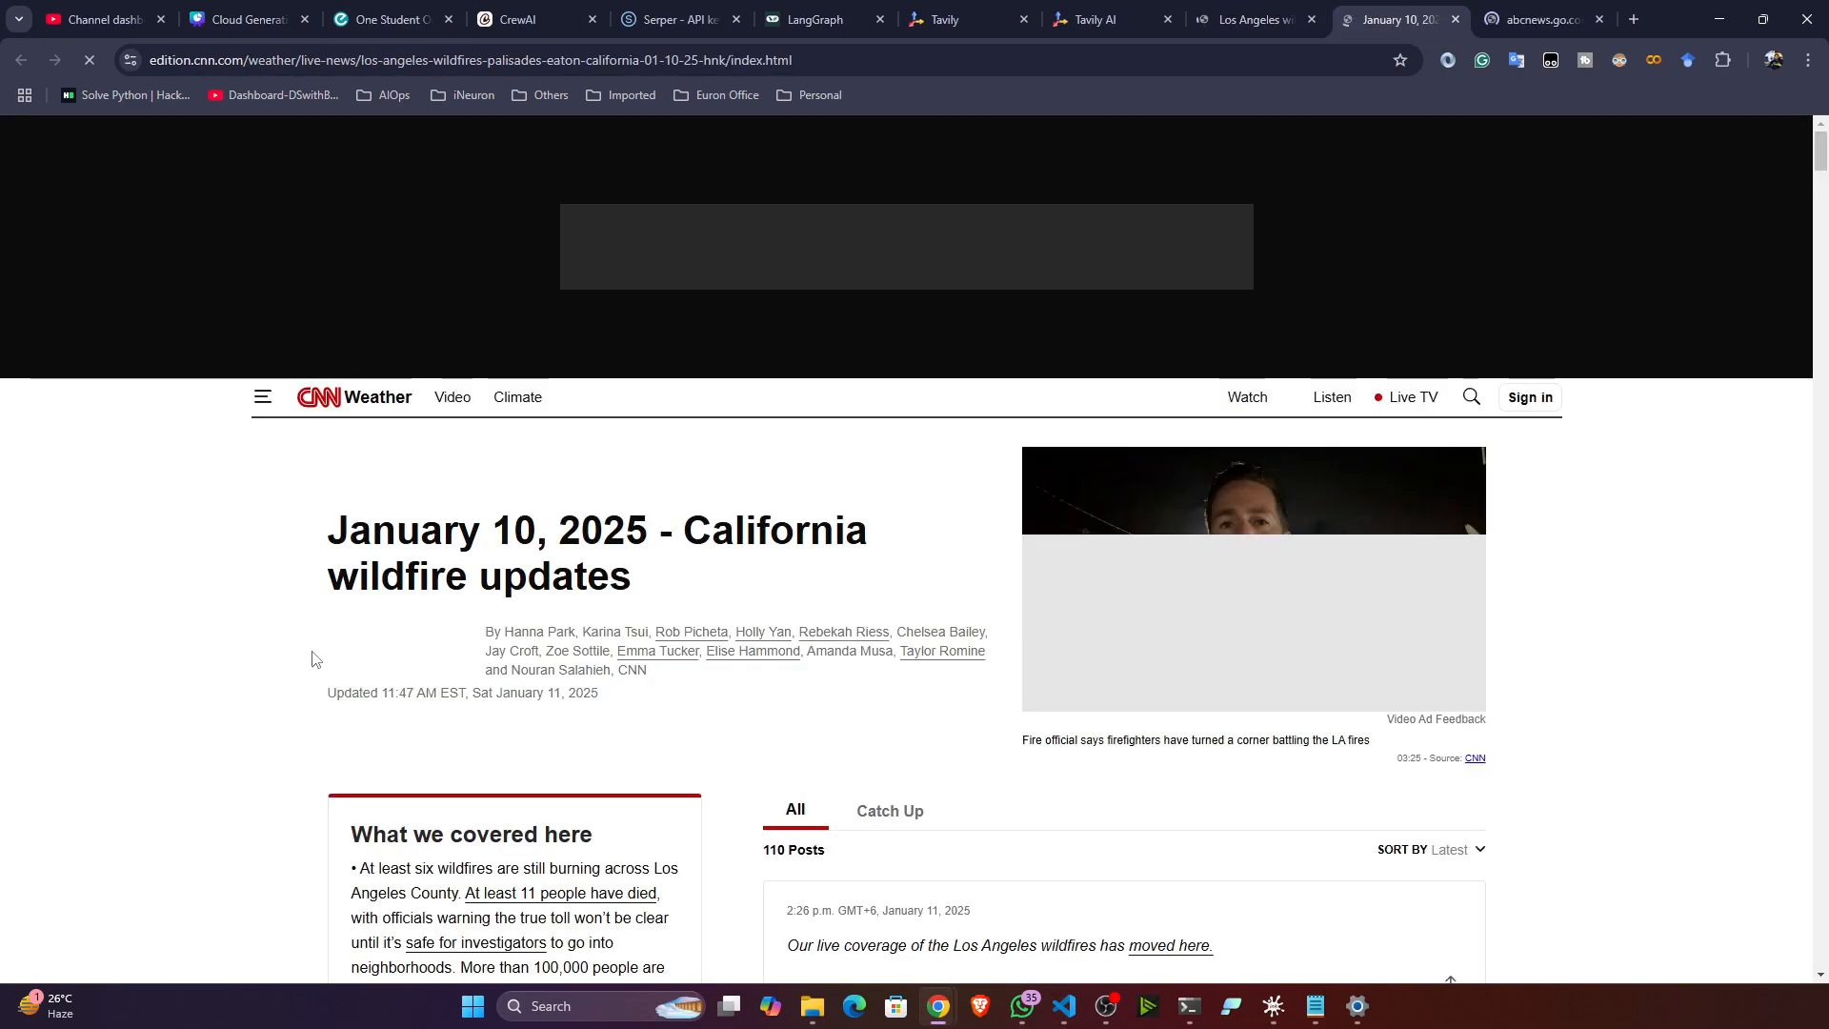
{"action": "scroll", "scroll_direction": "down", "scroll_amount": 3}
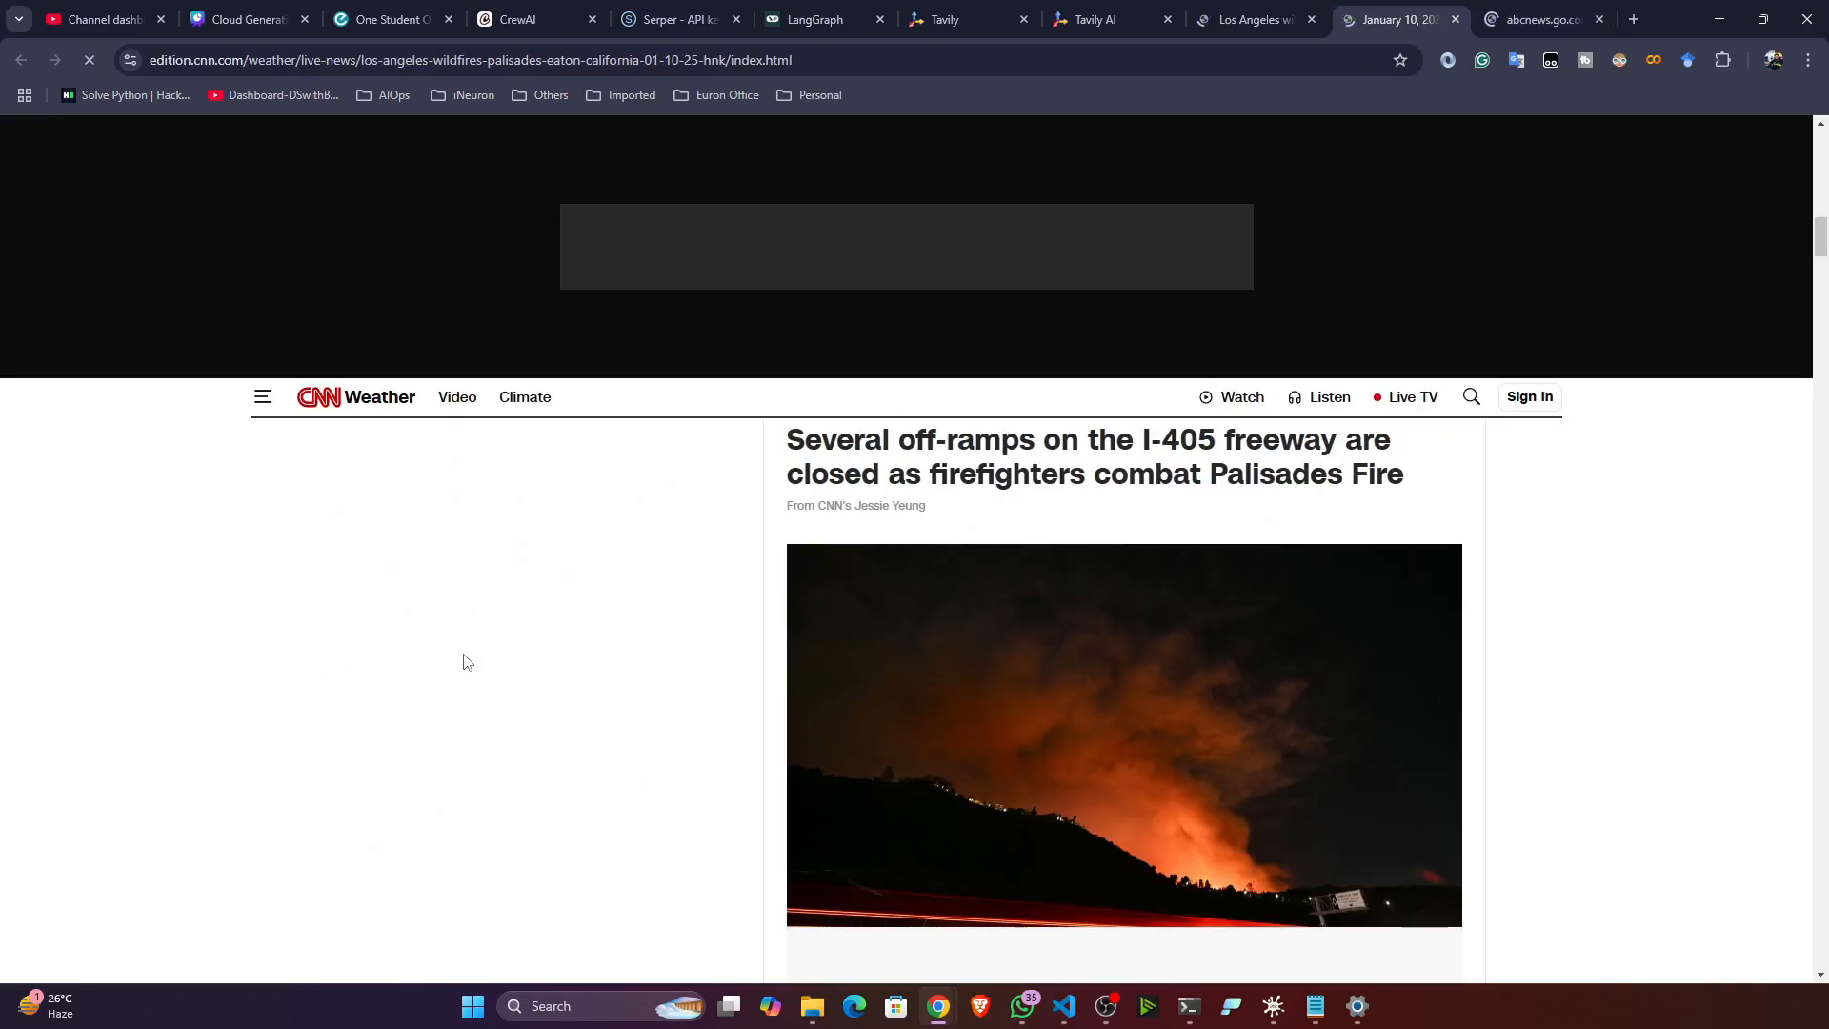
{"action": "left_click", "coordinate": [1543, 19]}
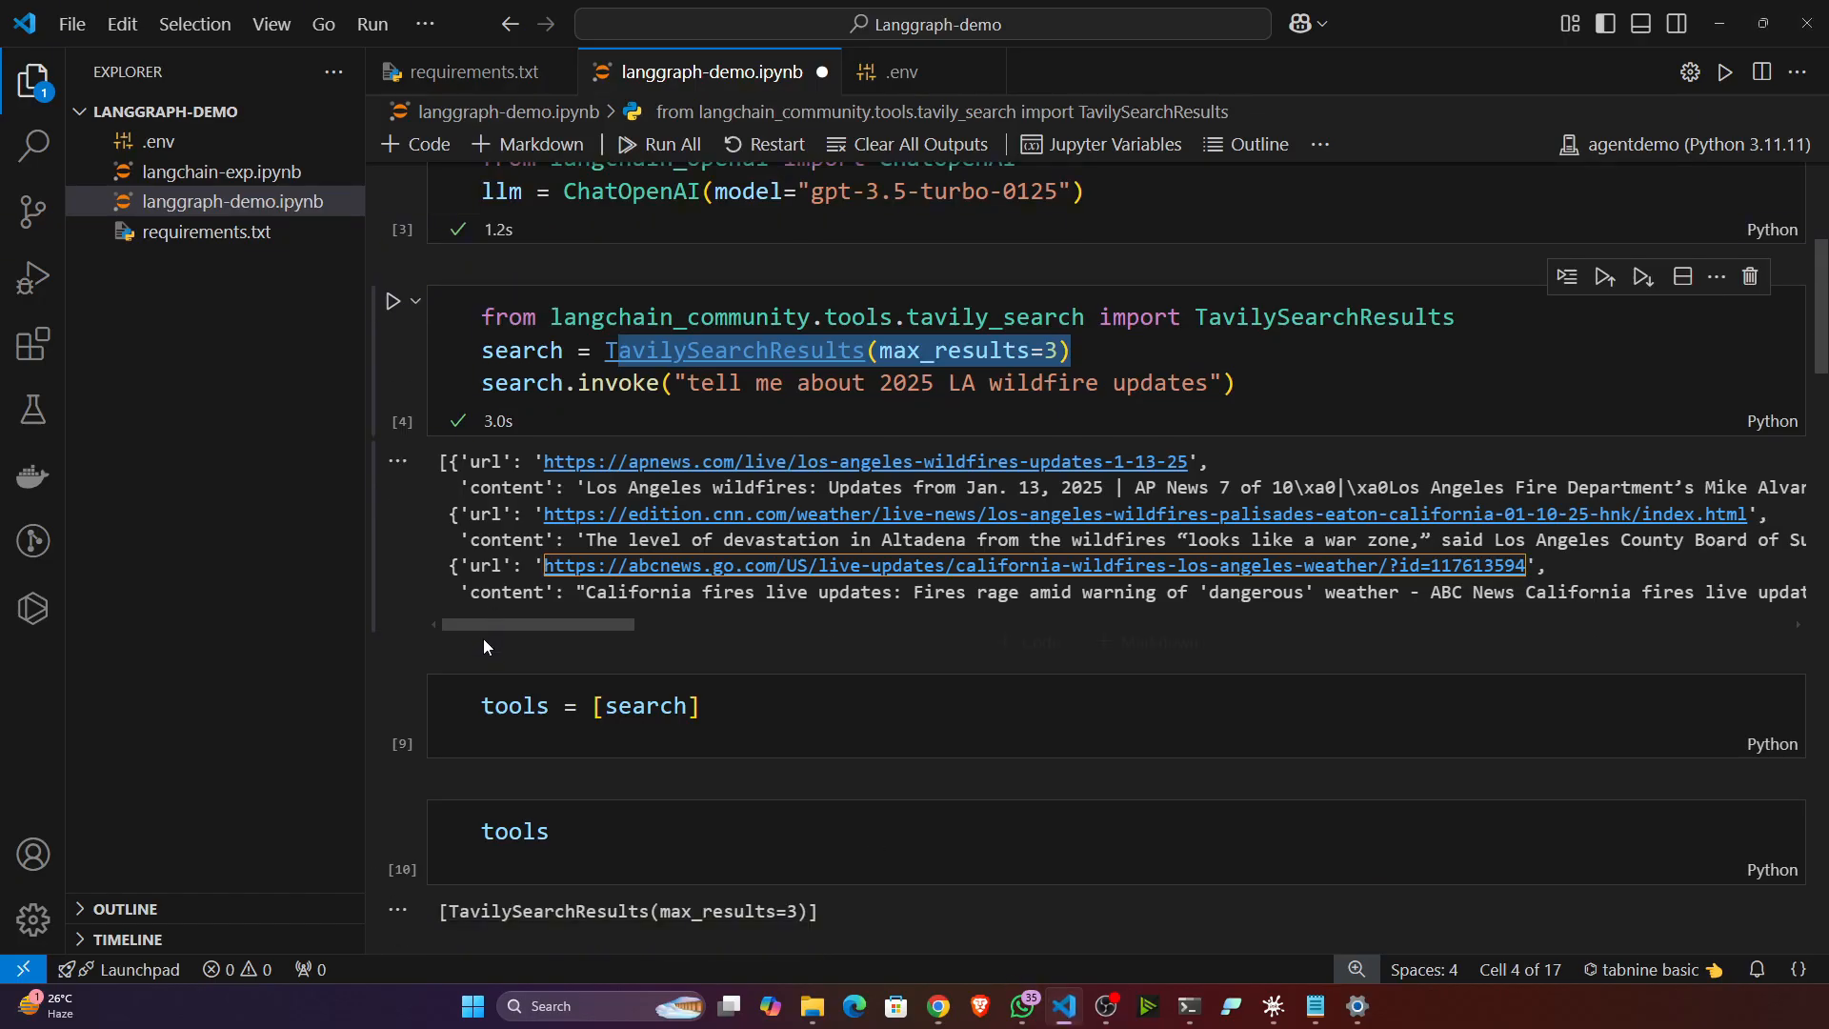
{"action": "mouse_move", "coordinate": [487, 678]}
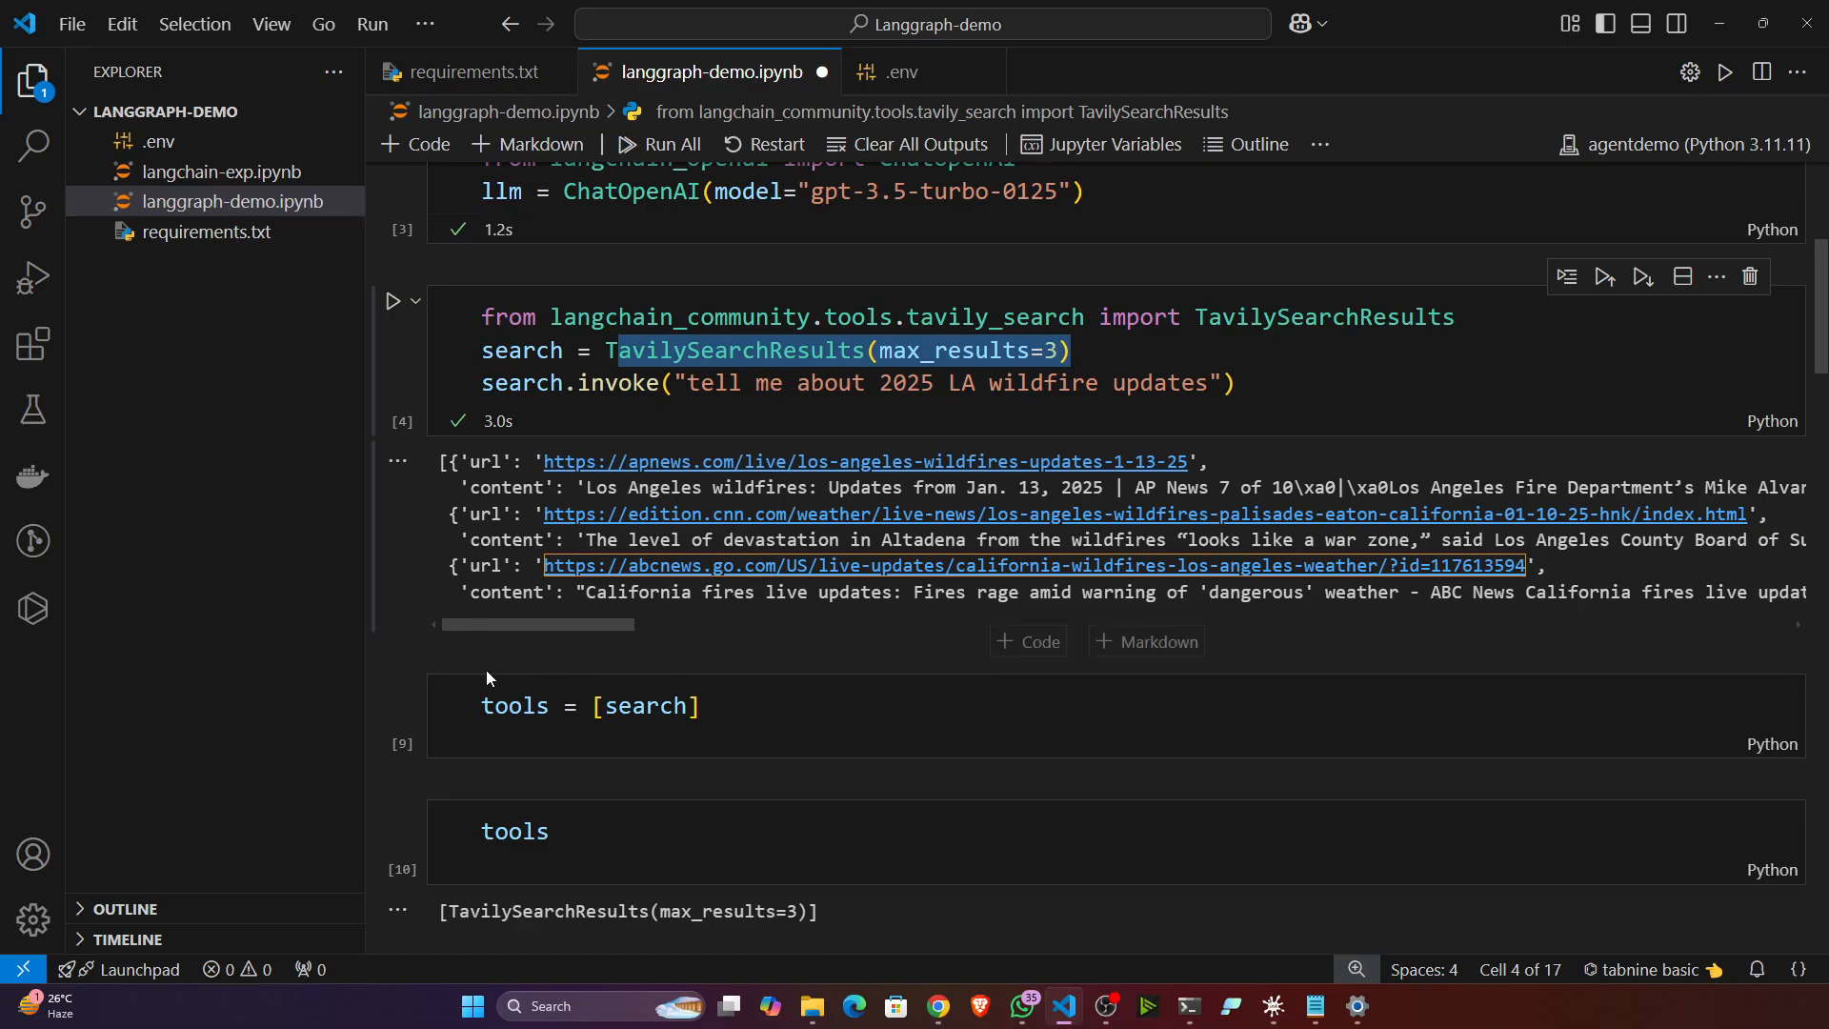
Run the tools list cell and the create_react_agent cell with Shift+Enter.
{"action": "scroll", "scroll_direction": "down", "scroll_amount": 3}
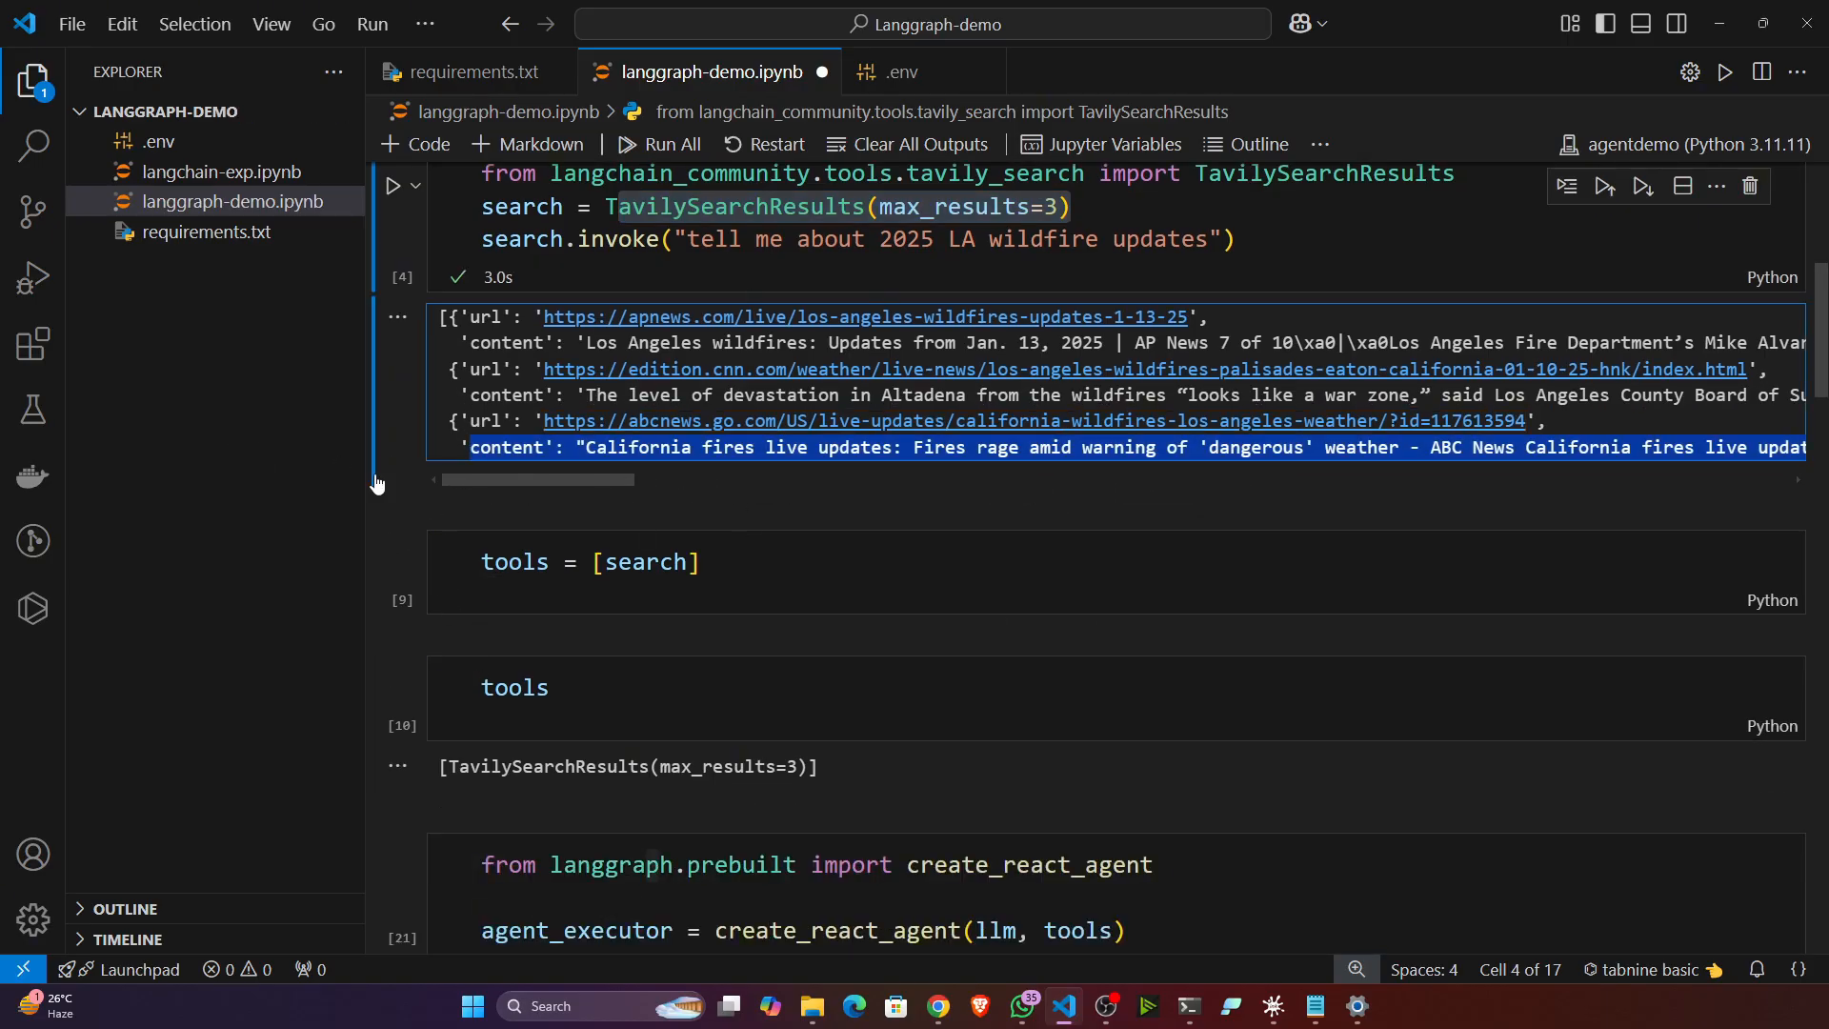
{"action": "scroll", "scroll_direction": "up", "scroll_amount": 3}
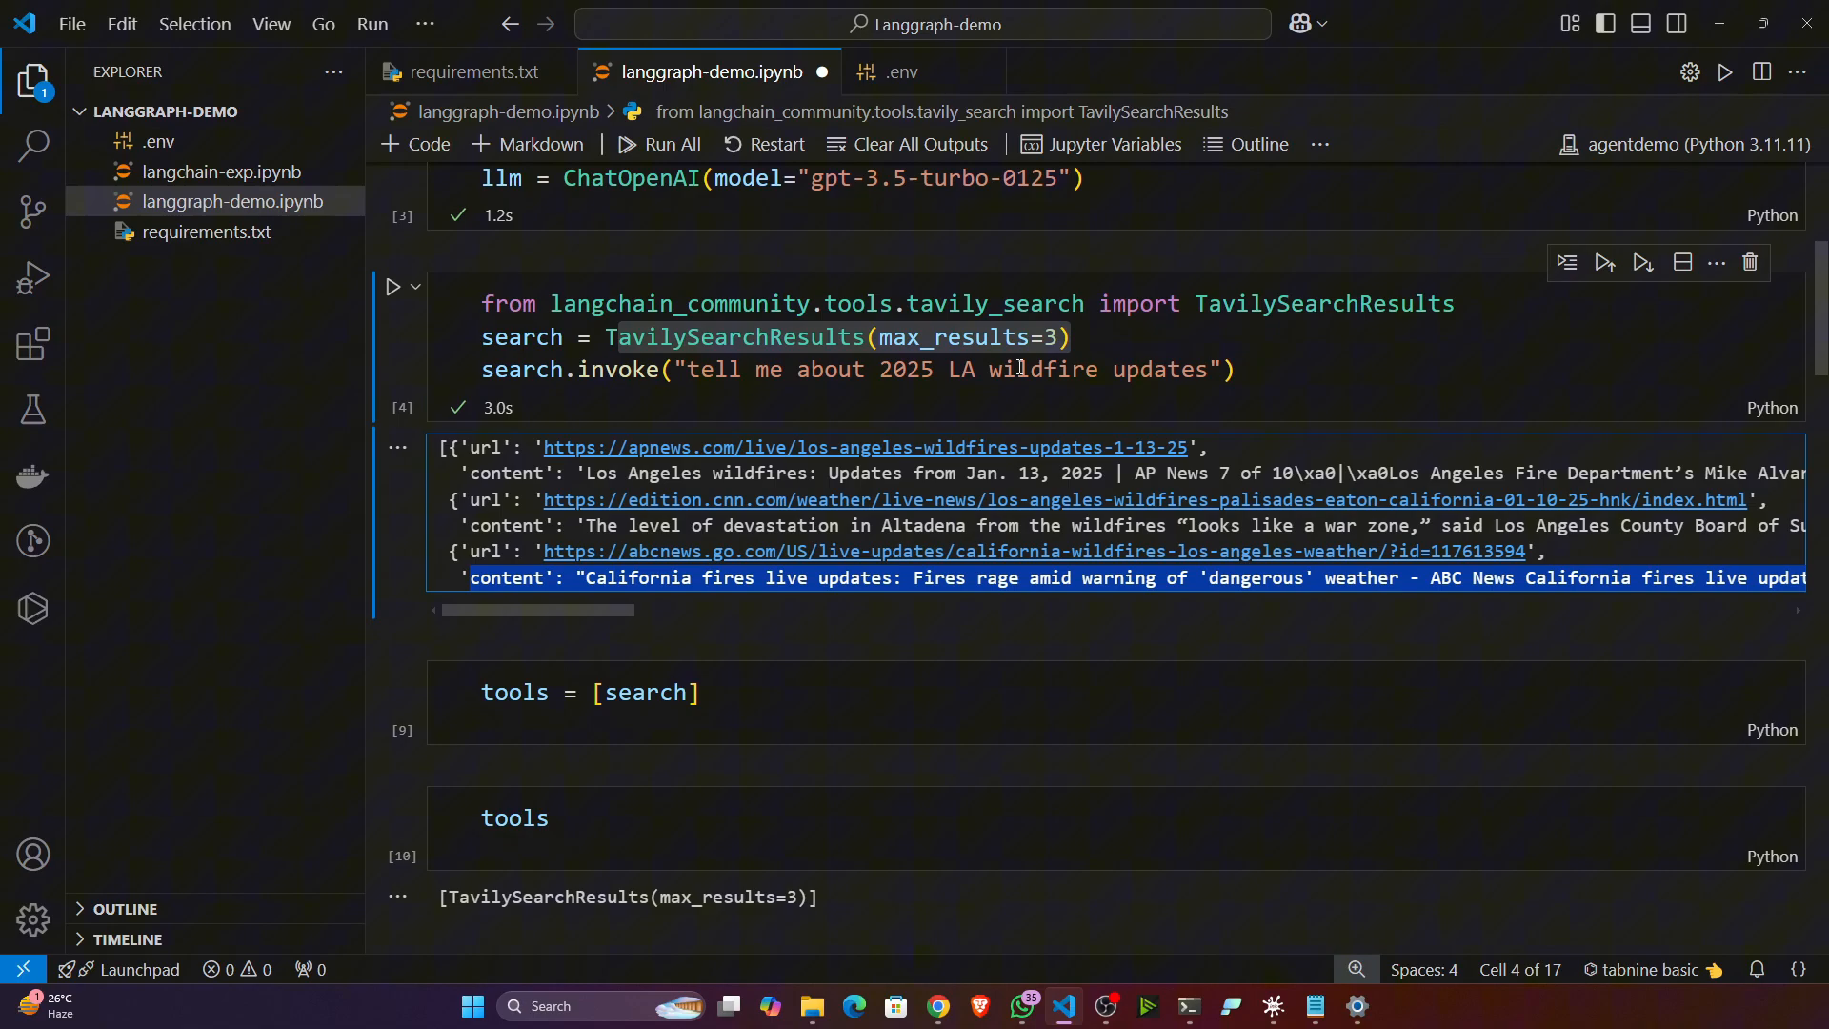
{"action": "mouse_move", "coordinate": [568, 449]}
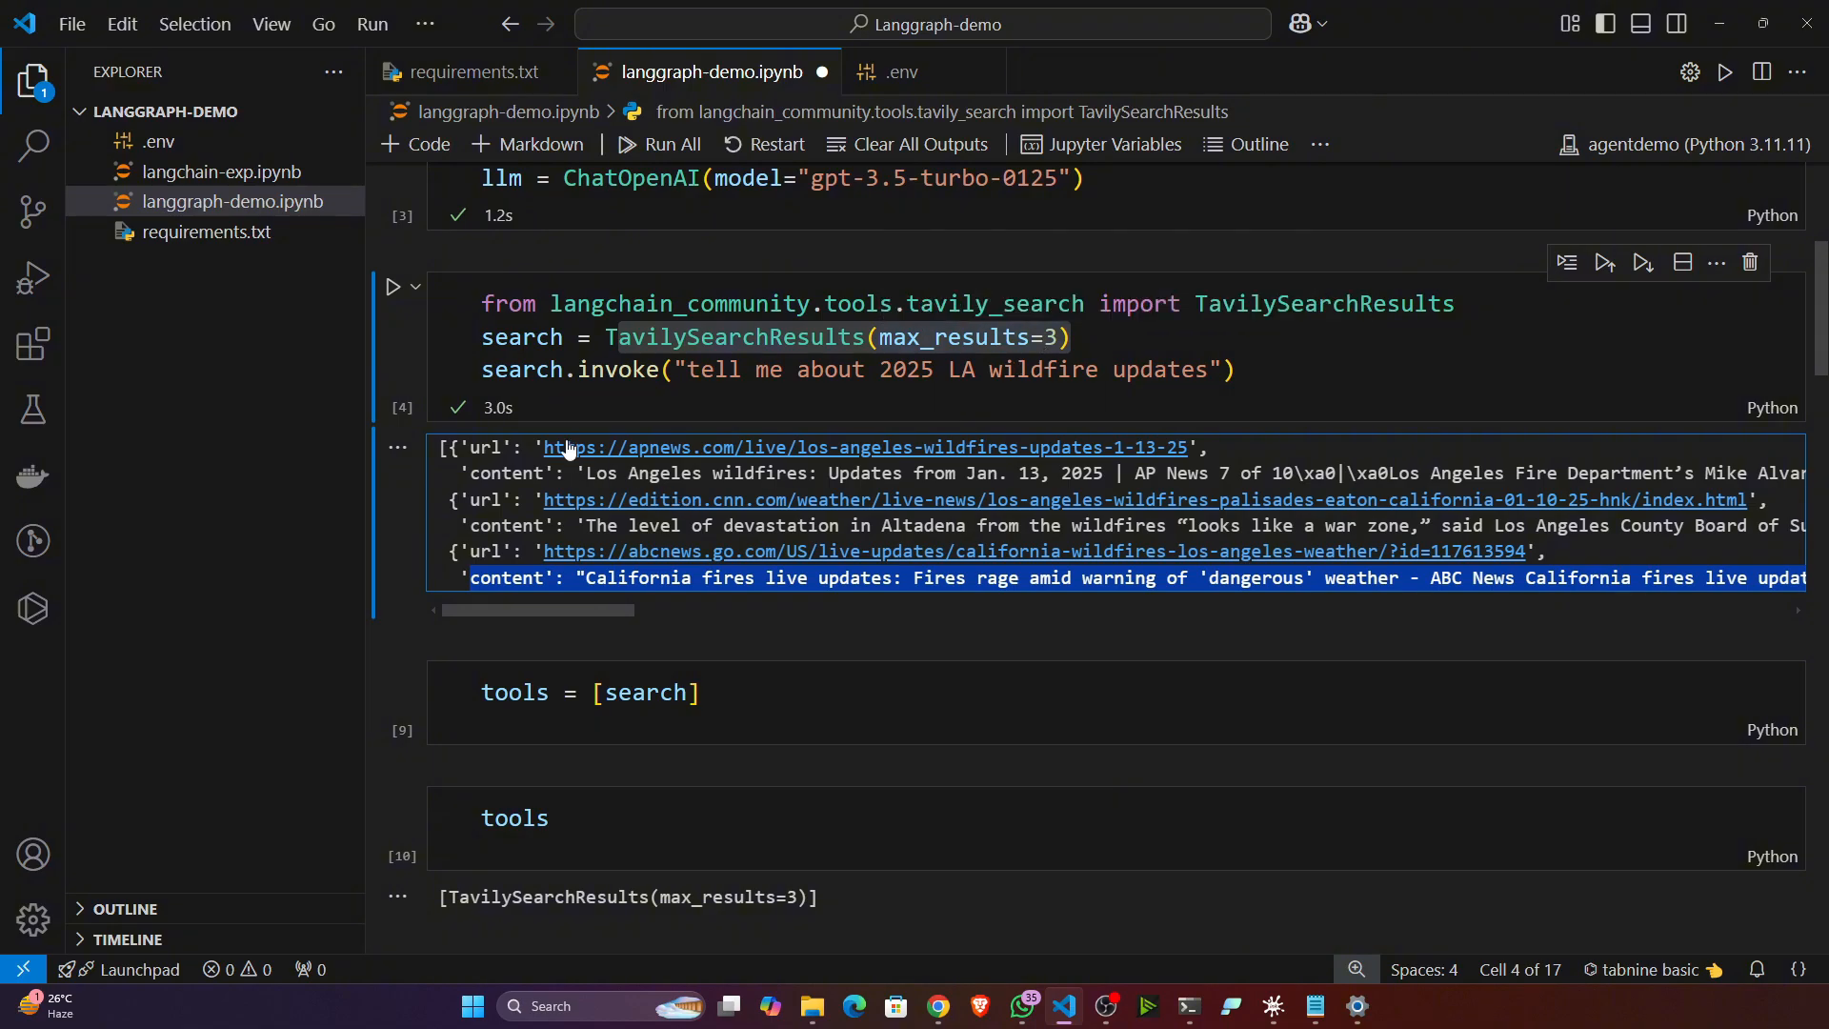
{"action": "mouse_move", "coordinate": [495, 471]}
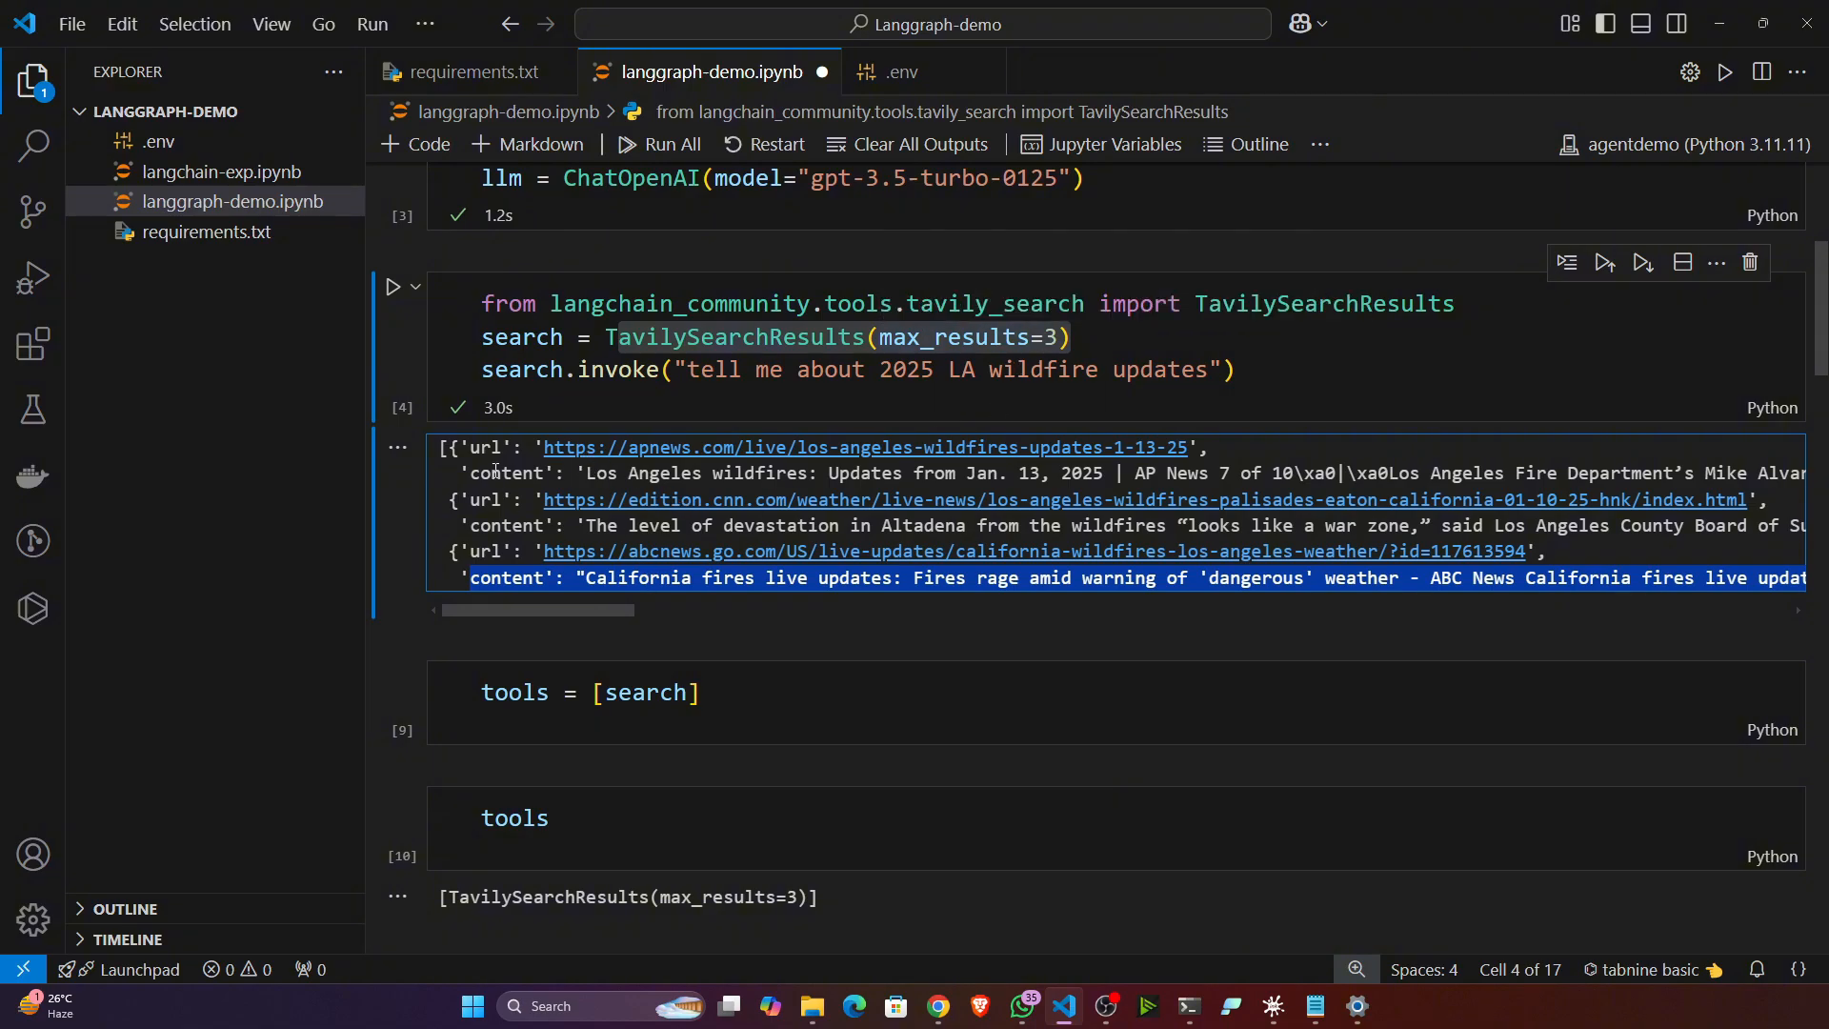
{"action": "scroll", "scroll_direction": "down", "scroll_amount": 3}
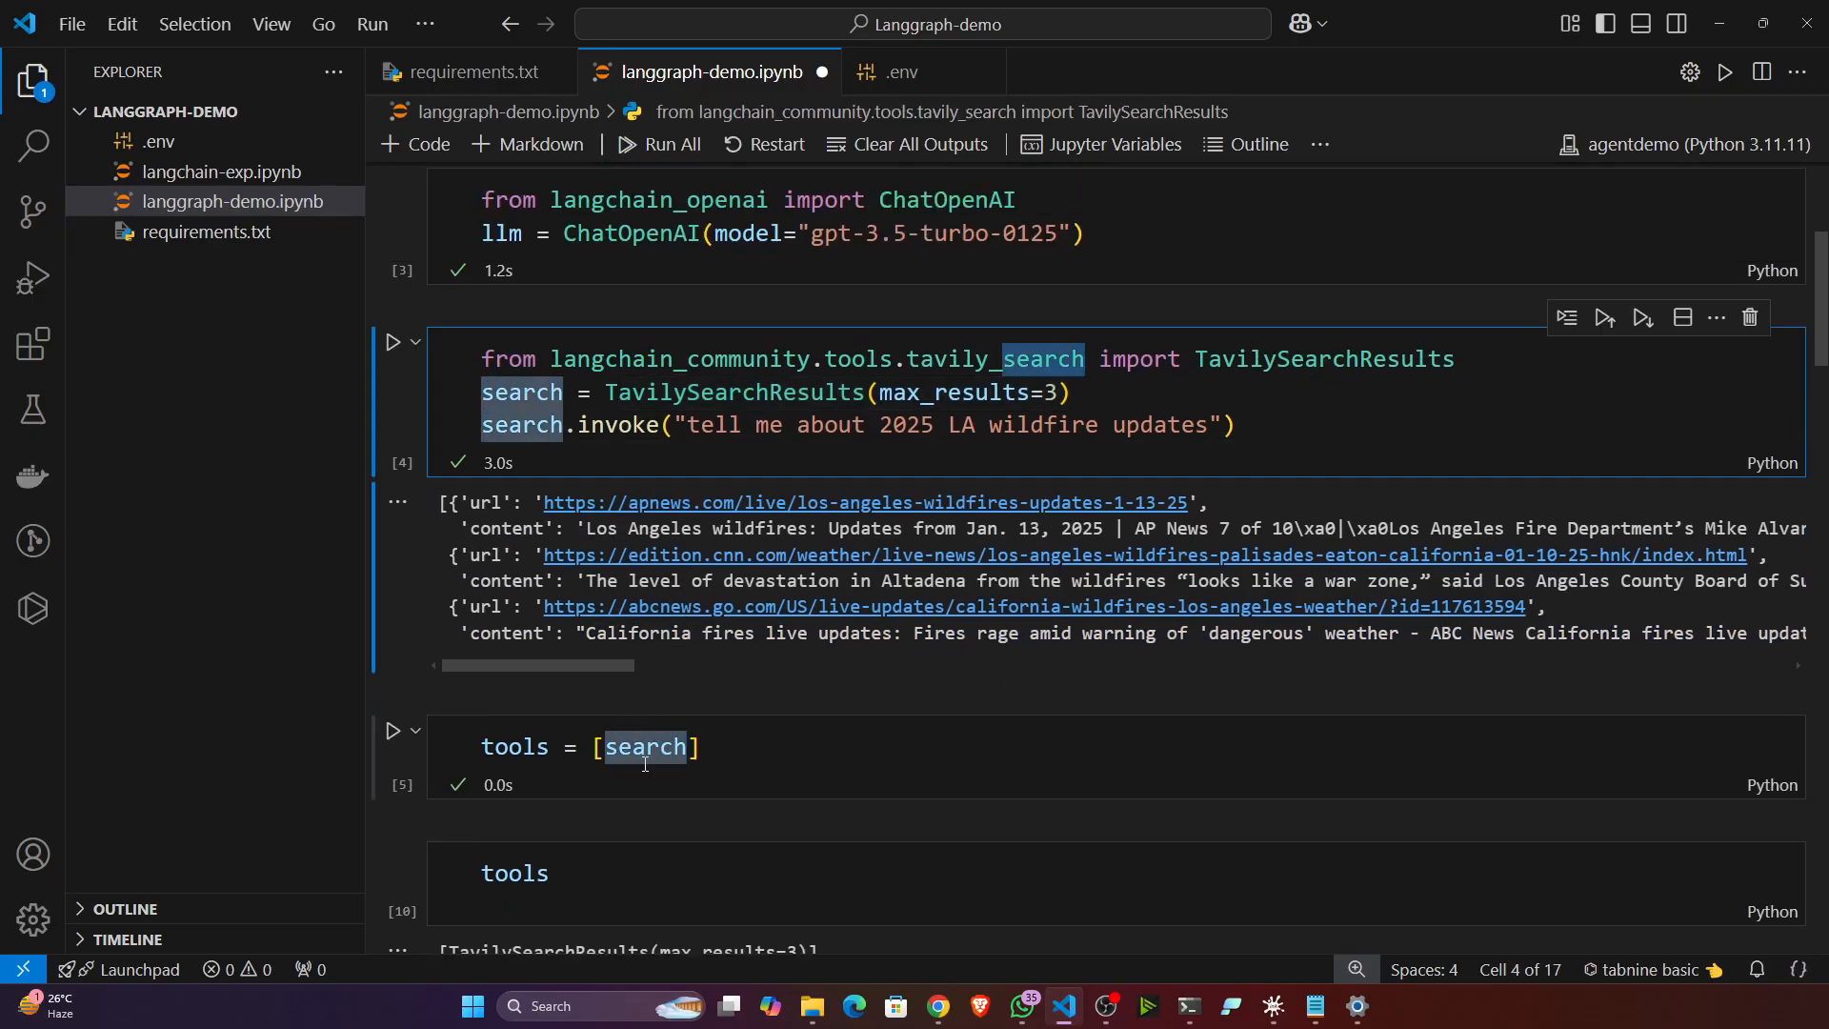
{"action": "scroll", "scroll_direction": "down", "scroll_amount": 3}
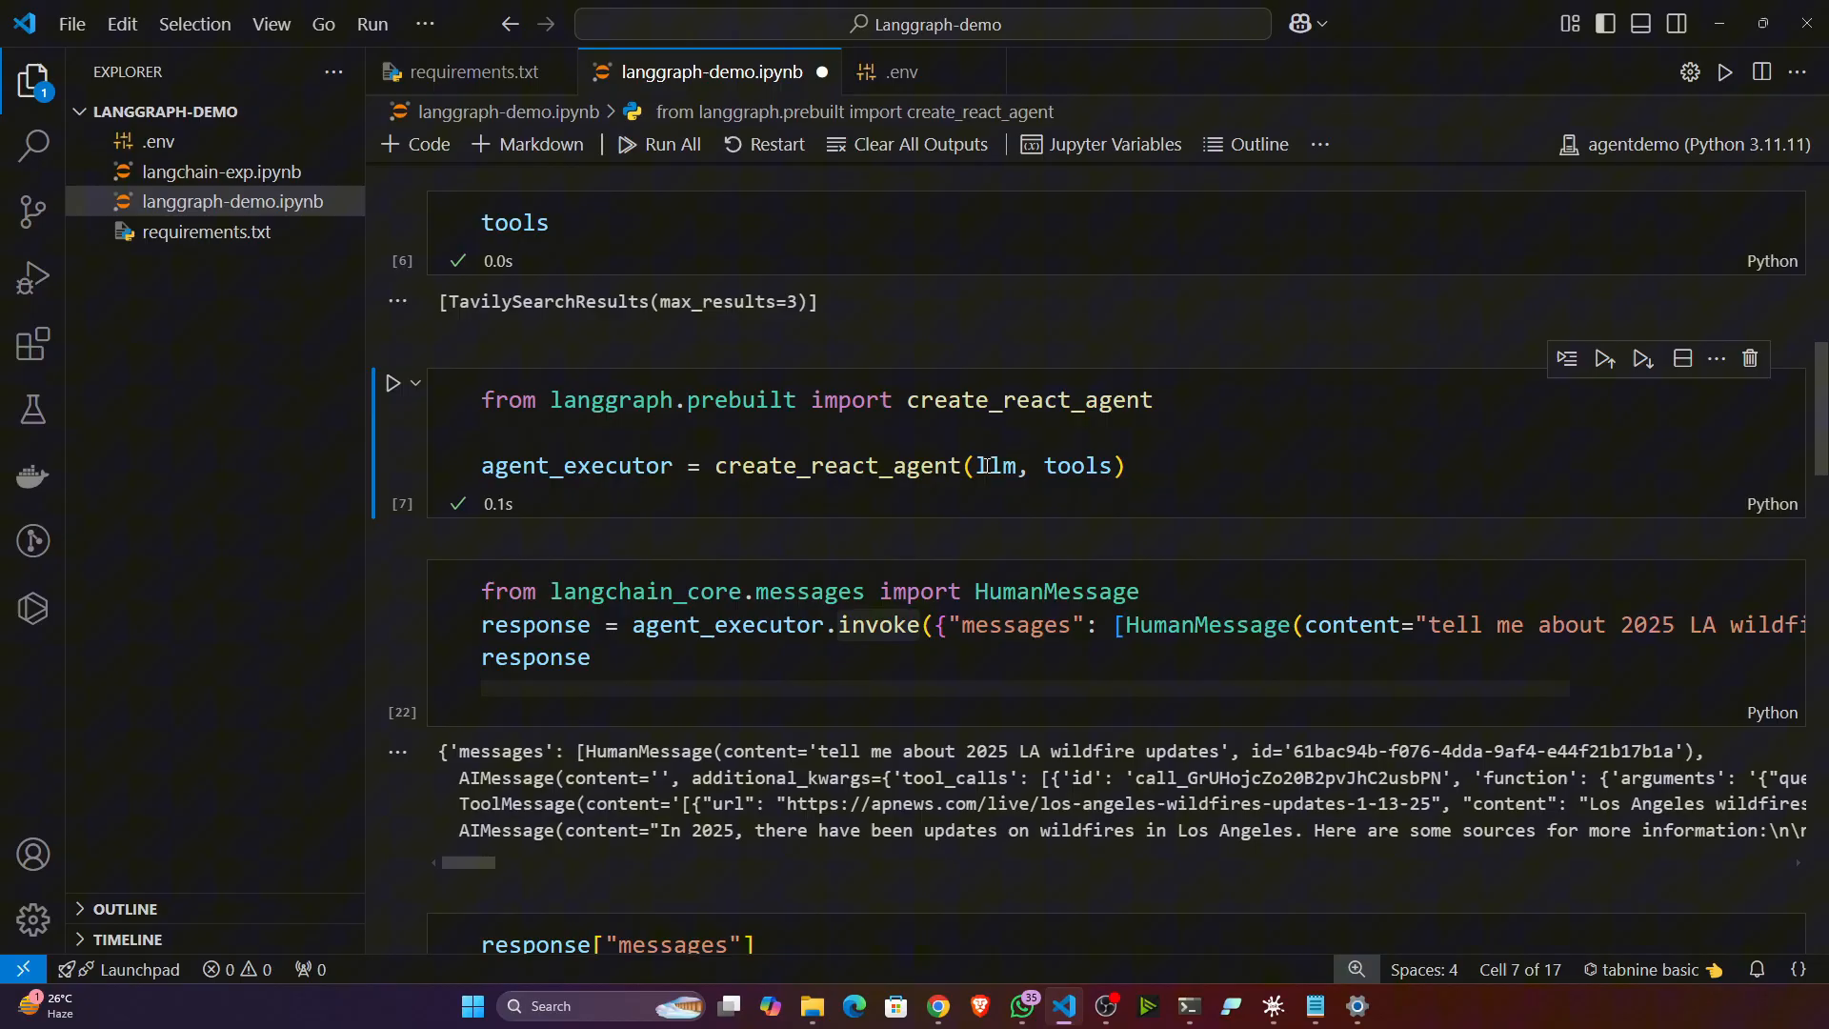
Run the agent_executor.invoke cell on the 2025 LA wildfire question.
{"action": "scroll", "scroll_direction": "down", "scroll_amount": 3}
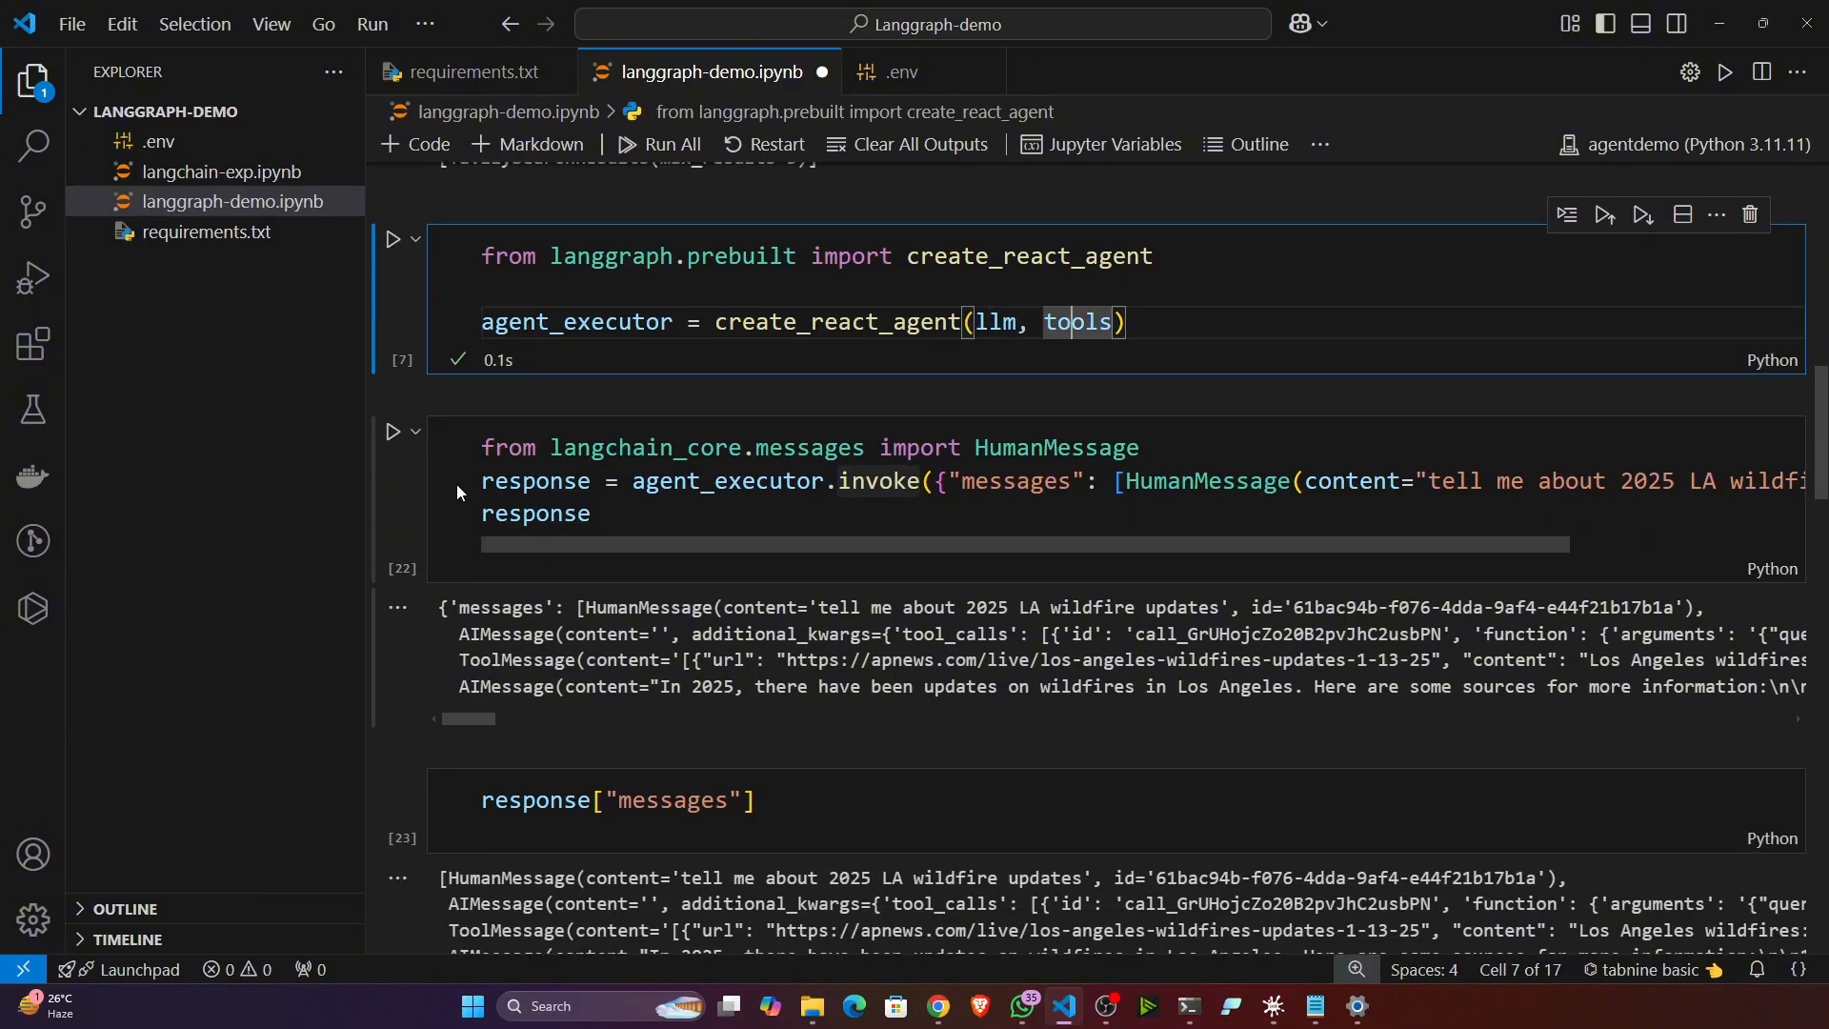
{"action": "left_click", "coordinate": [33, 82]}
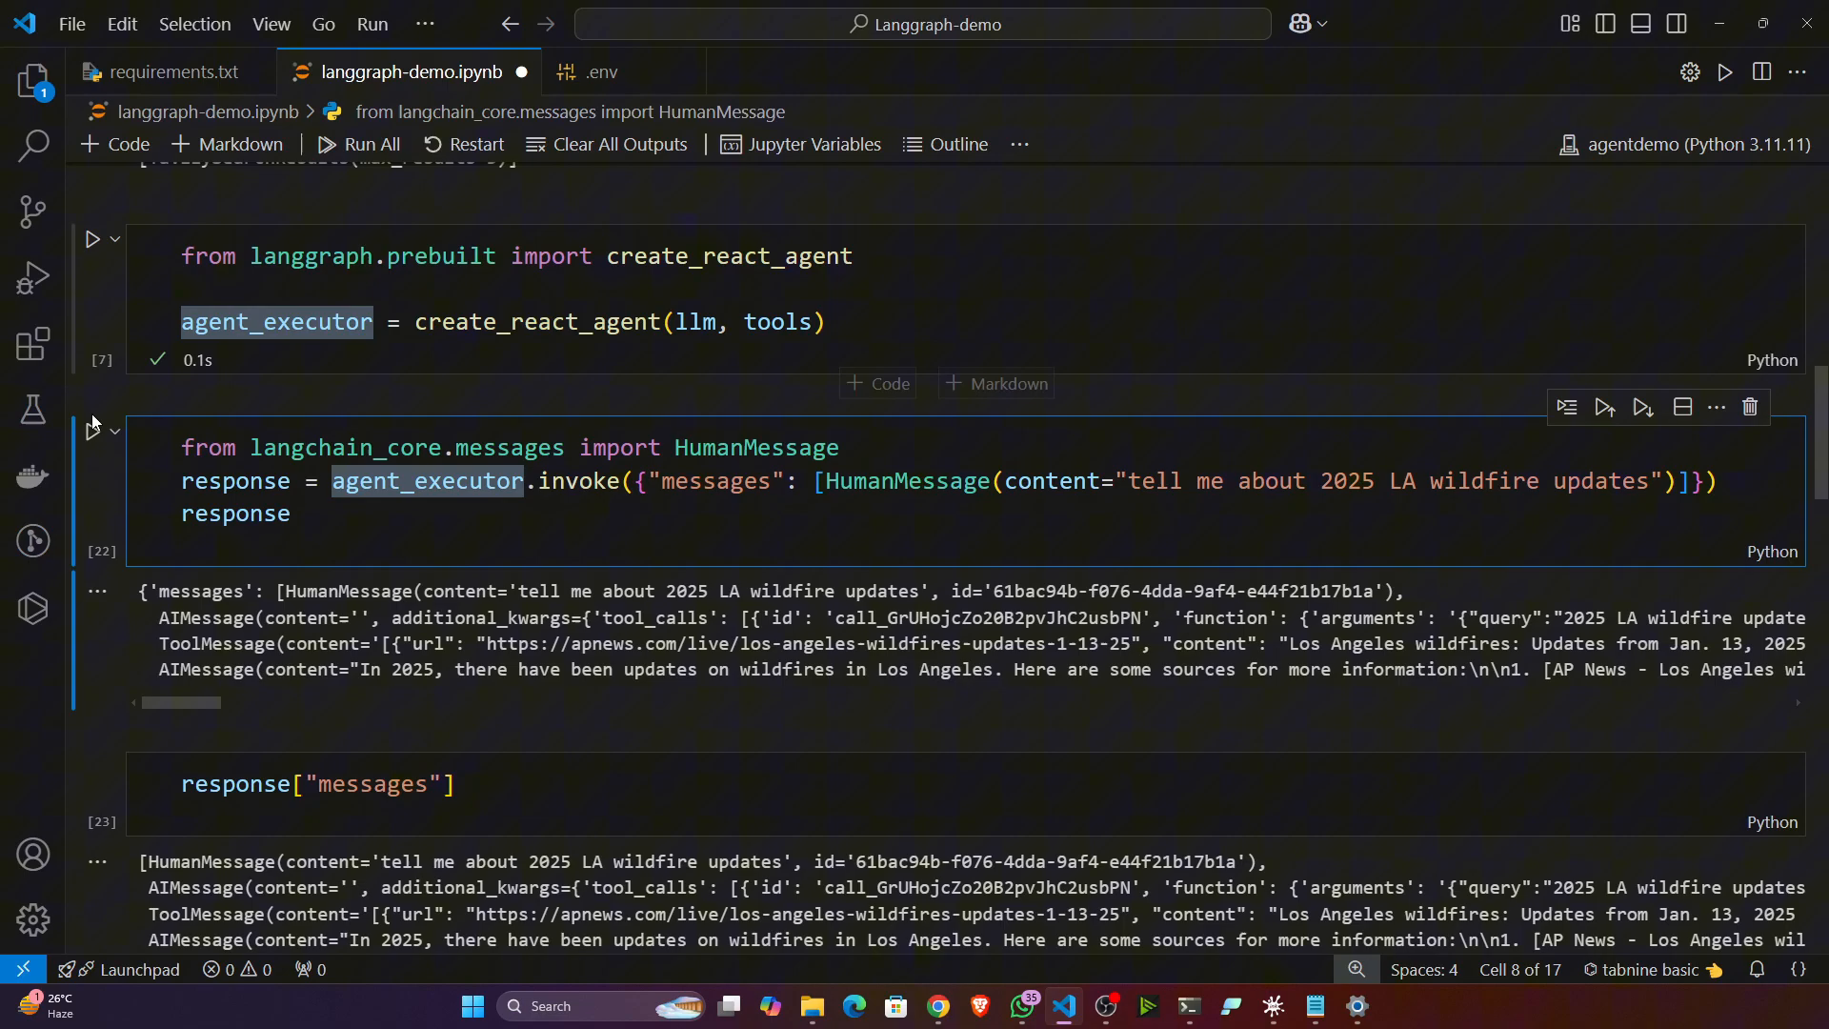
{"action": "left_click", "coordinate": [92, 430]}
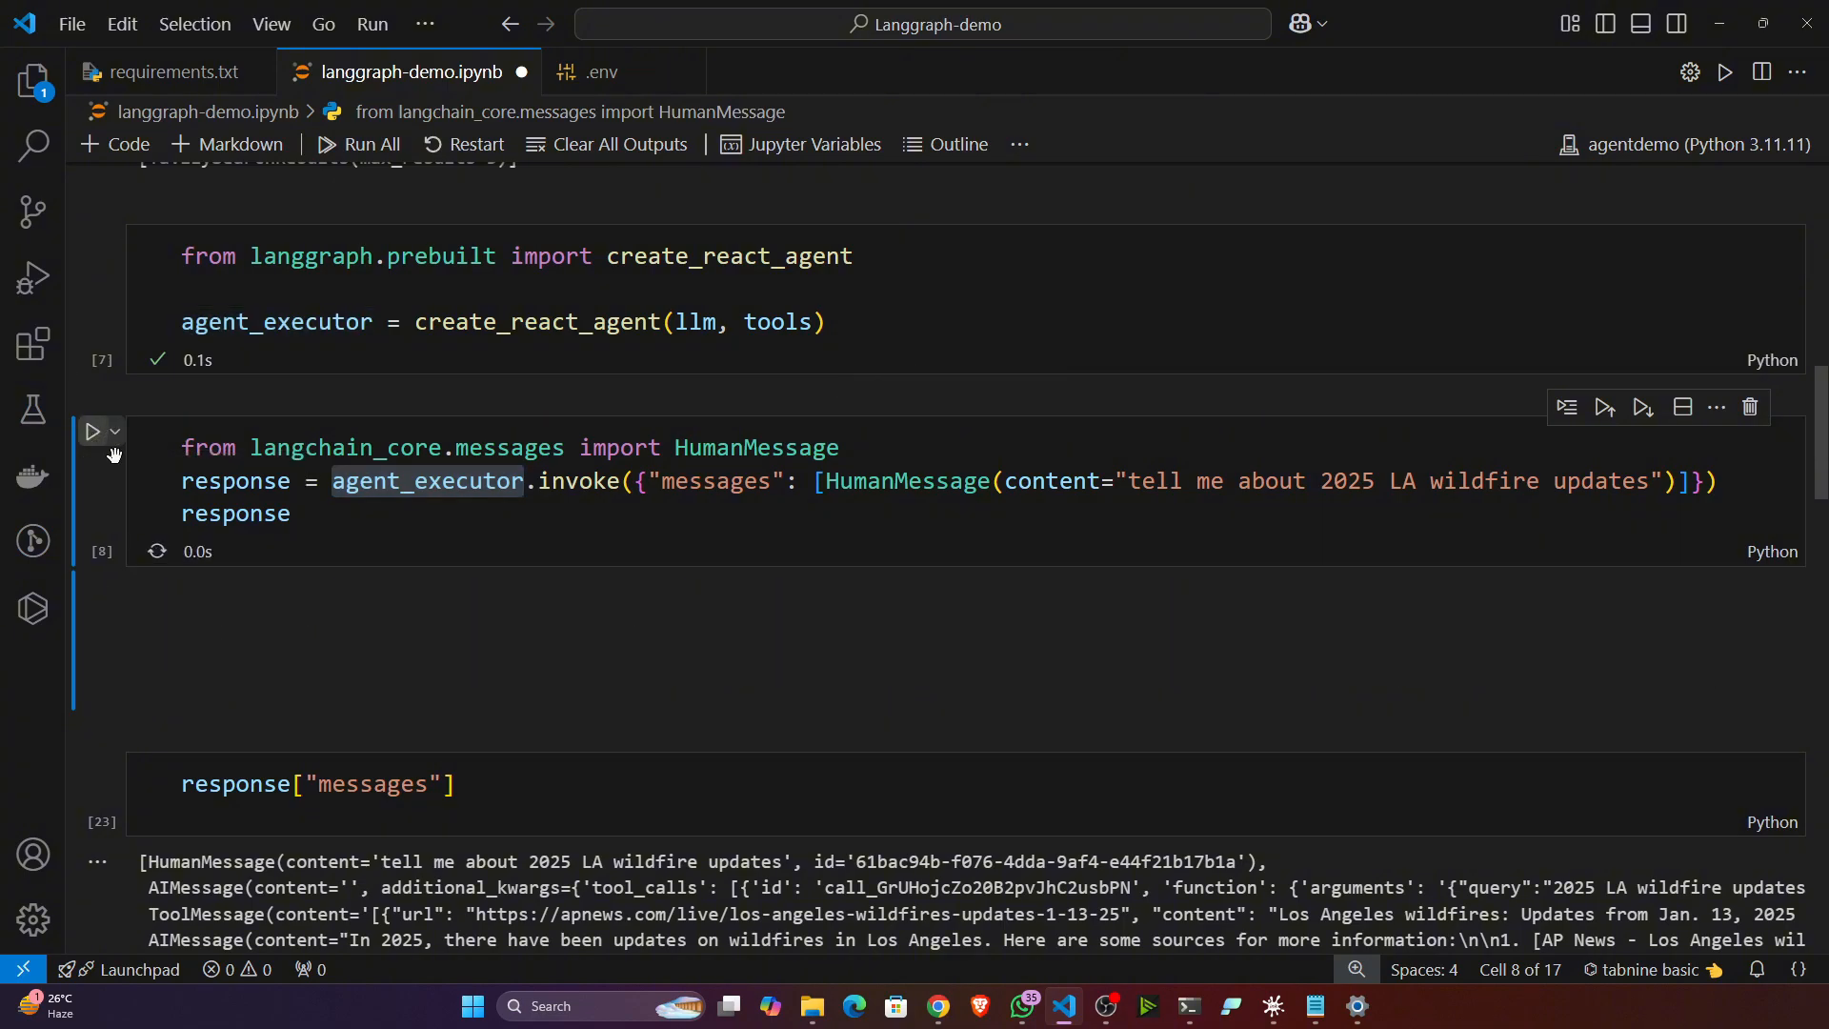
Regenerate the response["messages"] list and review the fresh wildfire updates.
{"action": "left_click", "coordinate": [91, 430]}
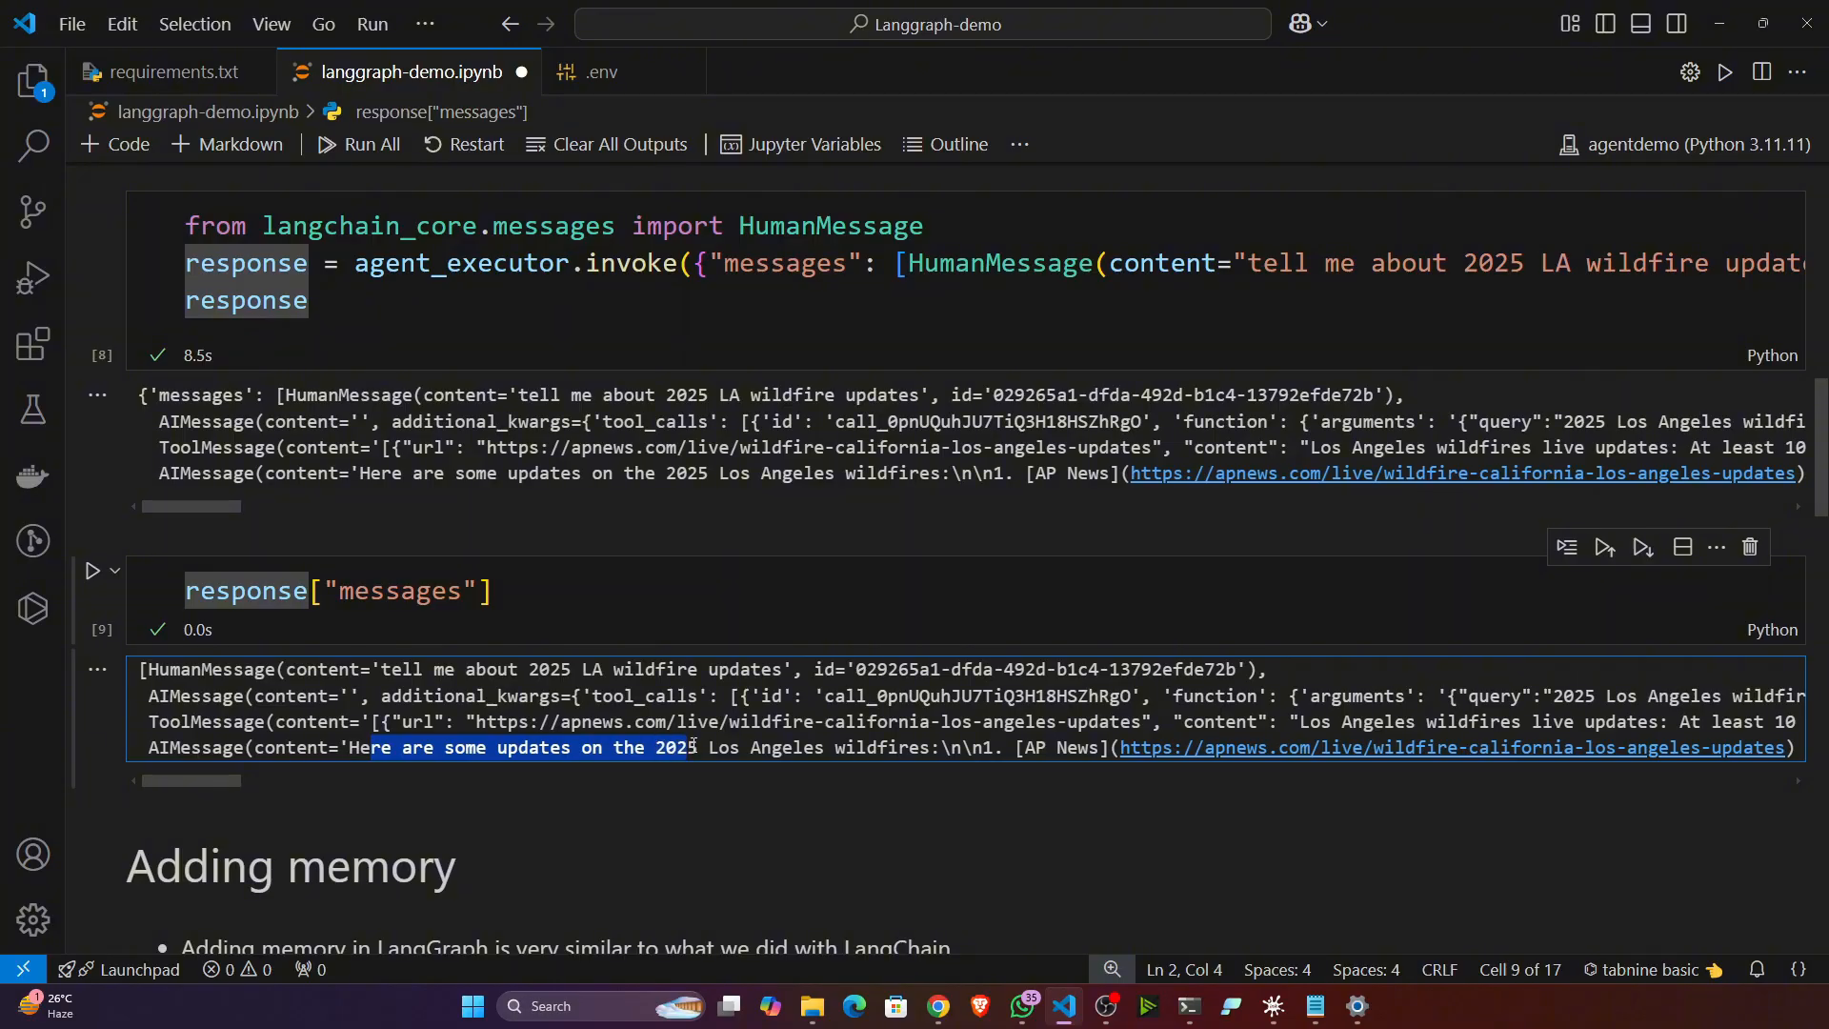
{"action": "scroll", "scroll_direction": "down", "scroll_amount": 3}
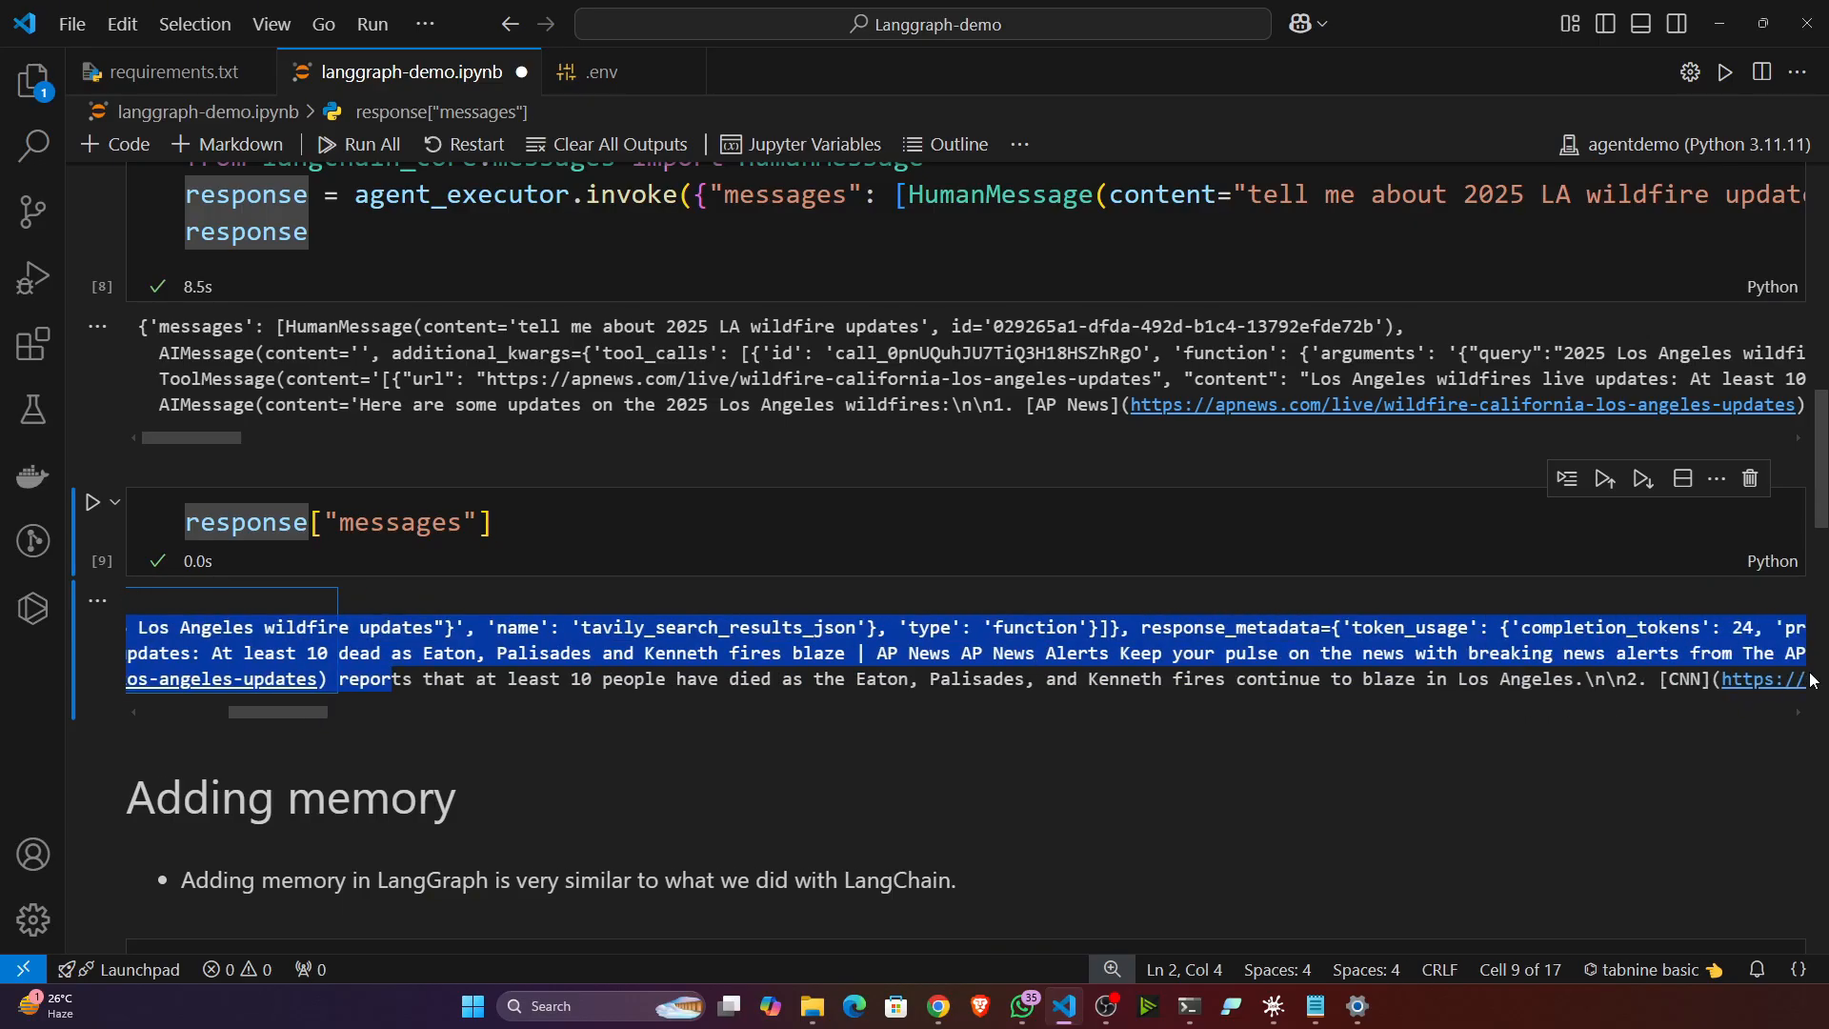
{"action": "scroll", "scroll_direction": "down", "scroll_amount": 3}
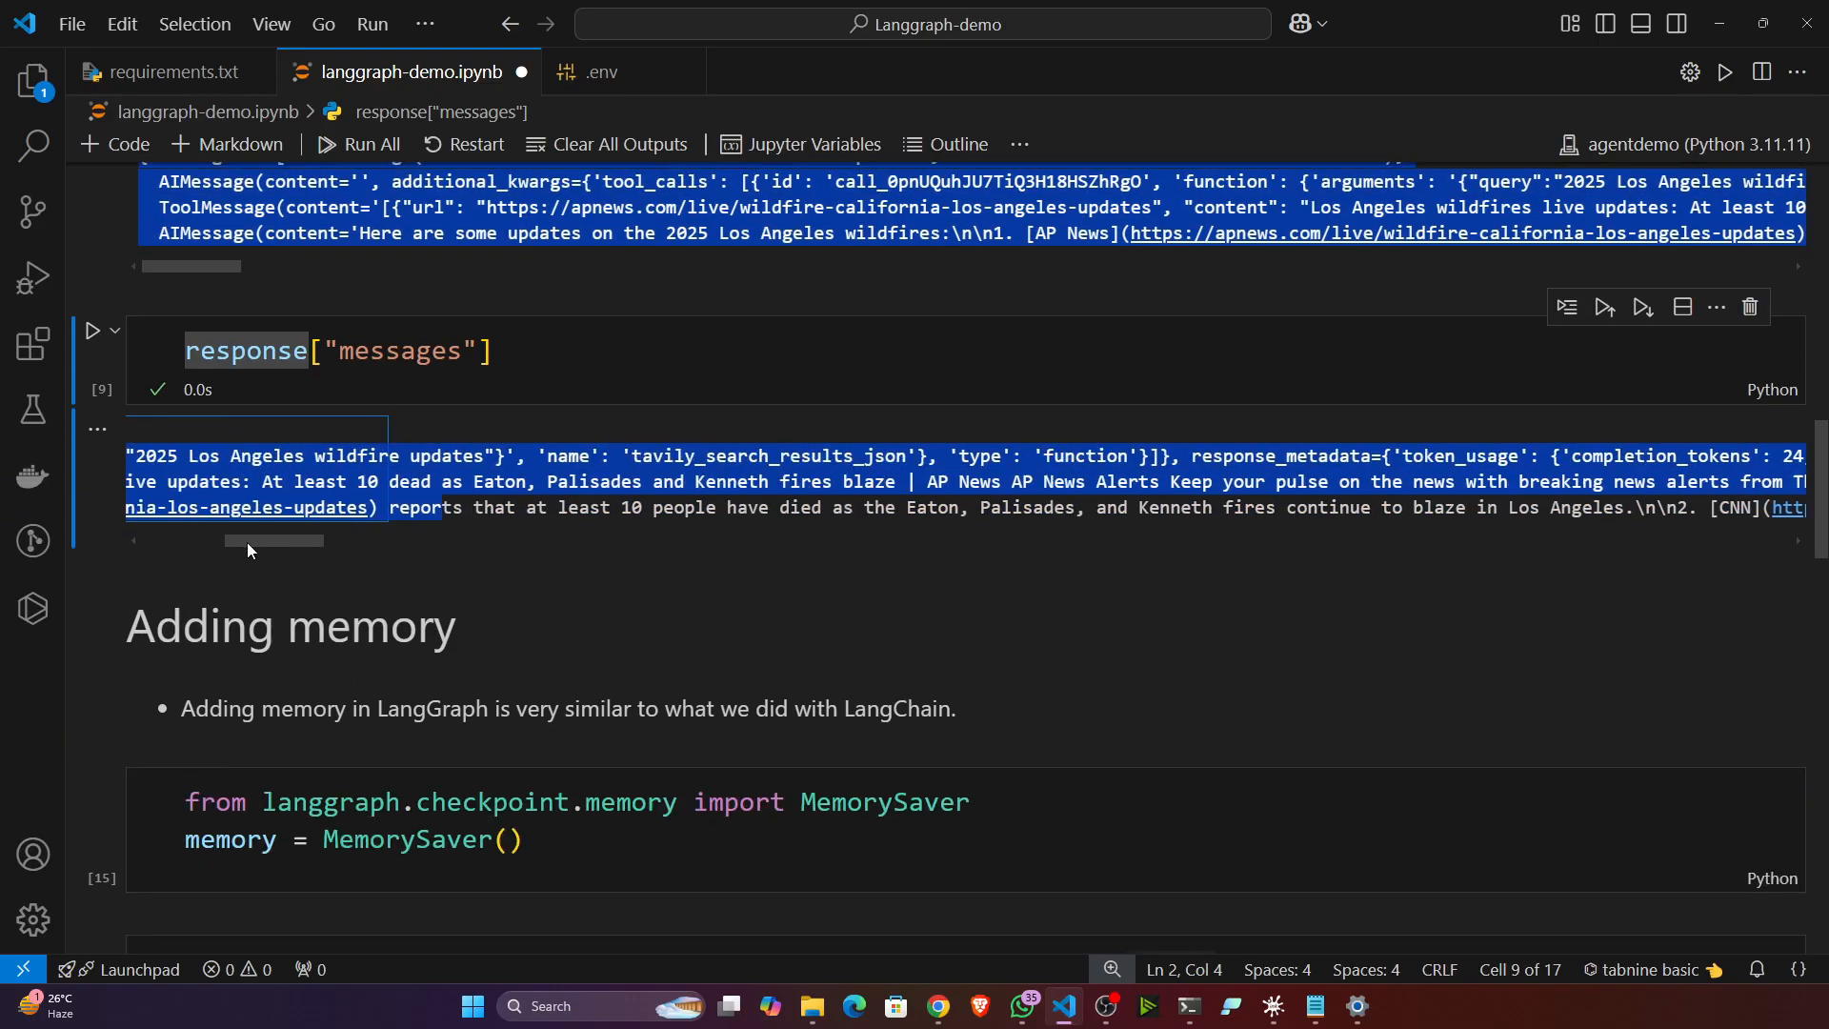
{"action": "scroll", "scroll_direction": "down", "scroll_amount": 3}
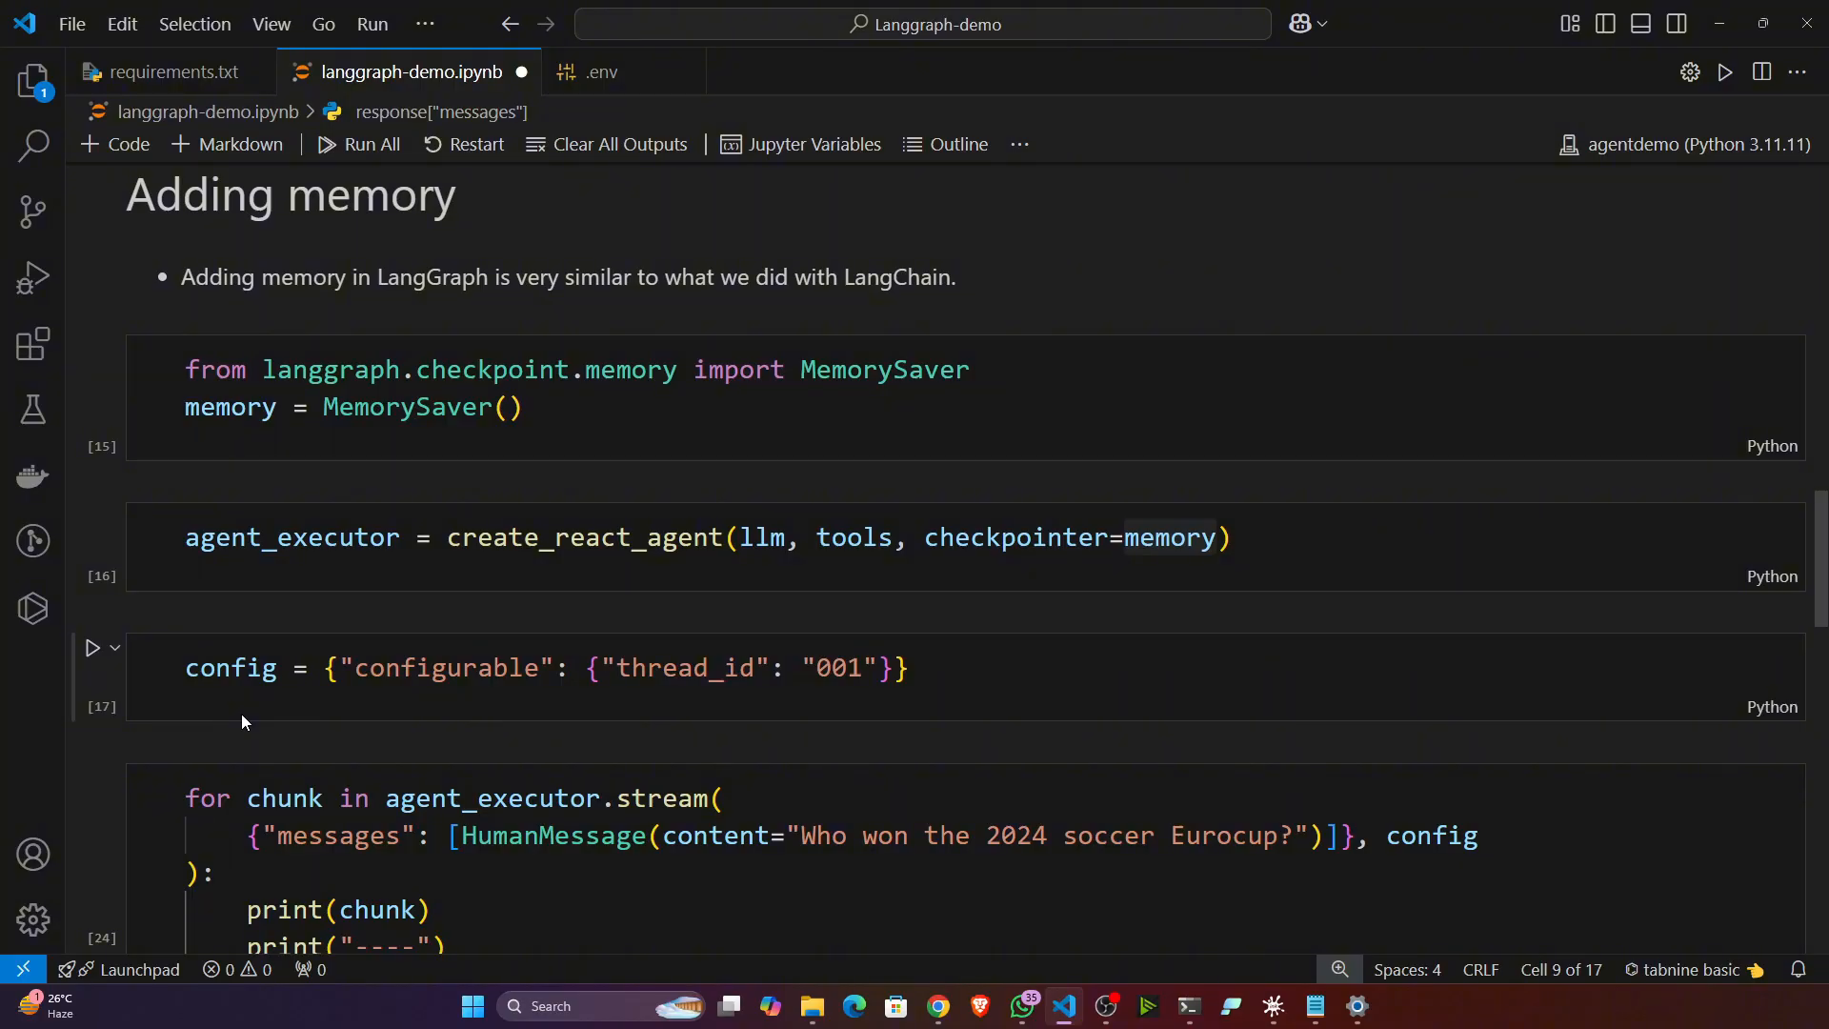
Run the MemorySaver, checkpointer agent and thread 001 config cells, then the Eurocup question returning Spain.
{"action": "left_click", "coordinate": [302, 370]}
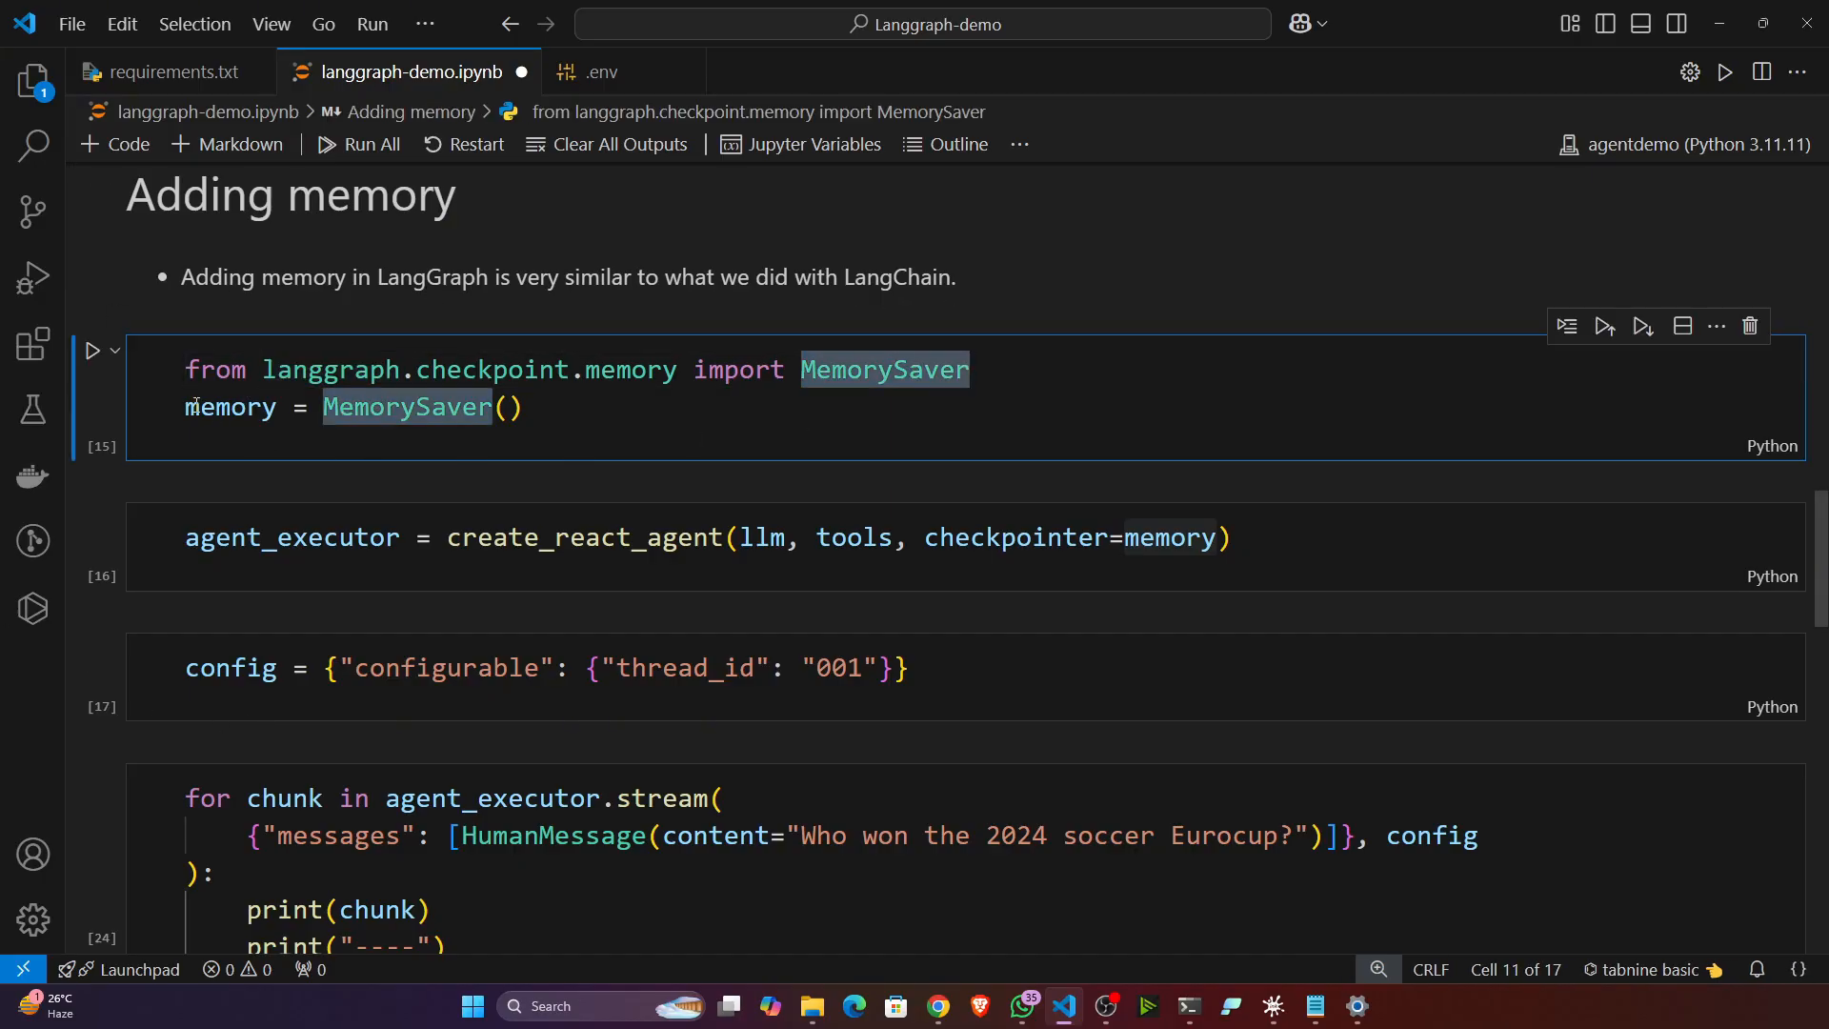
{"action": "left_click", "coordinate": [92, 349]}
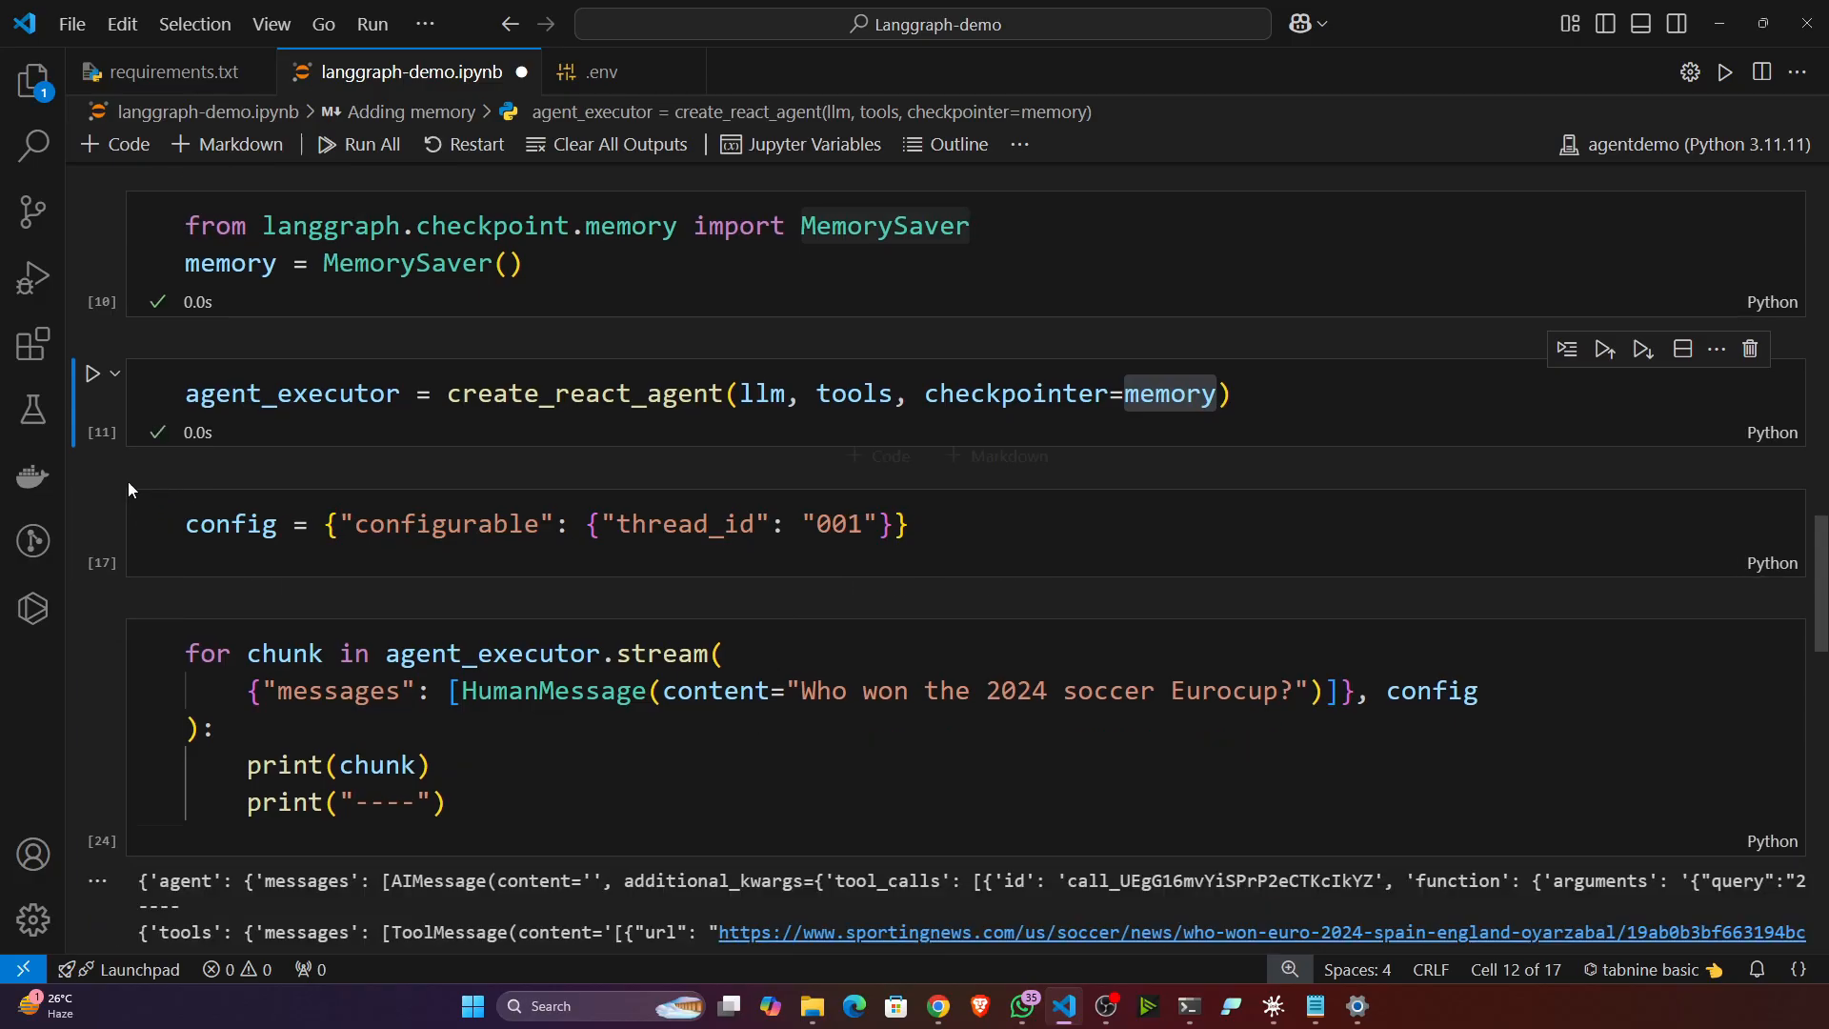
{"action": "mouse_move", "coordinate": [94, 503]}
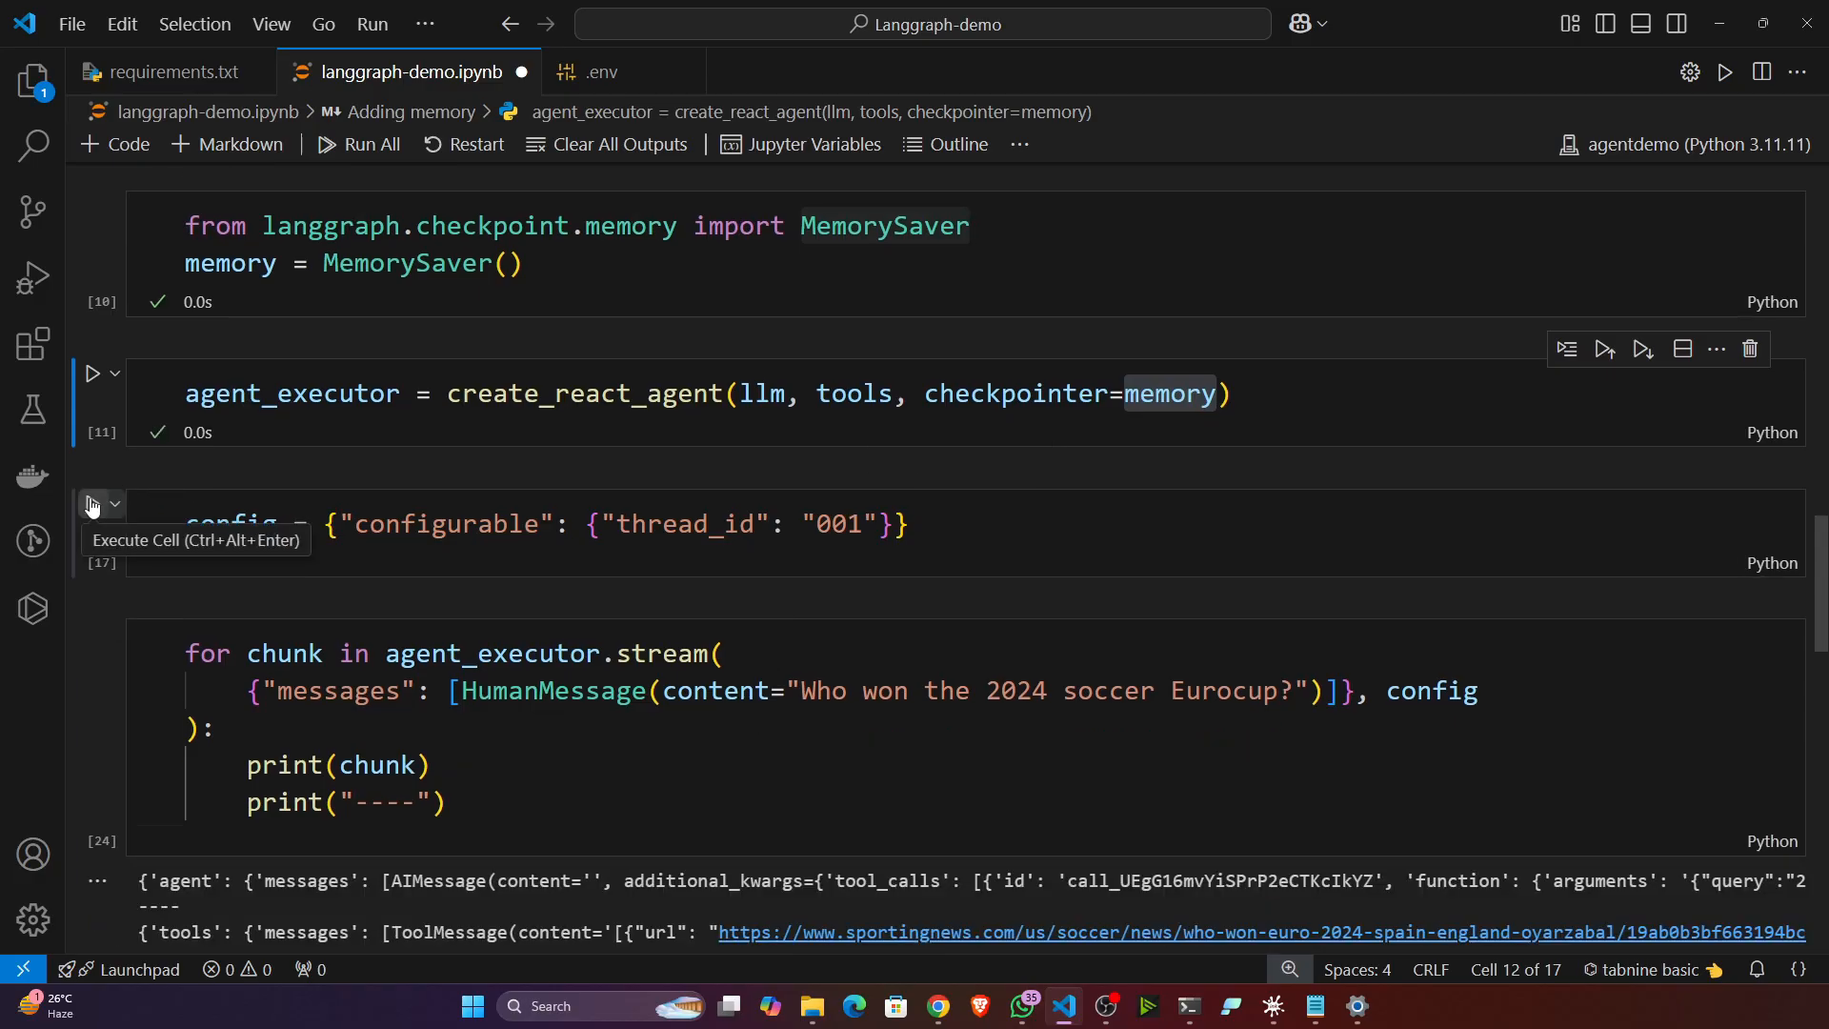
{"action": "left_click", "coordinate": [91, 503]}
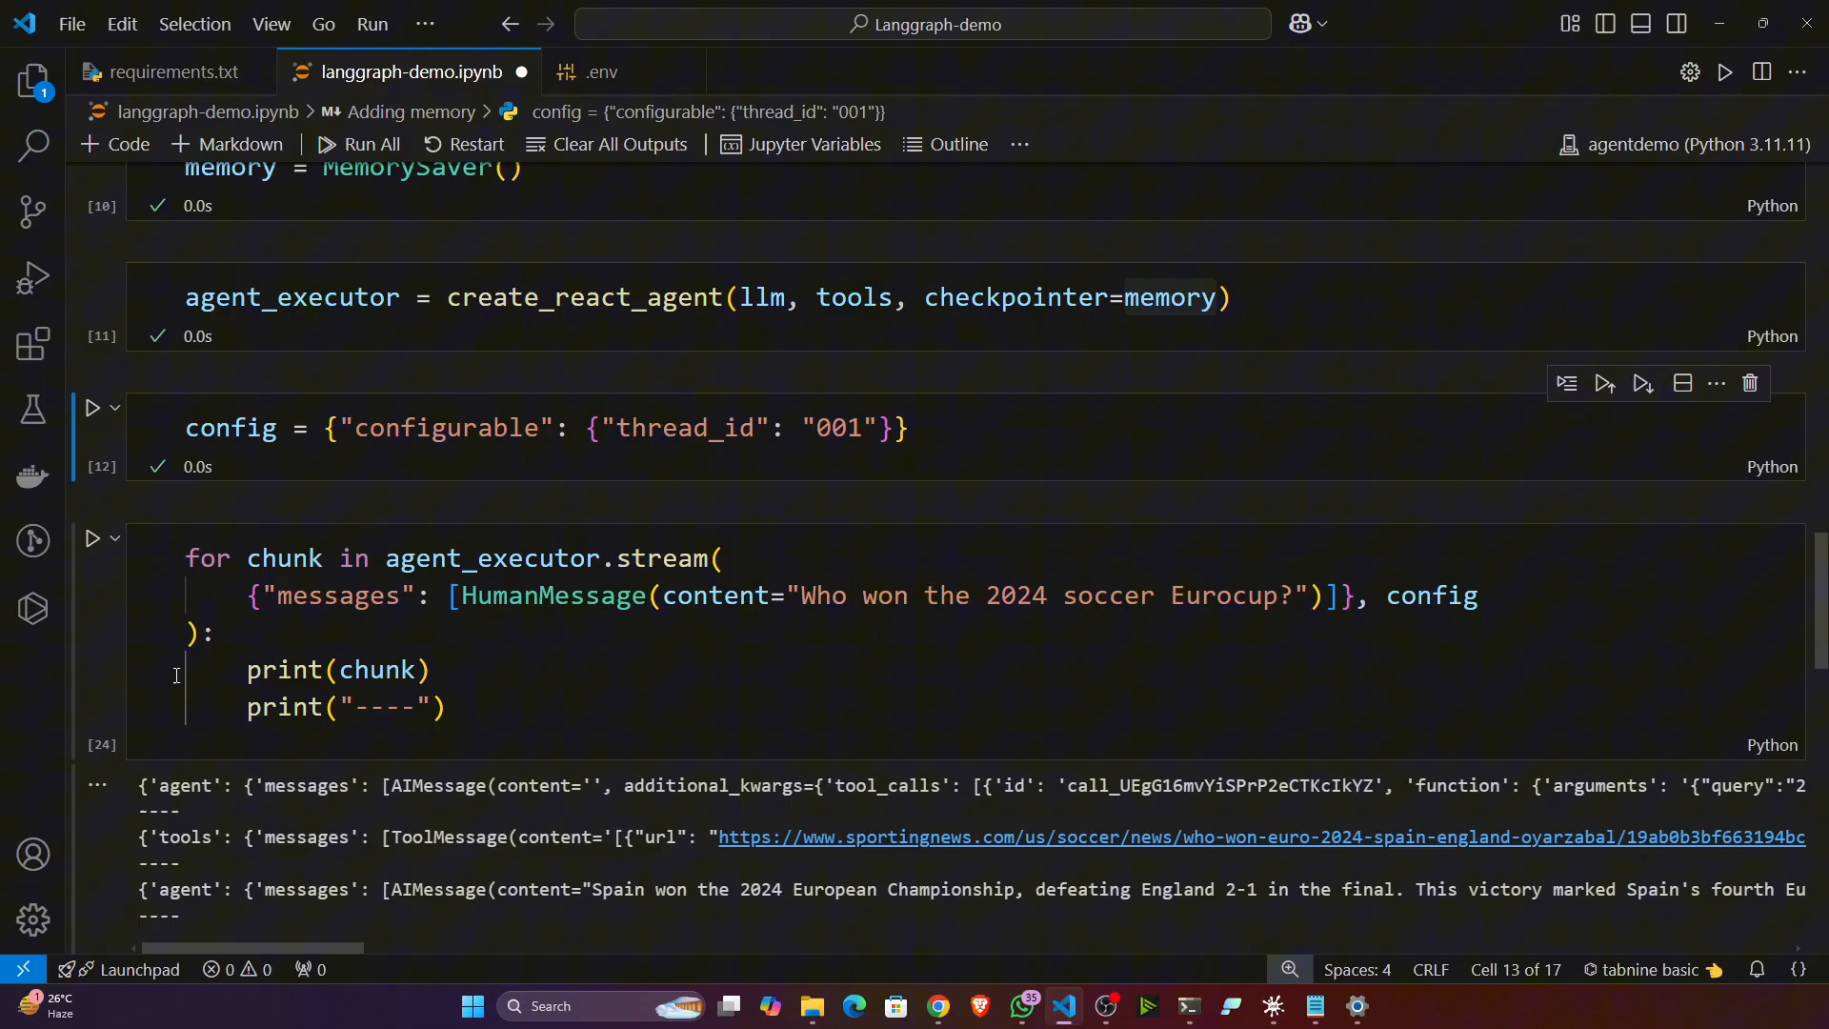
{"action": "mouse_move", "coordinate": [92, 537]}
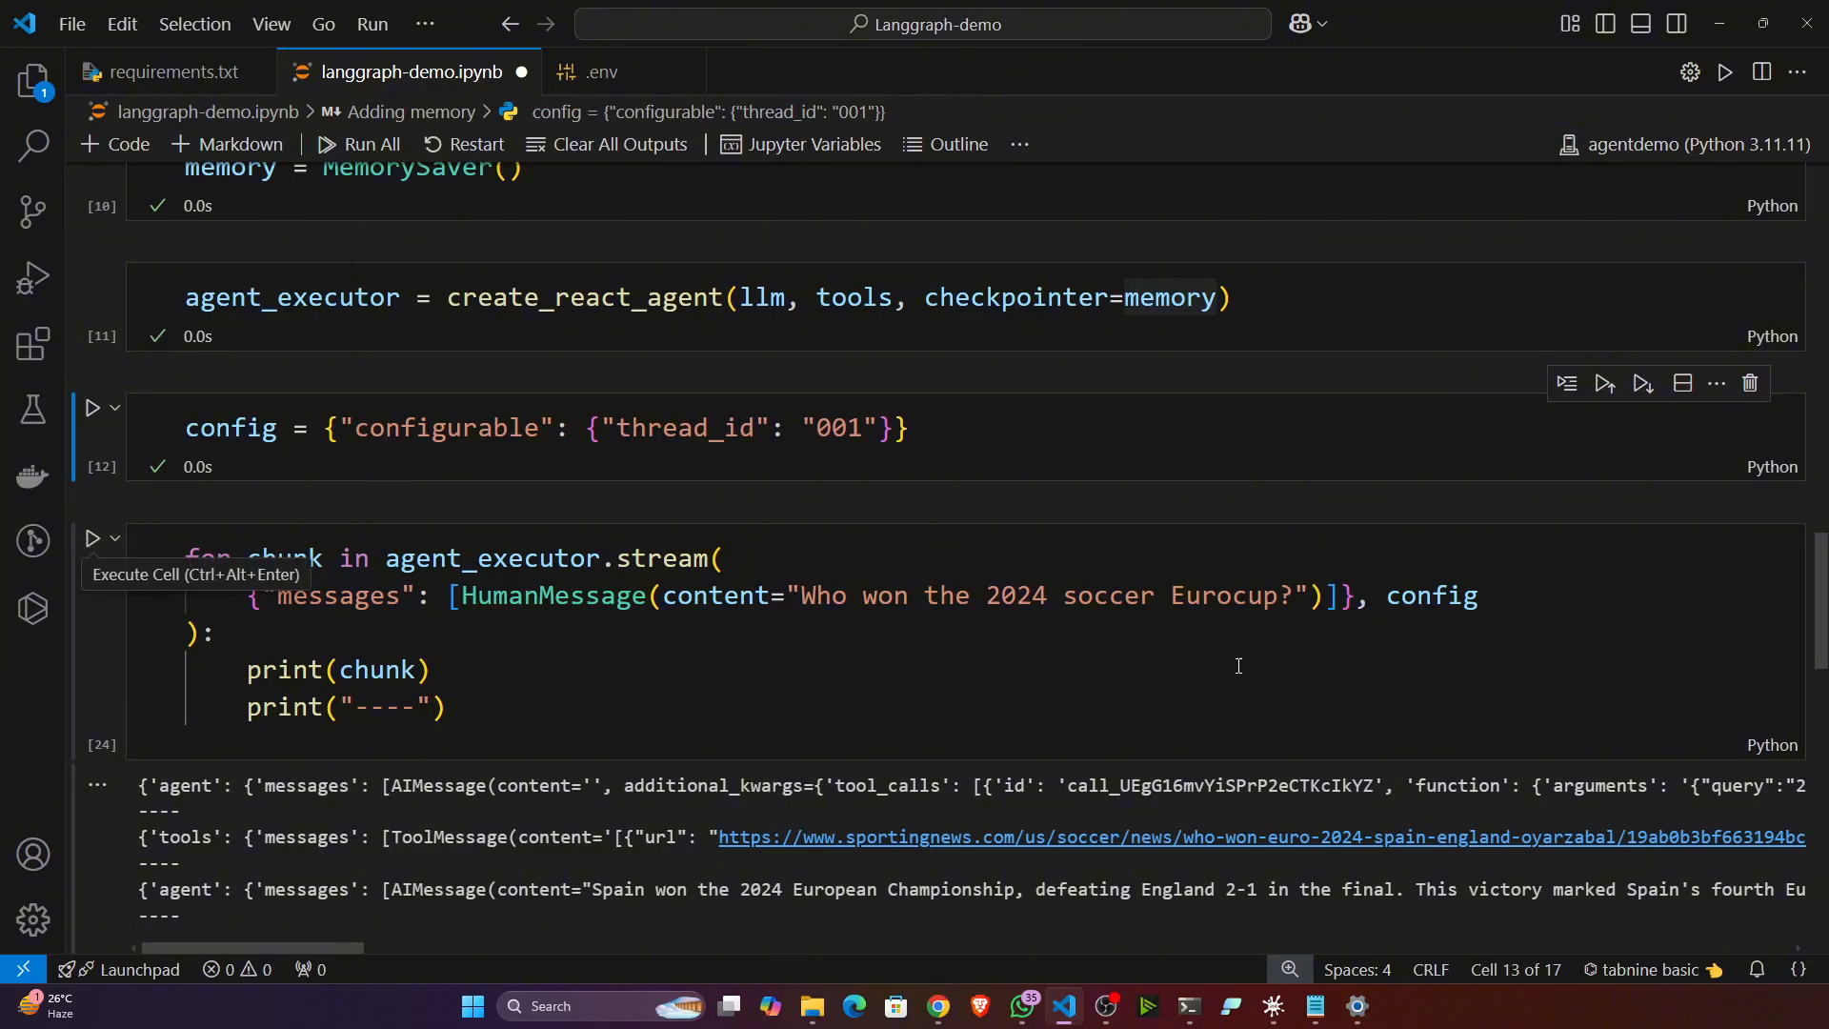
{"action": "mouse_move", "coordinate": [269, 577]}
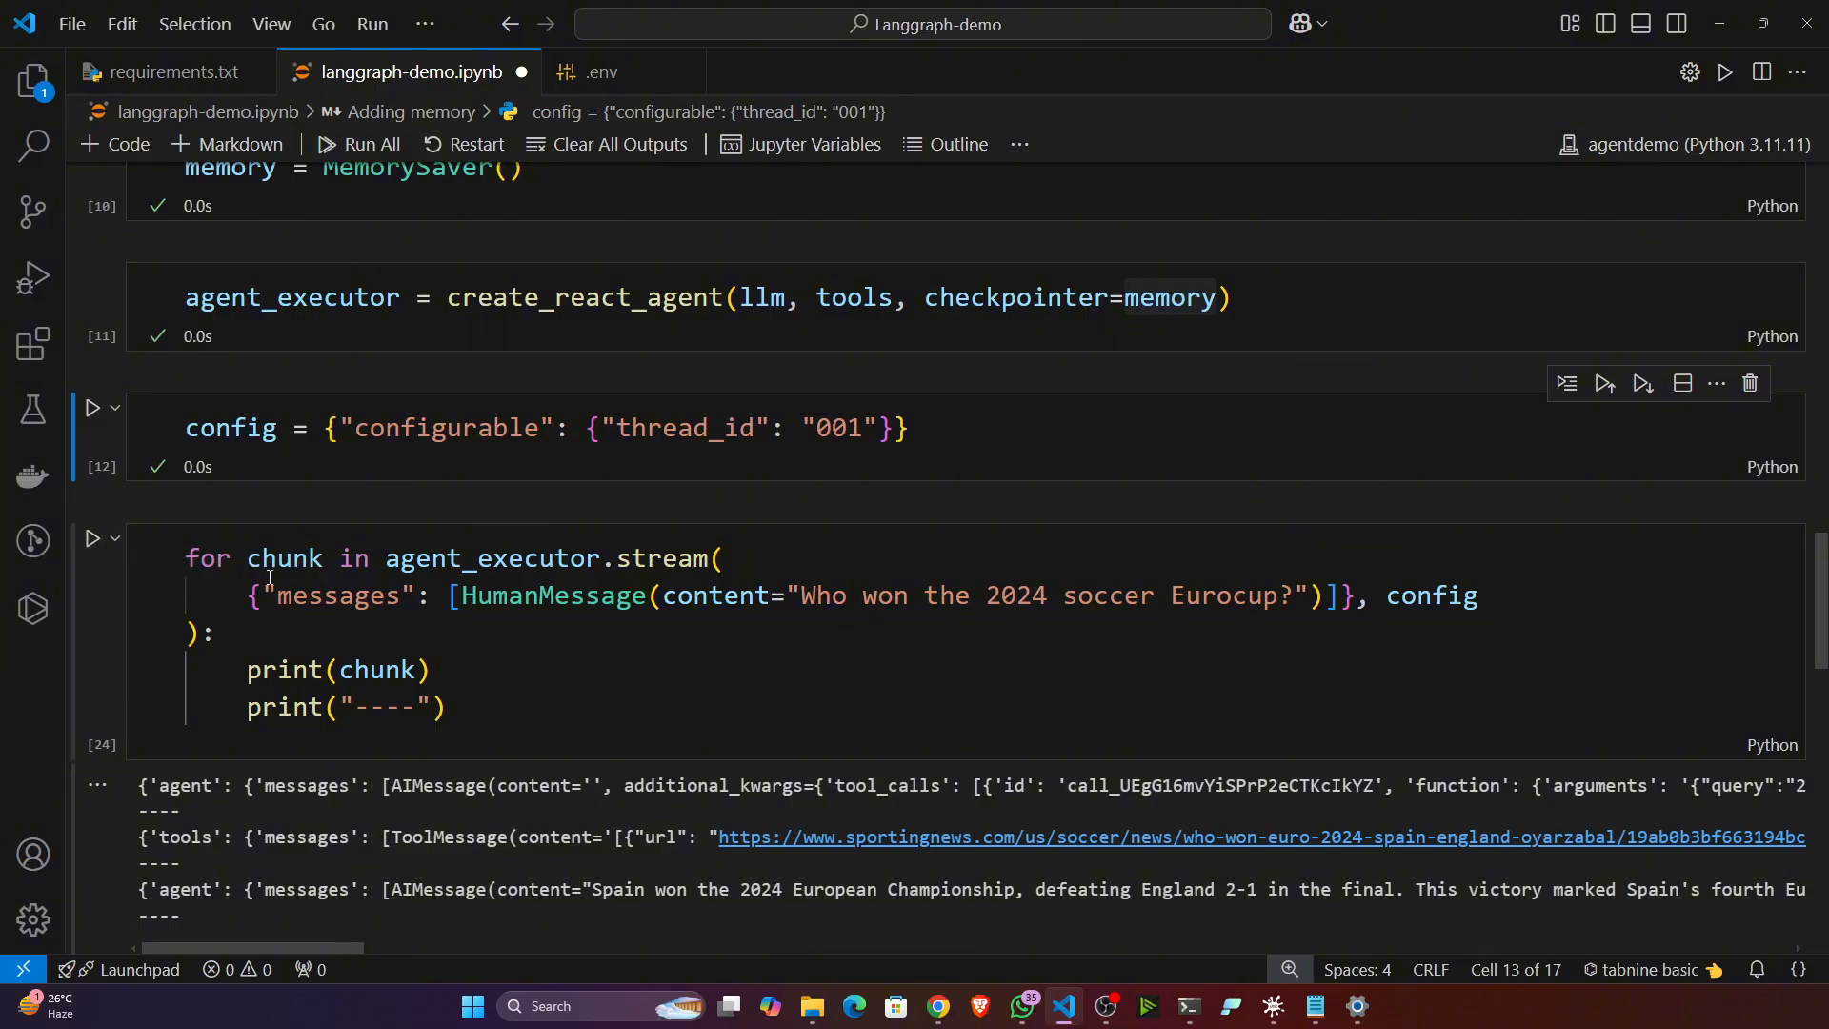
{"action": "left_click", "coordinate": [91, 537]}
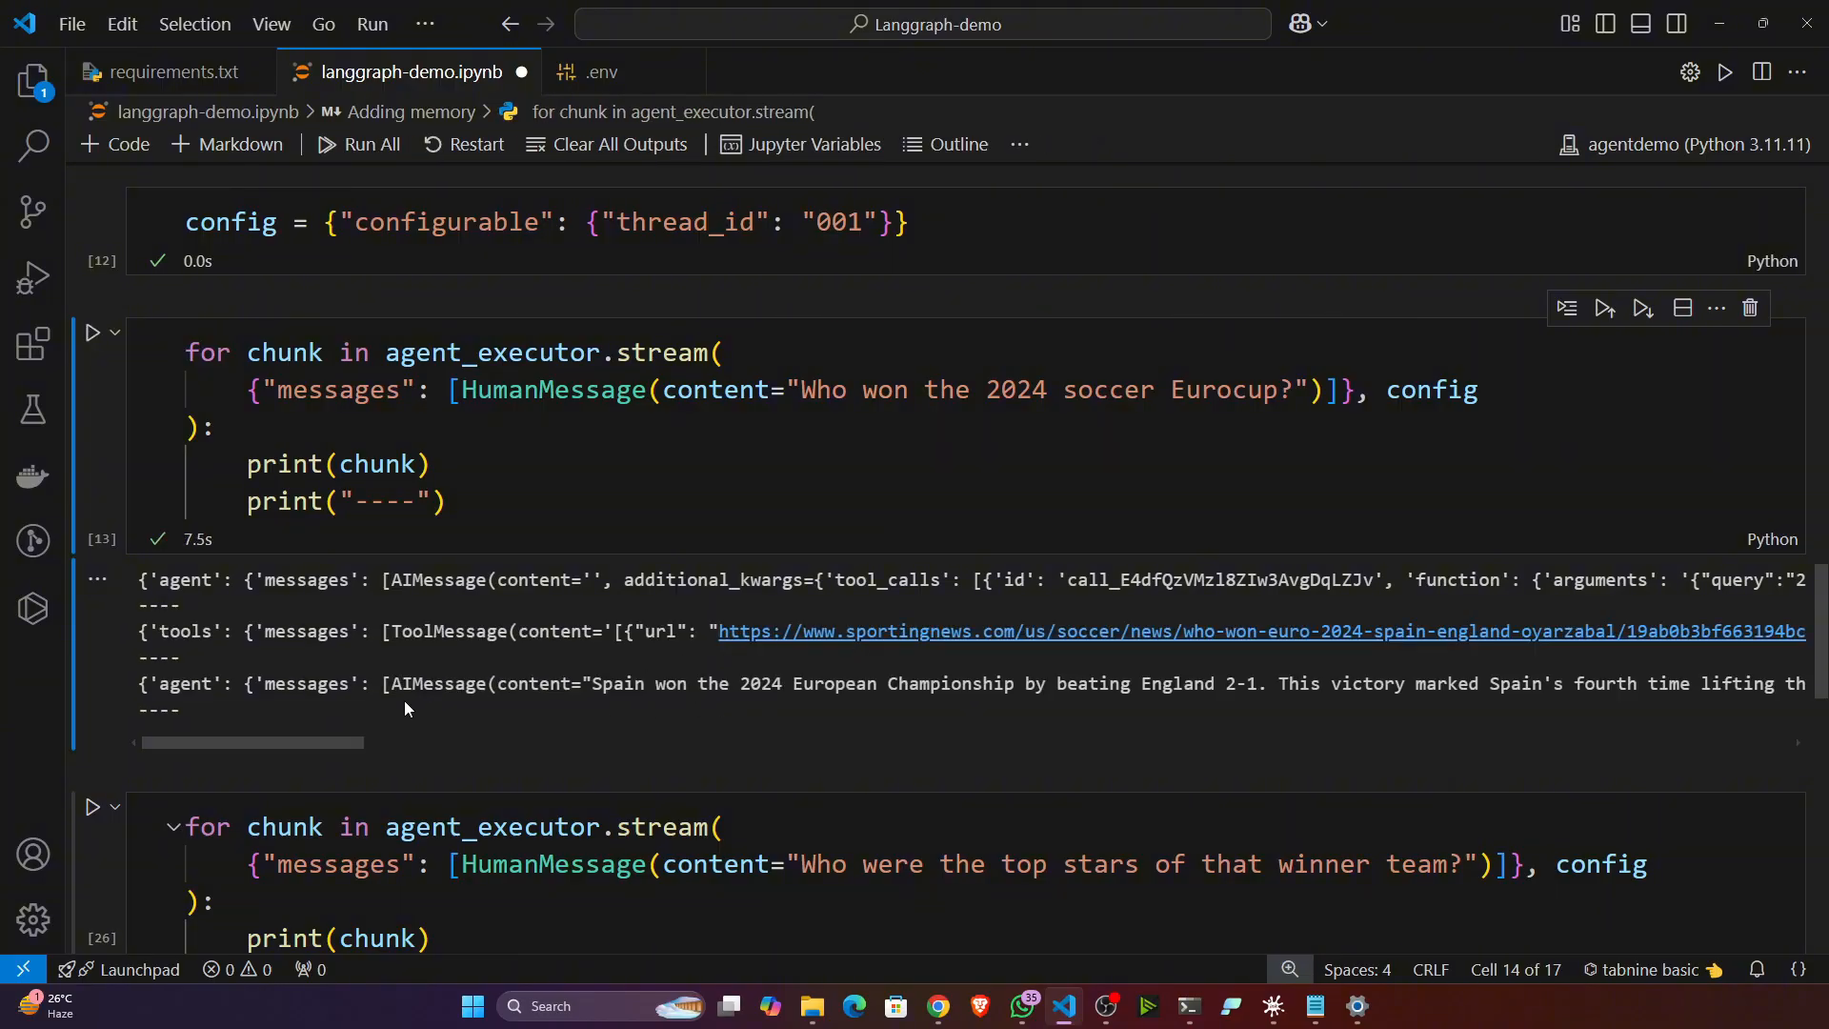
Run the 'Who were the top stars of that winner team?' cell, getting Spain players like Mikel Oyarzabal.
{"action": "scroll", "scroll_direction": "down", "scroll_amount": 3}
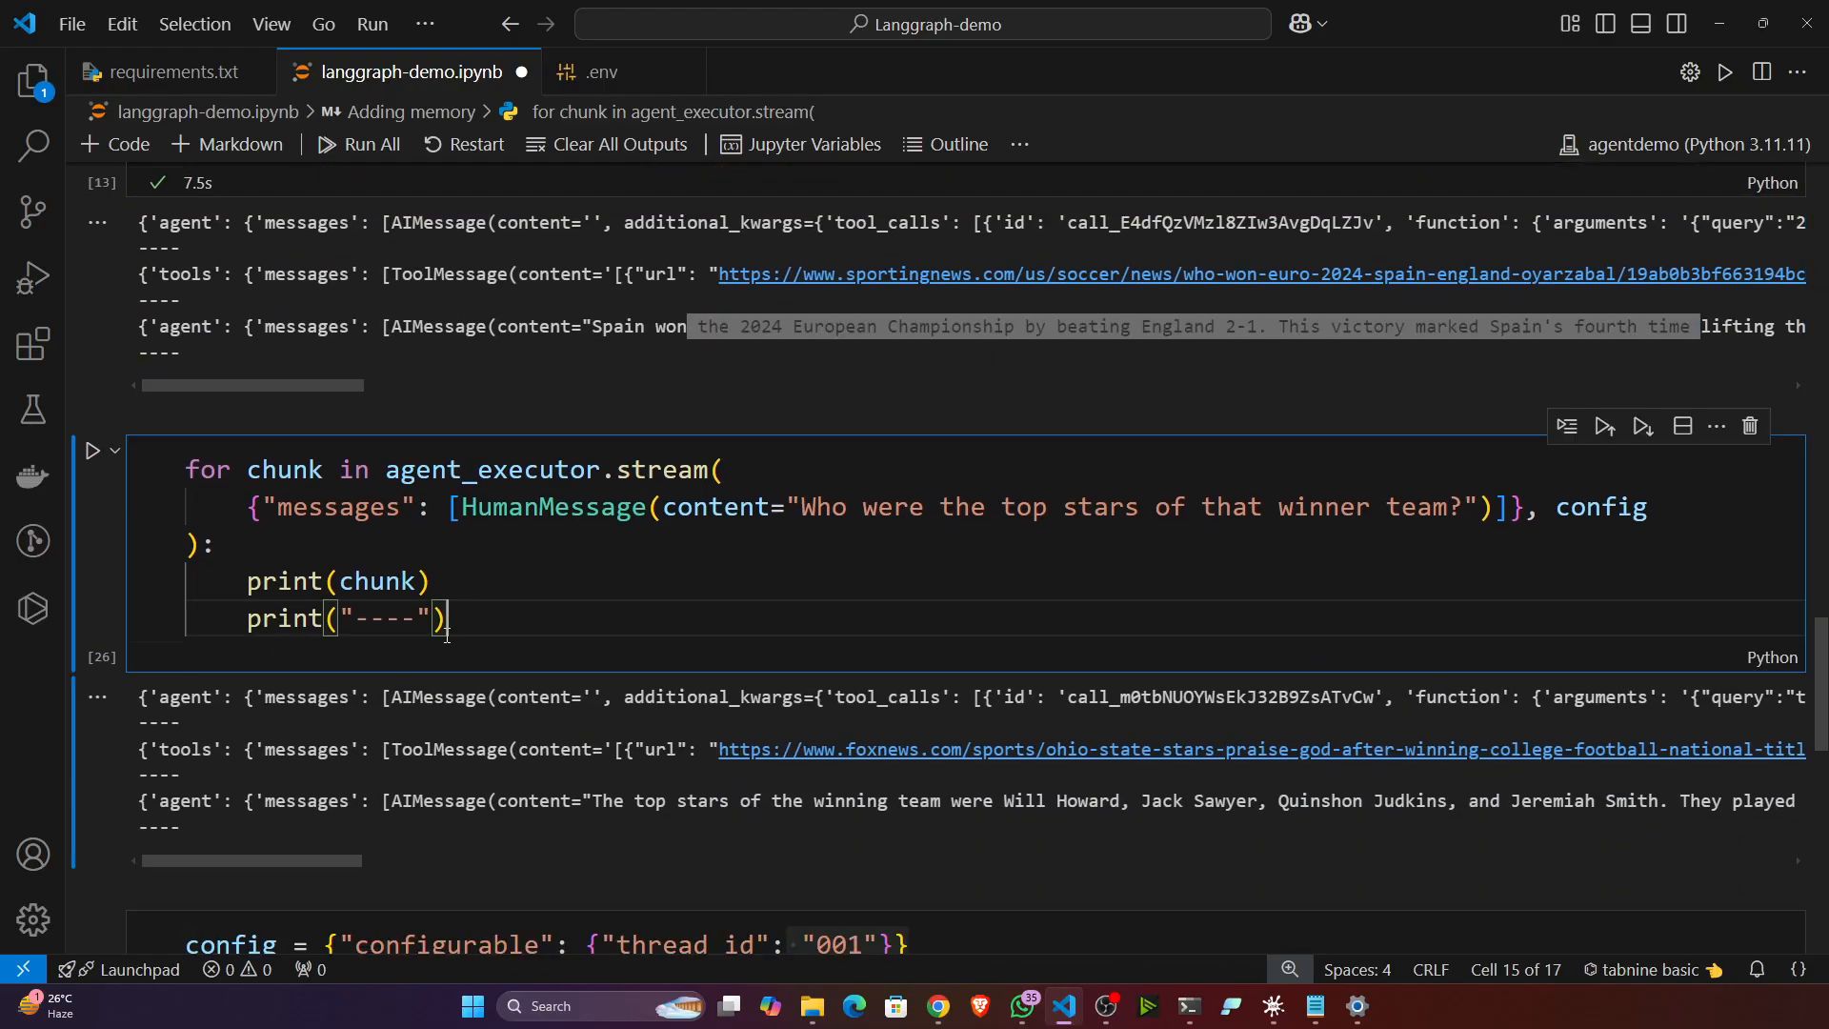
{"action": "mouse_move", "coordinate": [1325, 528]}
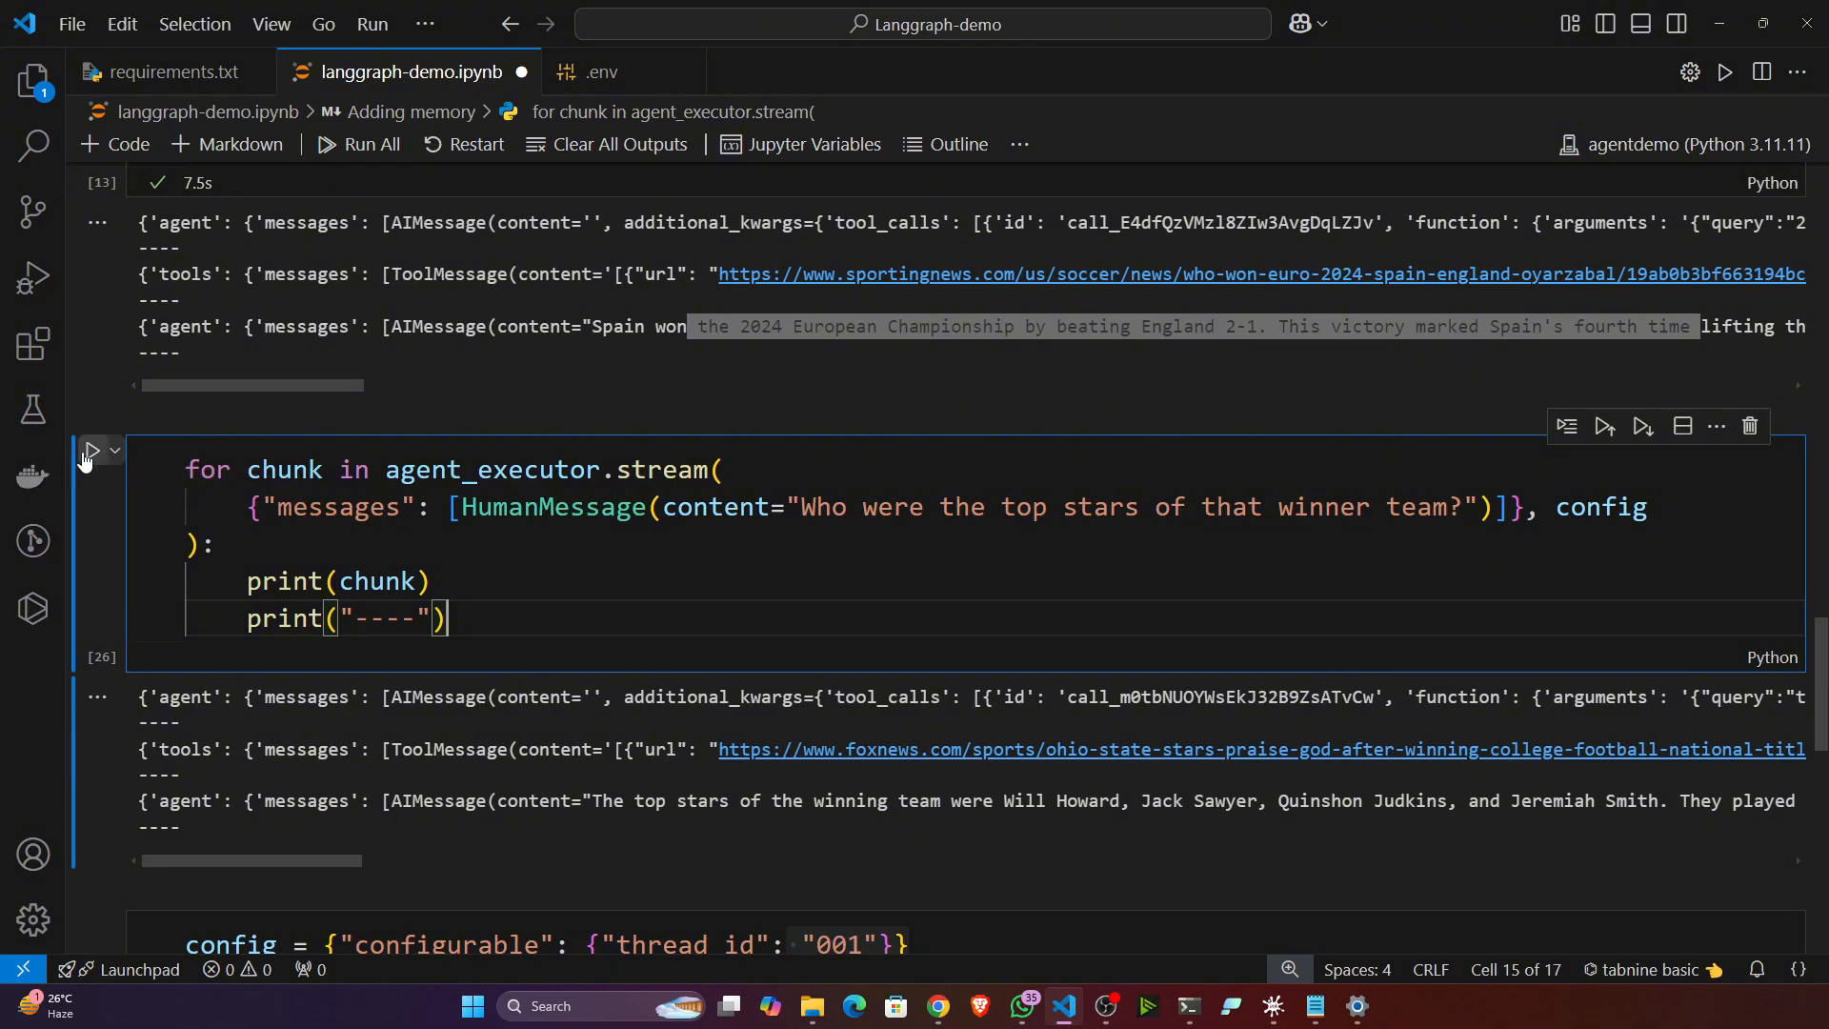
{"action": "left_click", "coordinate": [87, 454]}
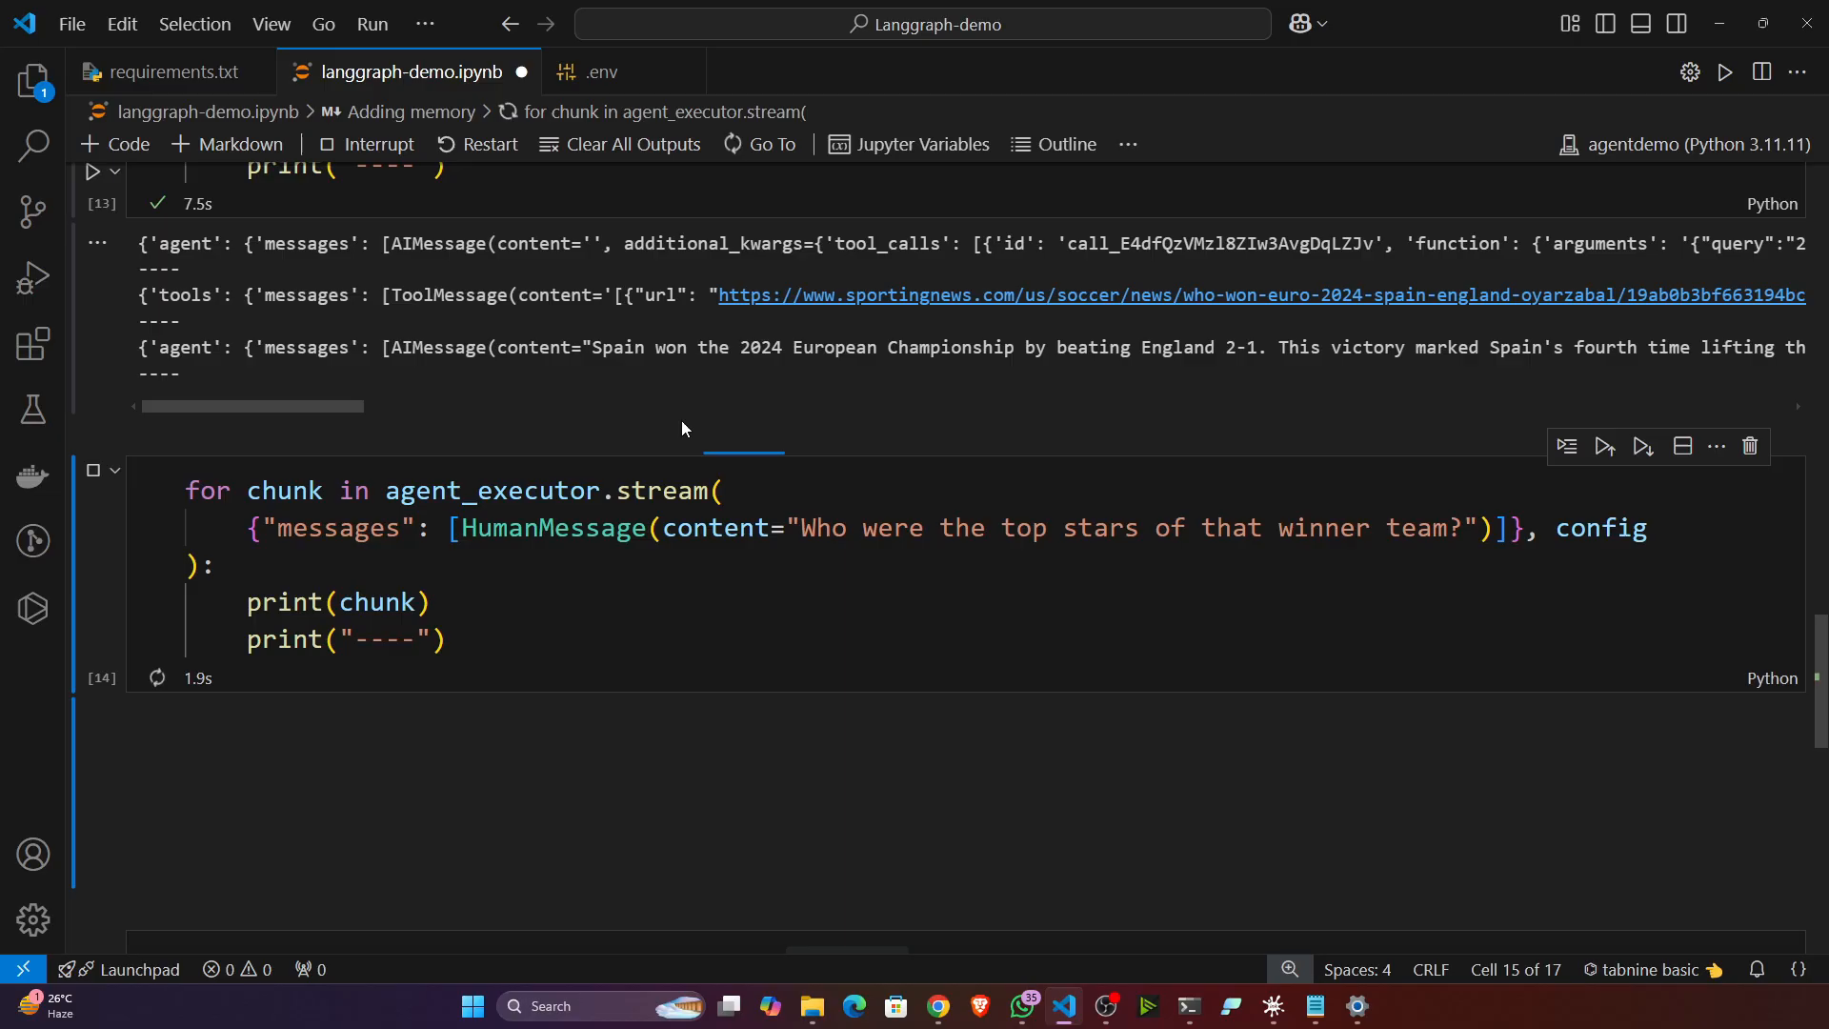
{"action": "left_click", "coordinate": [99, 471]}
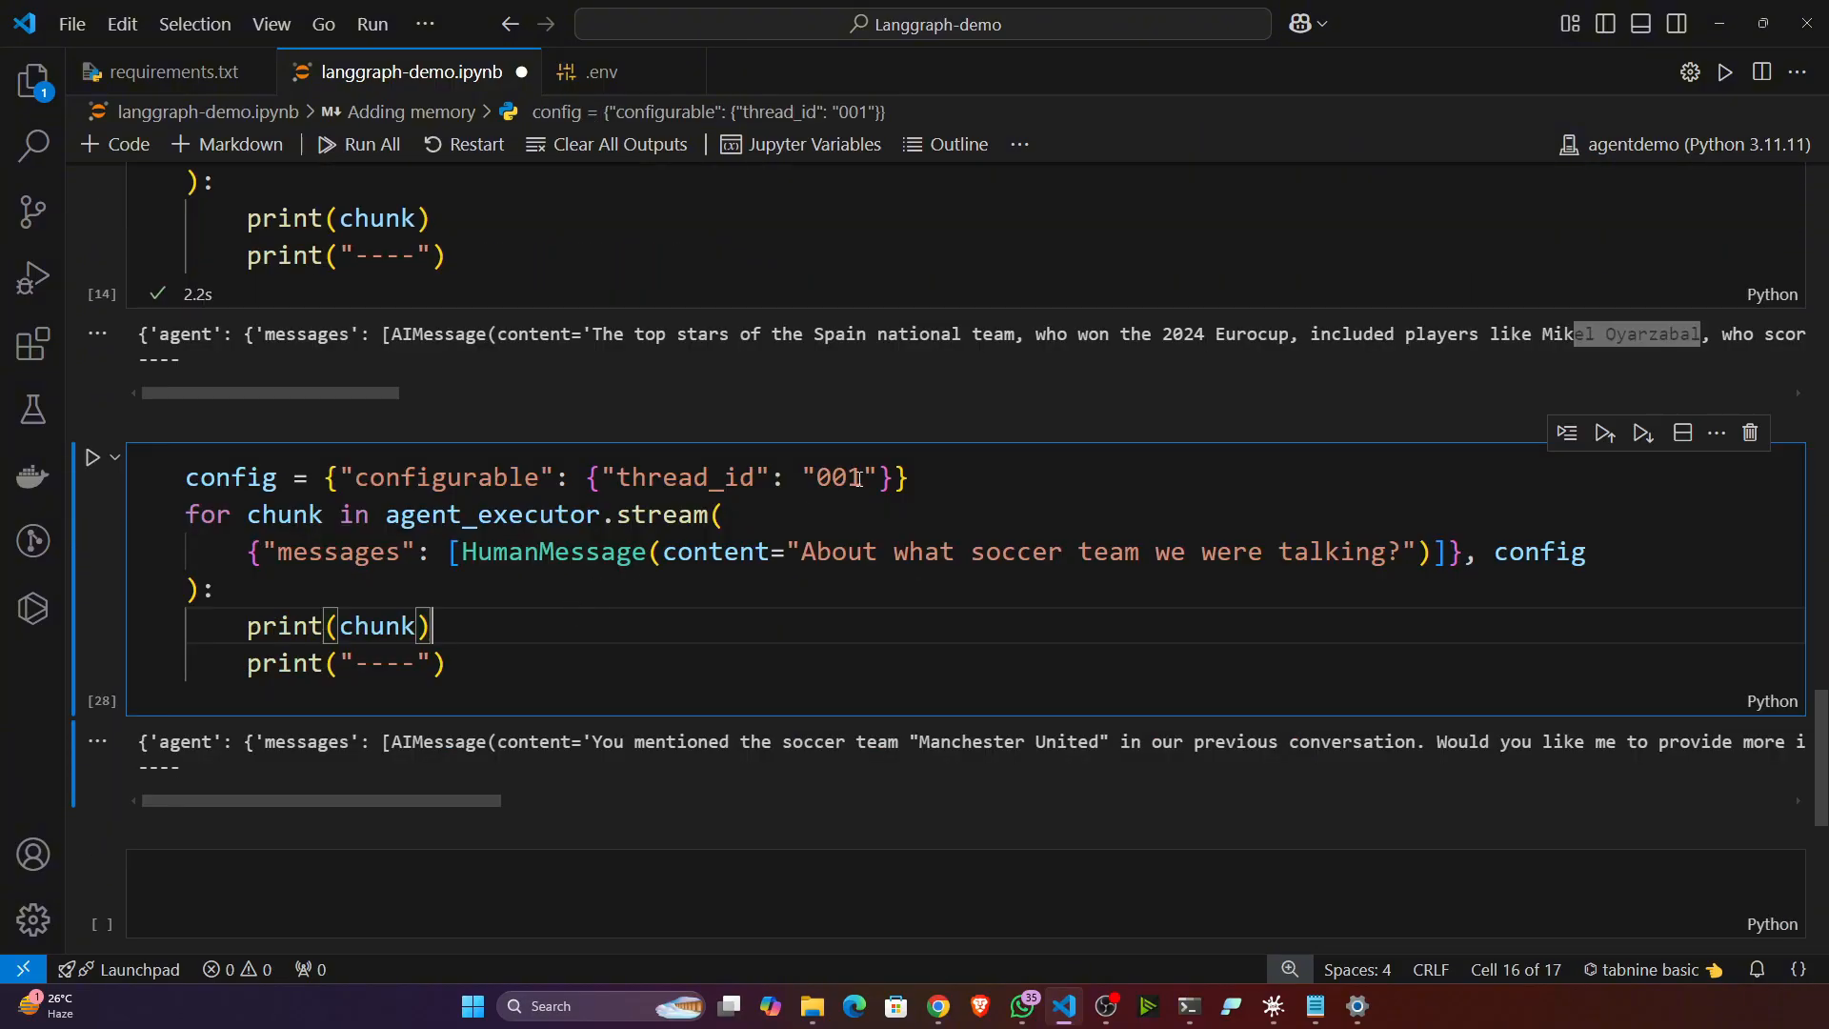
Run the follow-up on thread_id "002" lacking context, then on "001" recalling Spain's national team.
{"action": "type", "text": "2"}
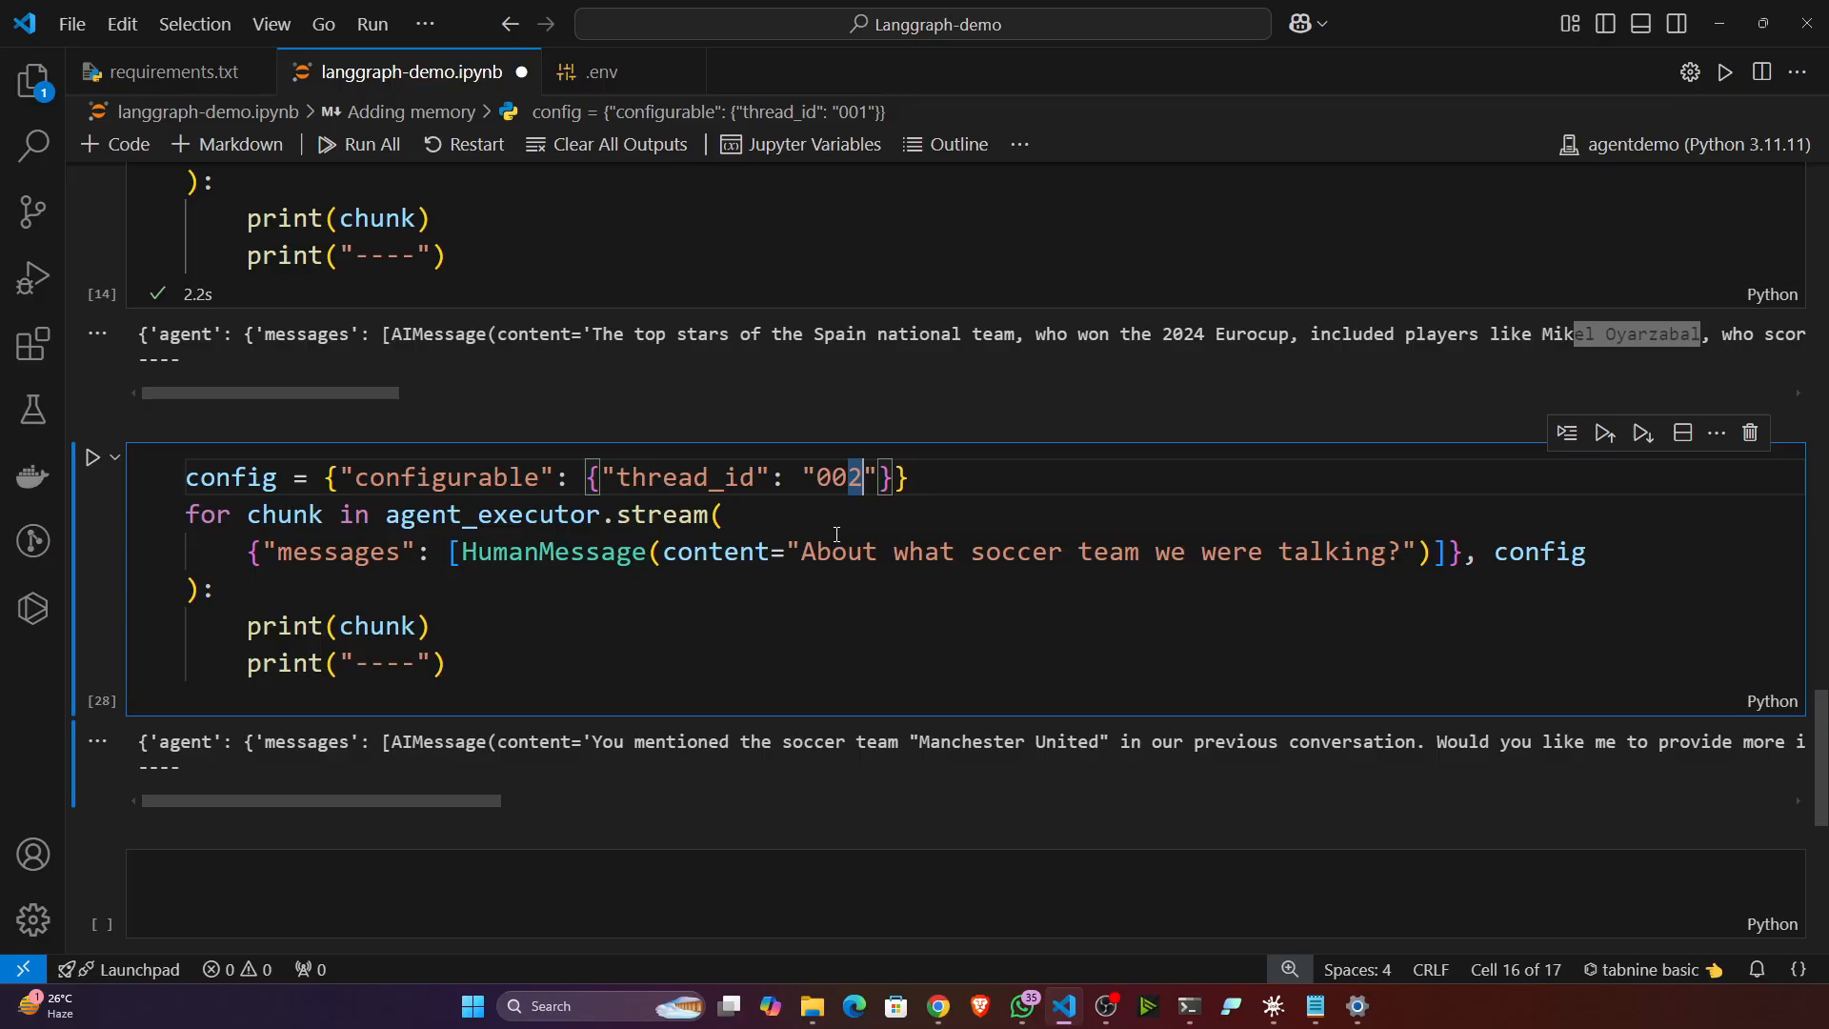
{"action": "scroll", "scroll_direction": "up", "scroll_amount": 3}
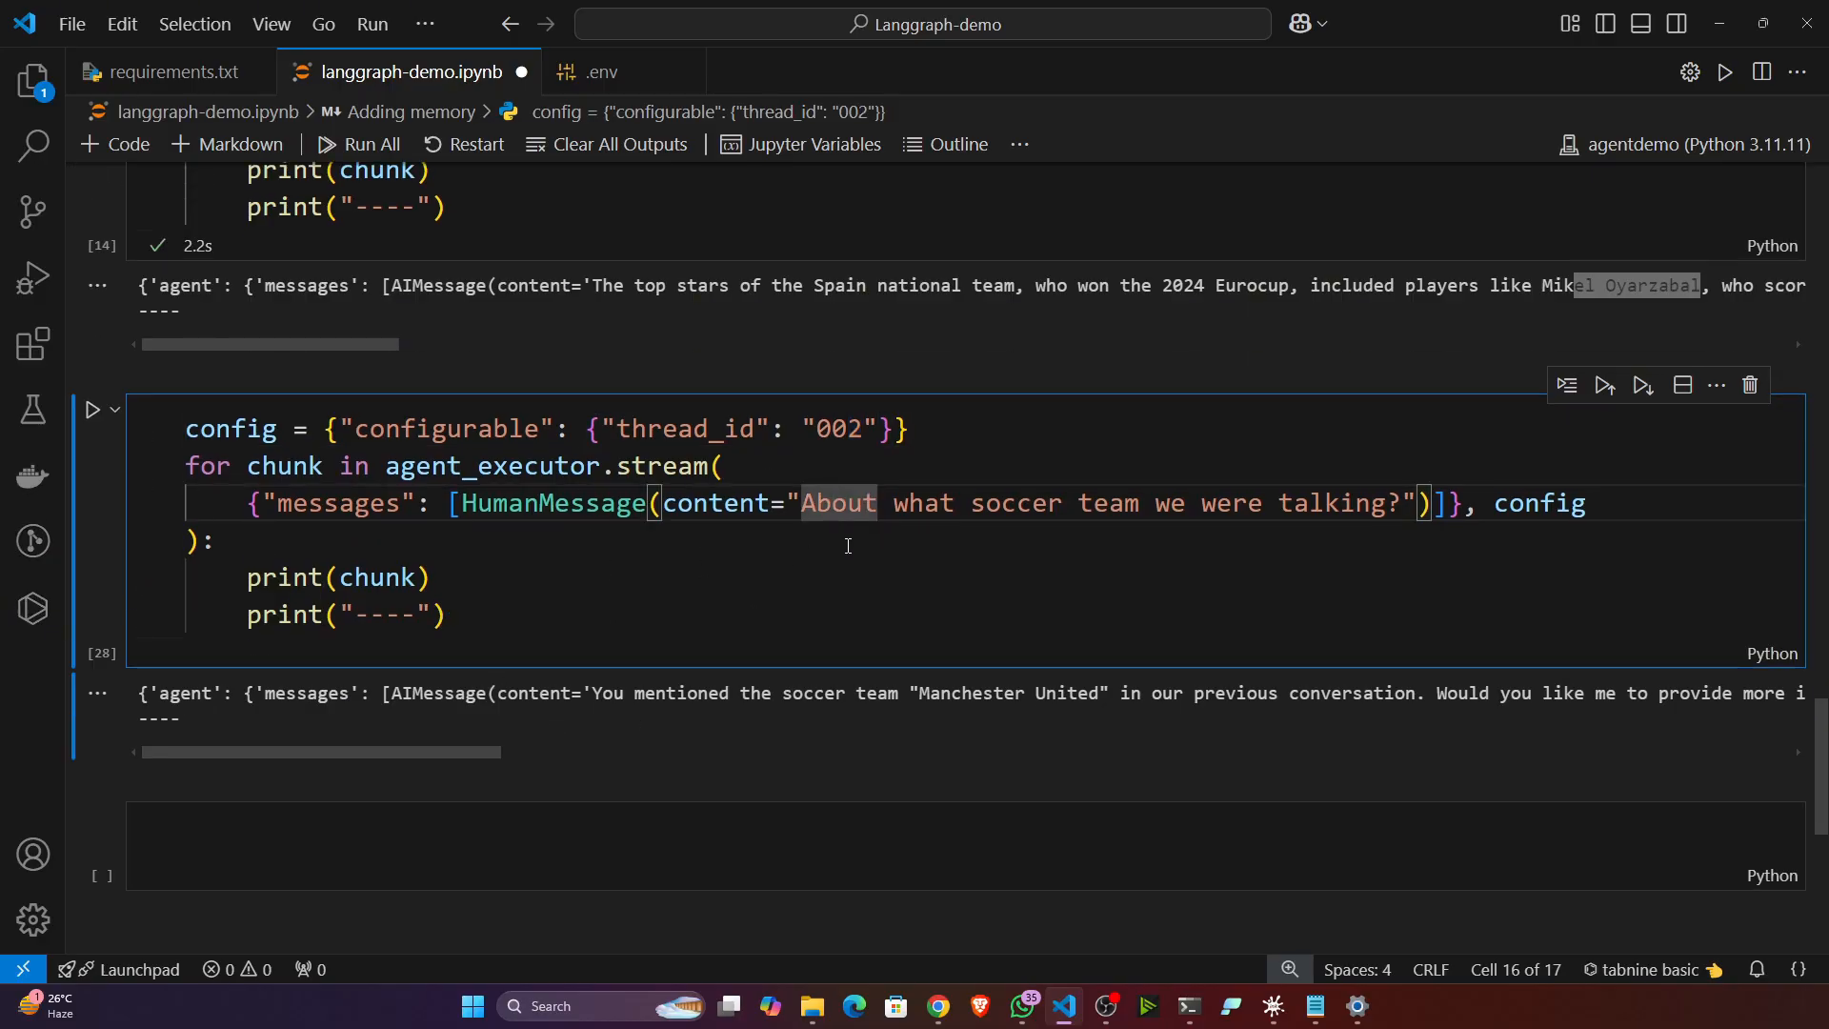
{"action": "mouse_move", "coordinate": [1240, 545]}
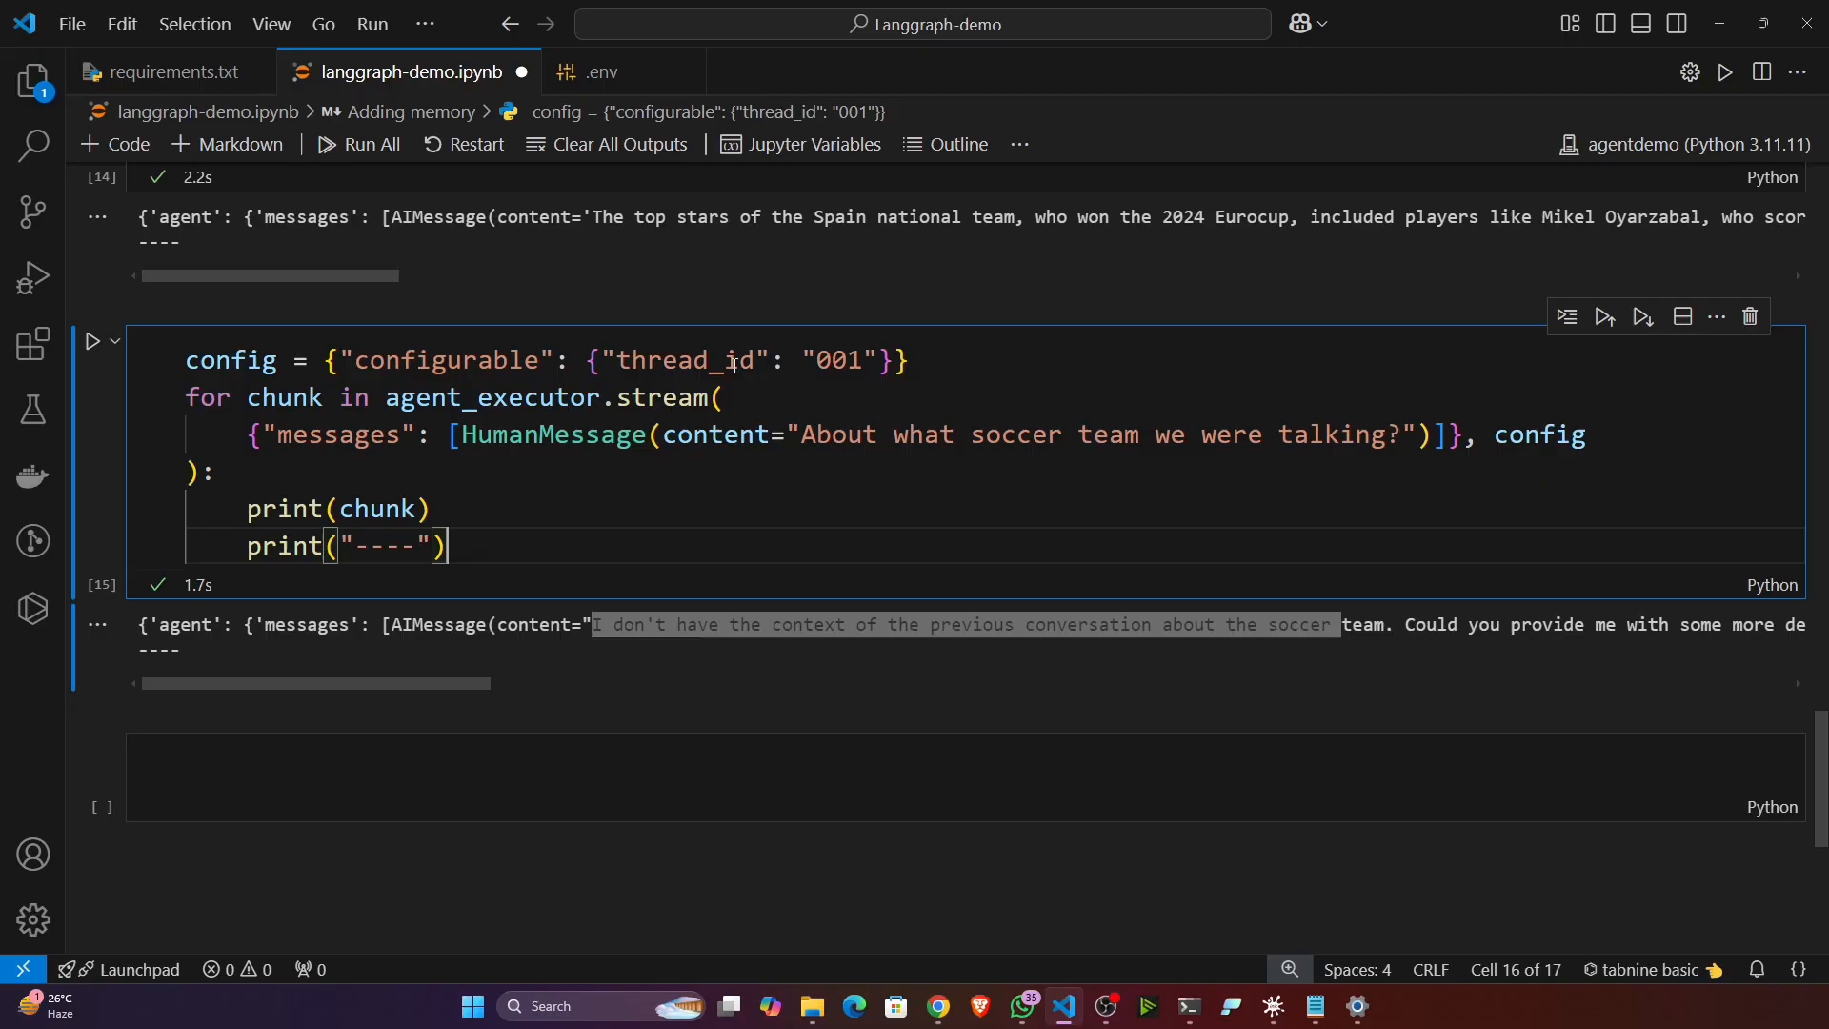
{"action": "left_click", "coordinate": [91, 341]}
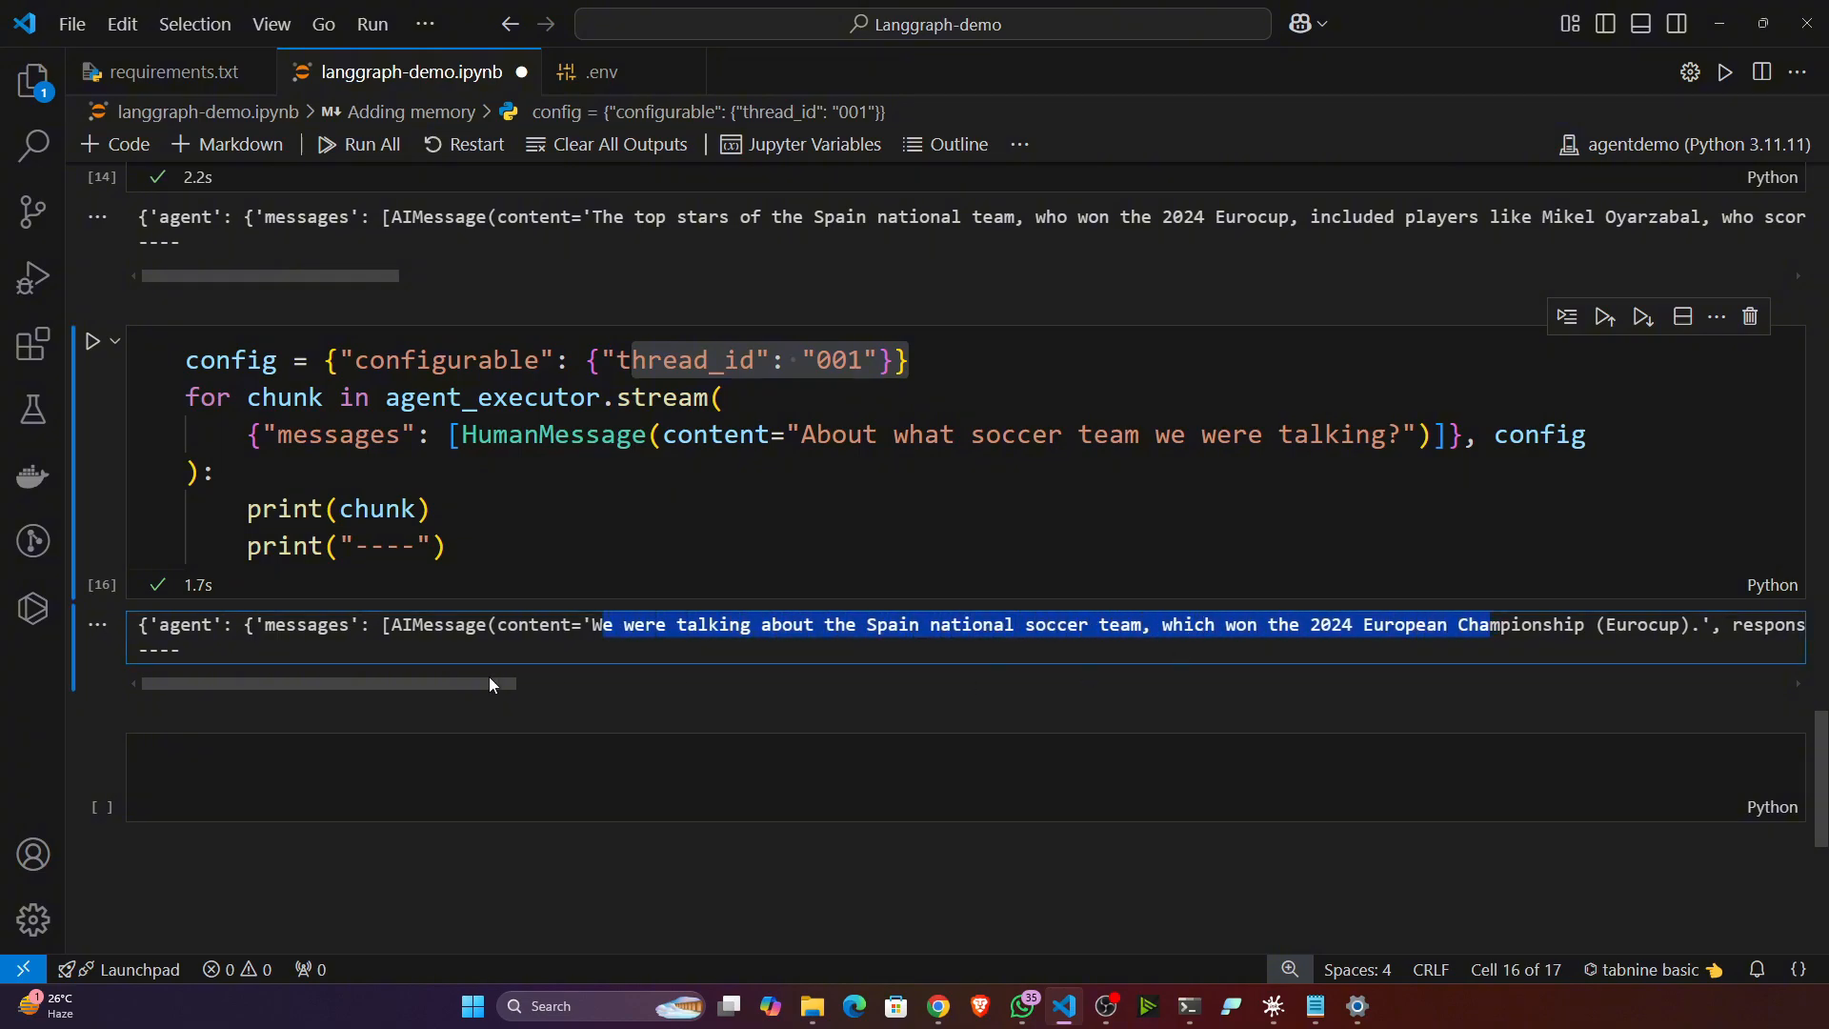
Scroll back up to the top of the notebook.
{"action": "scroll", "scroll_direction": "up", "scroll_amount": 3}
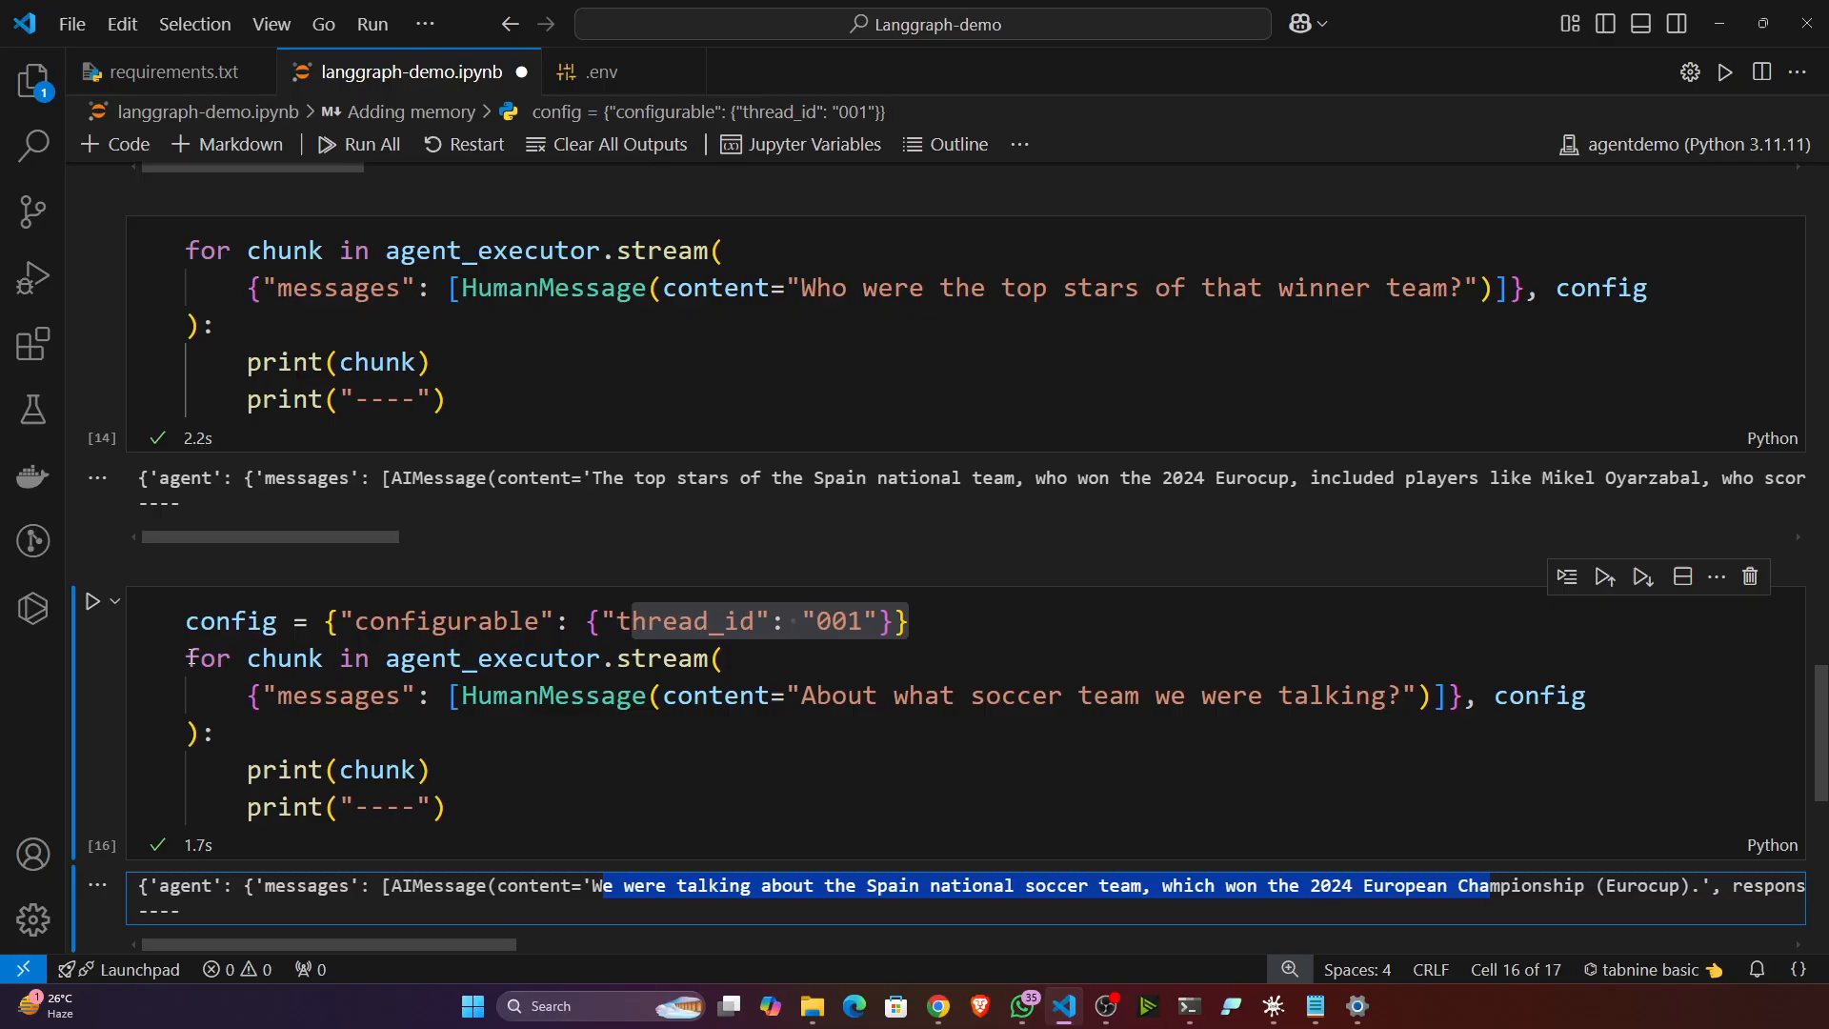
{"action": "scroll", "scroll_direction": "down", "scroll_amount": 3}
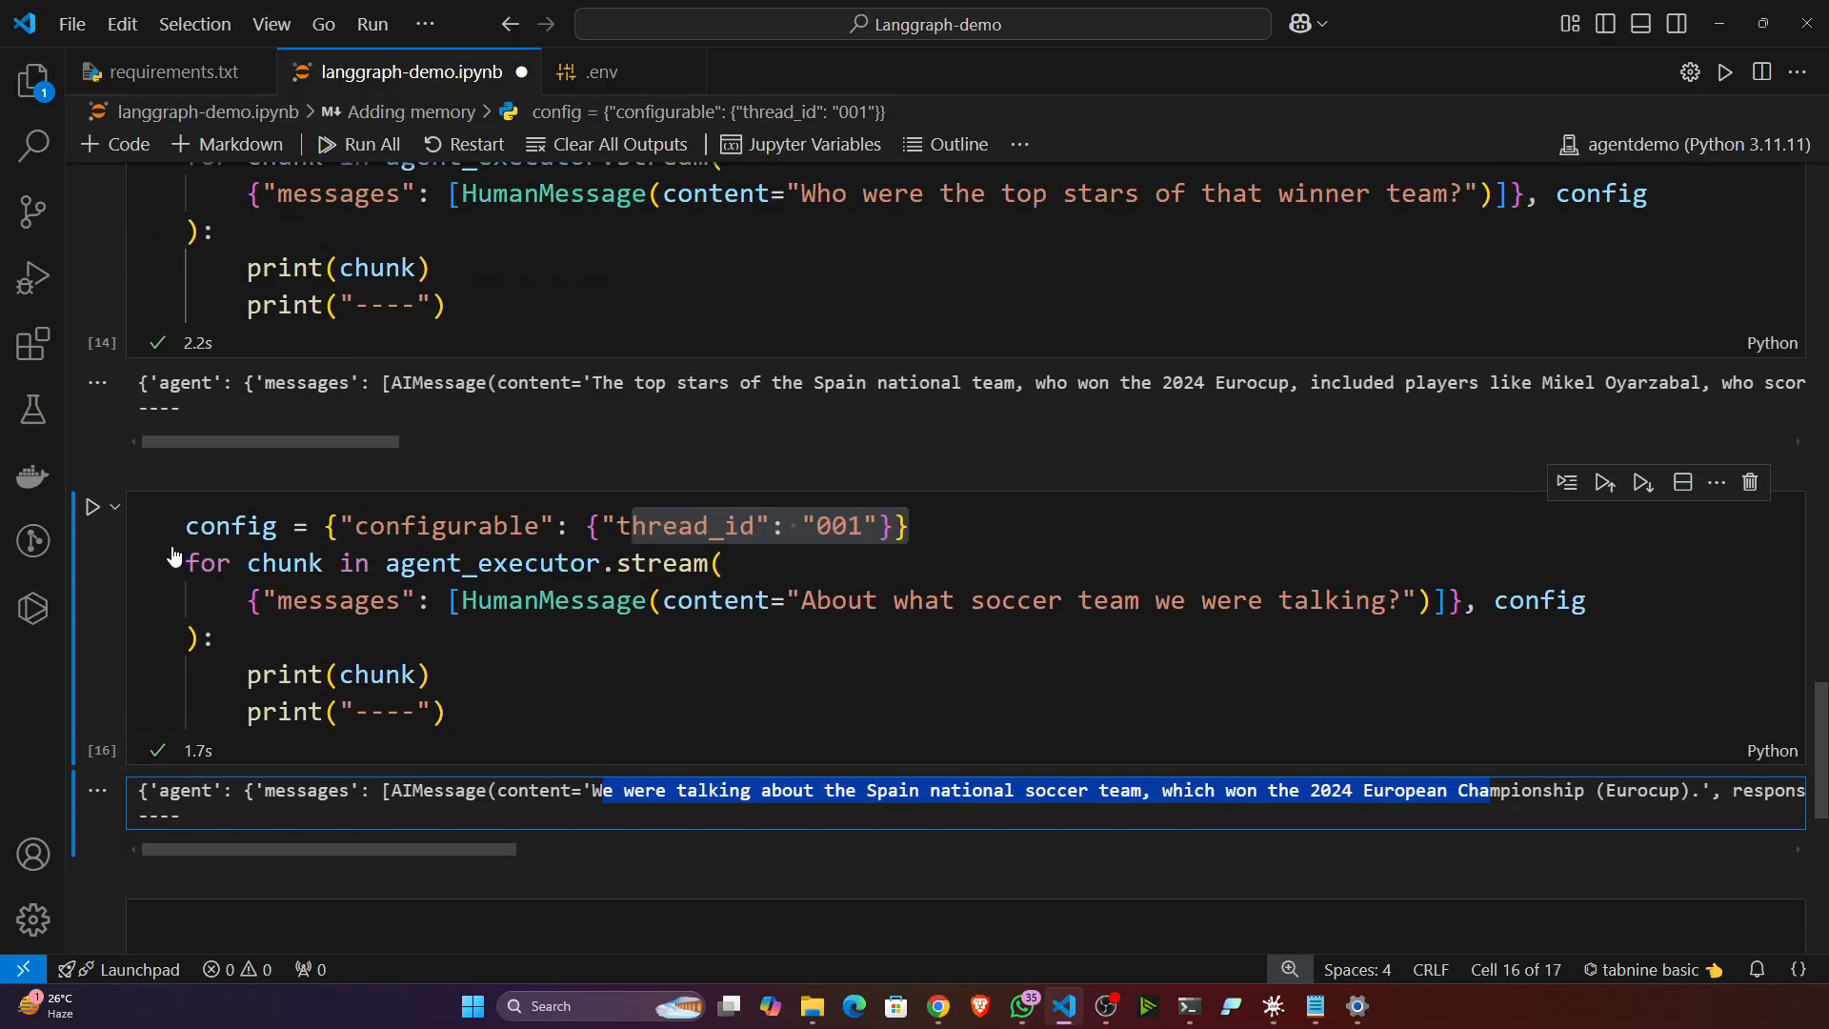
{"action": "scroll", "scroll_direction": "up", "scroll_amount": 3}
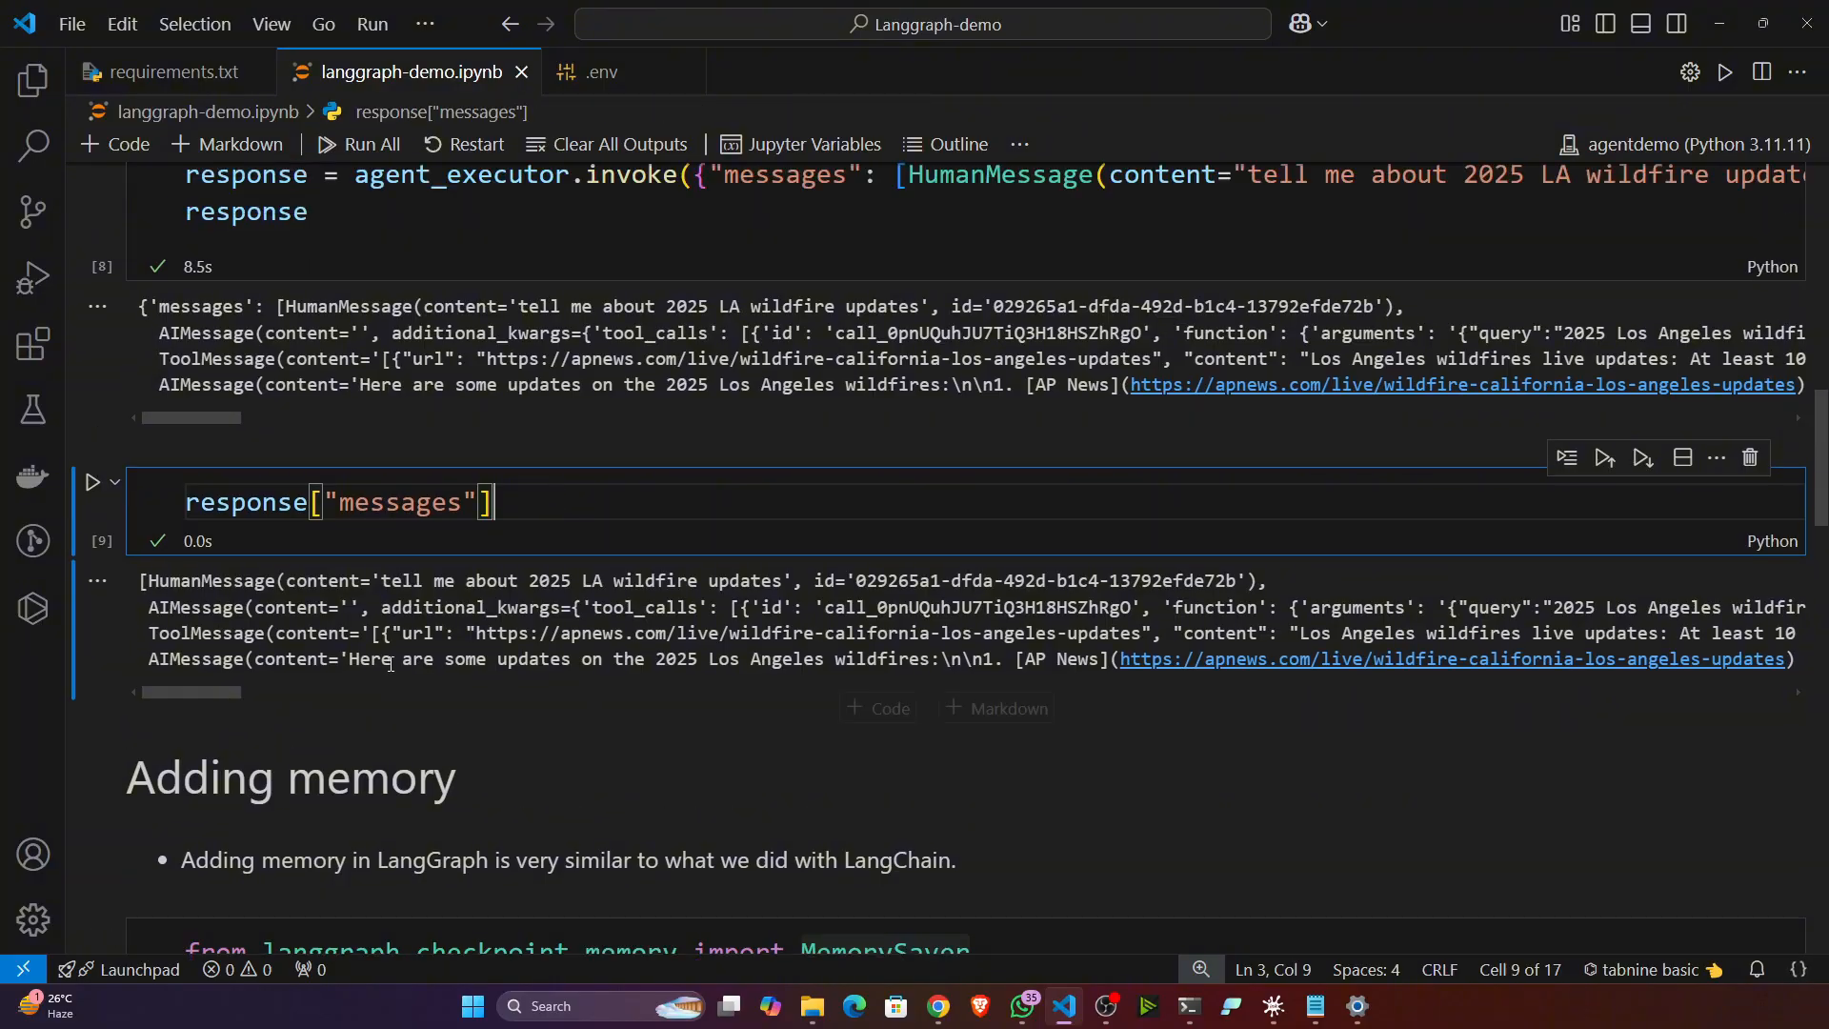
{"action": "scroll", "scroll_direction": "up", "scroll_amount": 3}
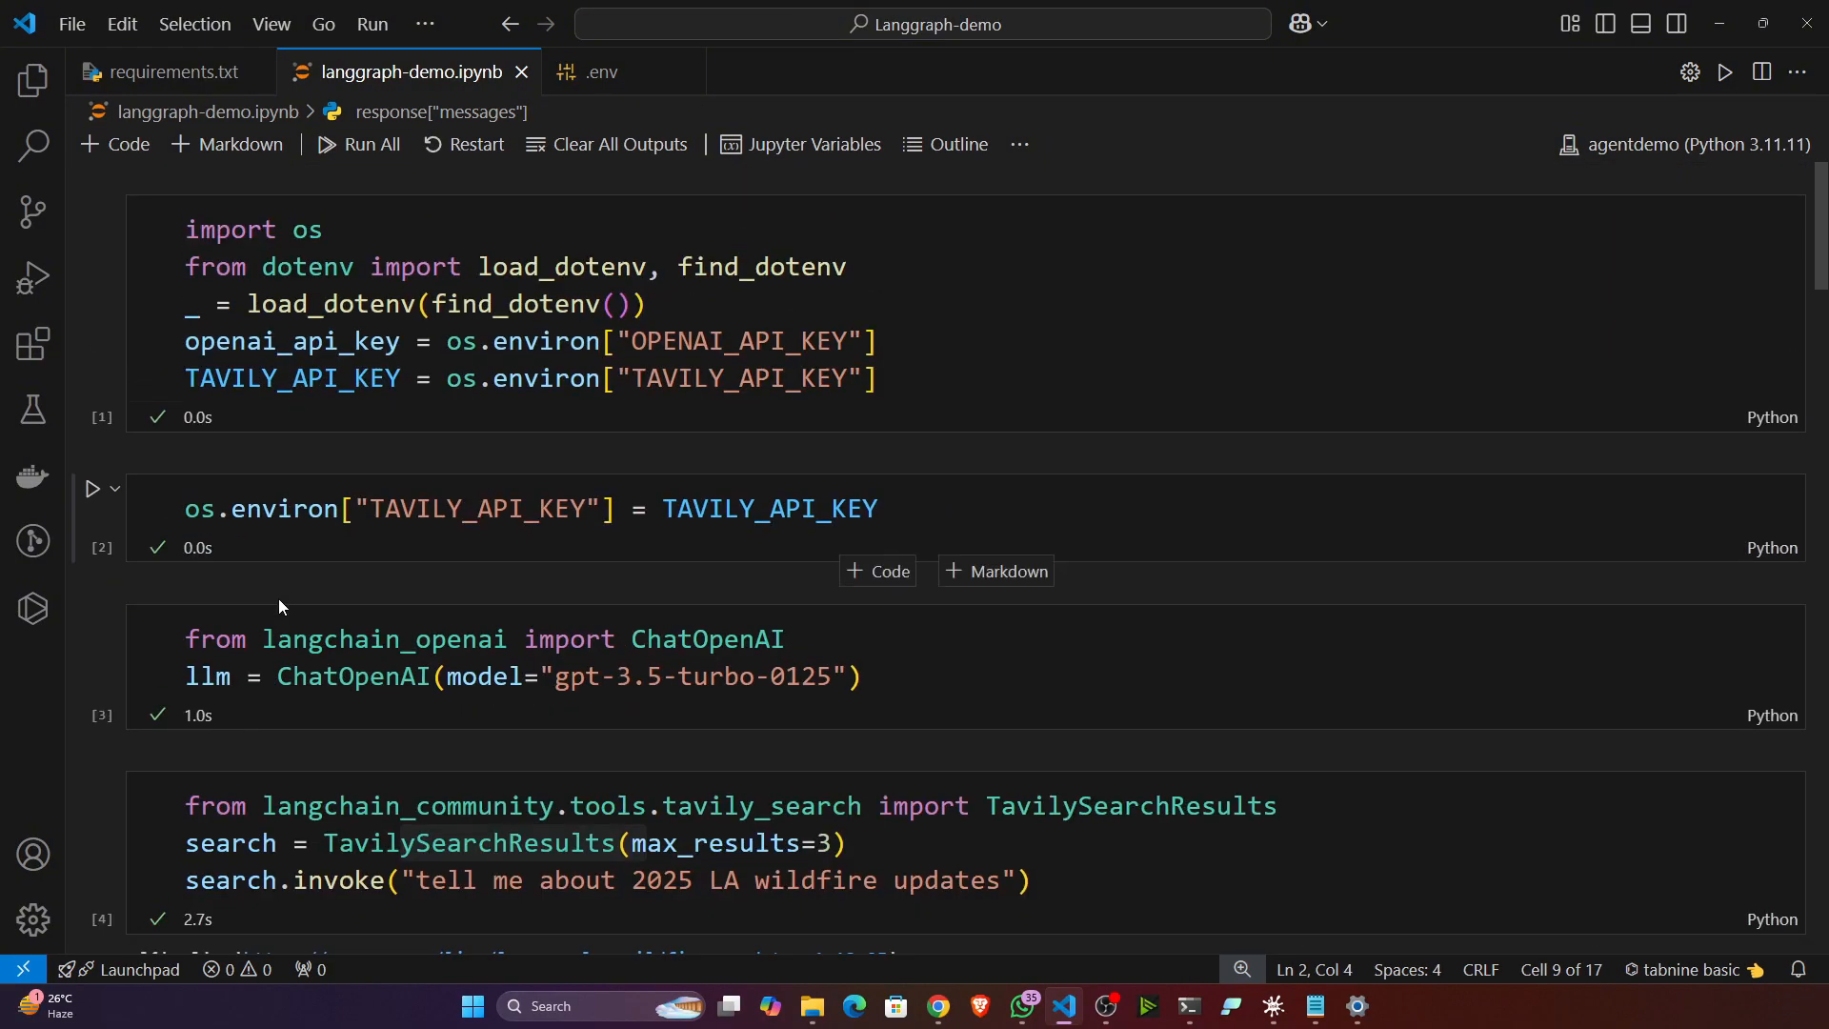